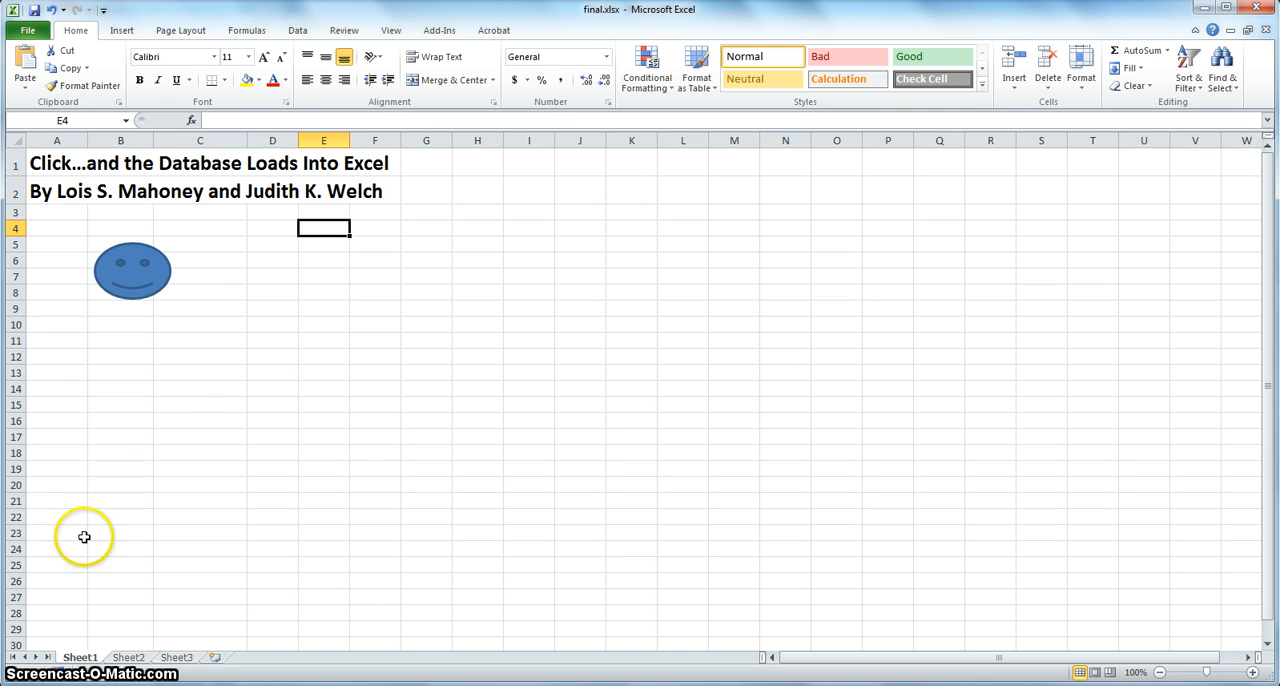
{"action": "mouse_move", "coordinate": [98, 350]}
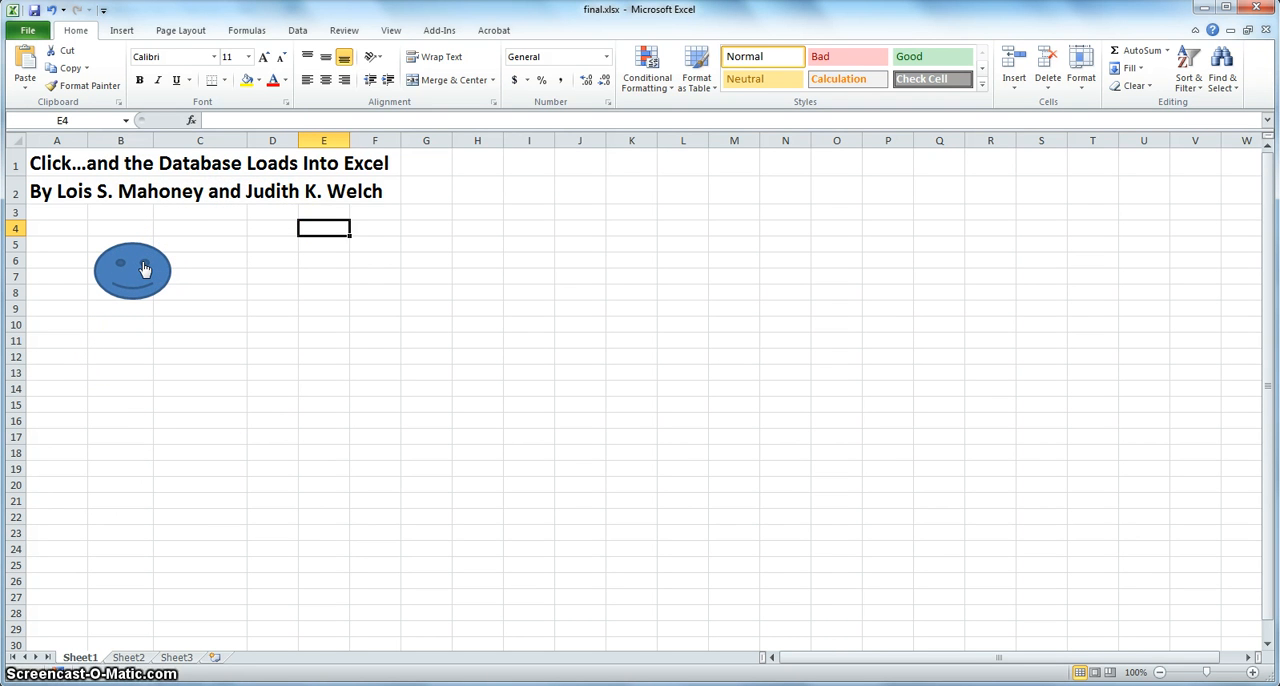
- Run the shape's import macro so the names-and-addresses table loads at row 10
{"action": "left_click", "coordinate": [132, 270]}
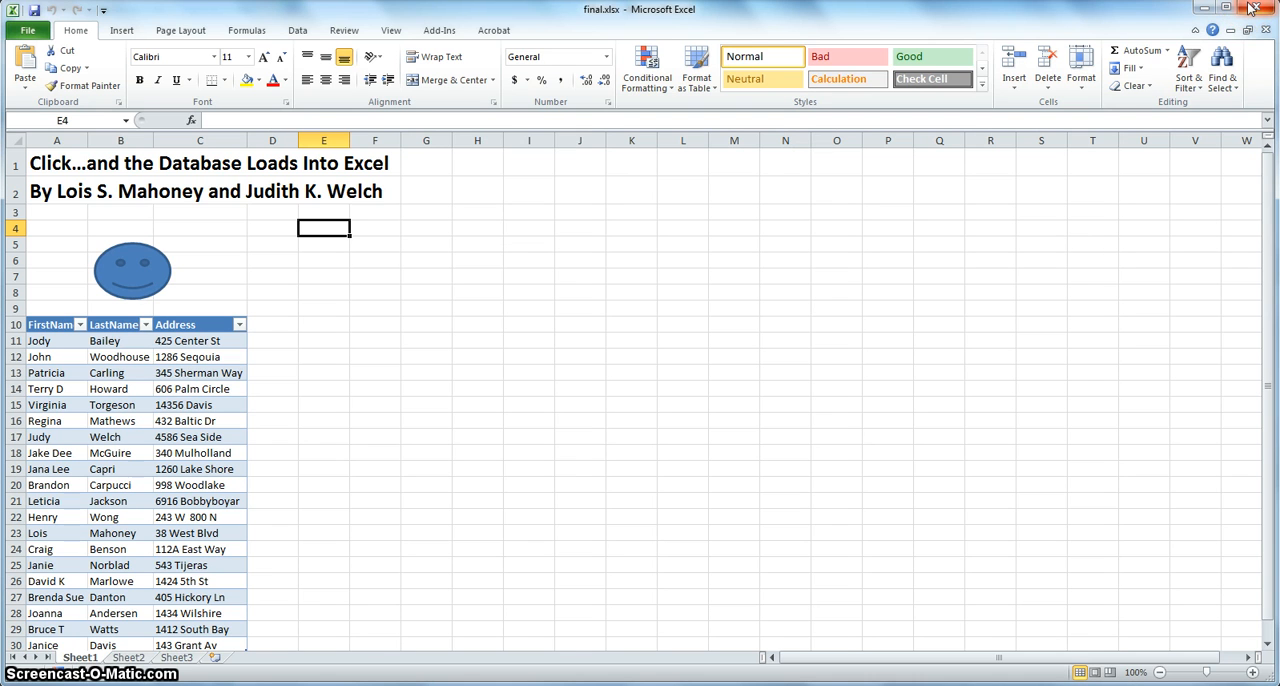
{"action": "mouse_move", "coordinate": [1244, 8]}
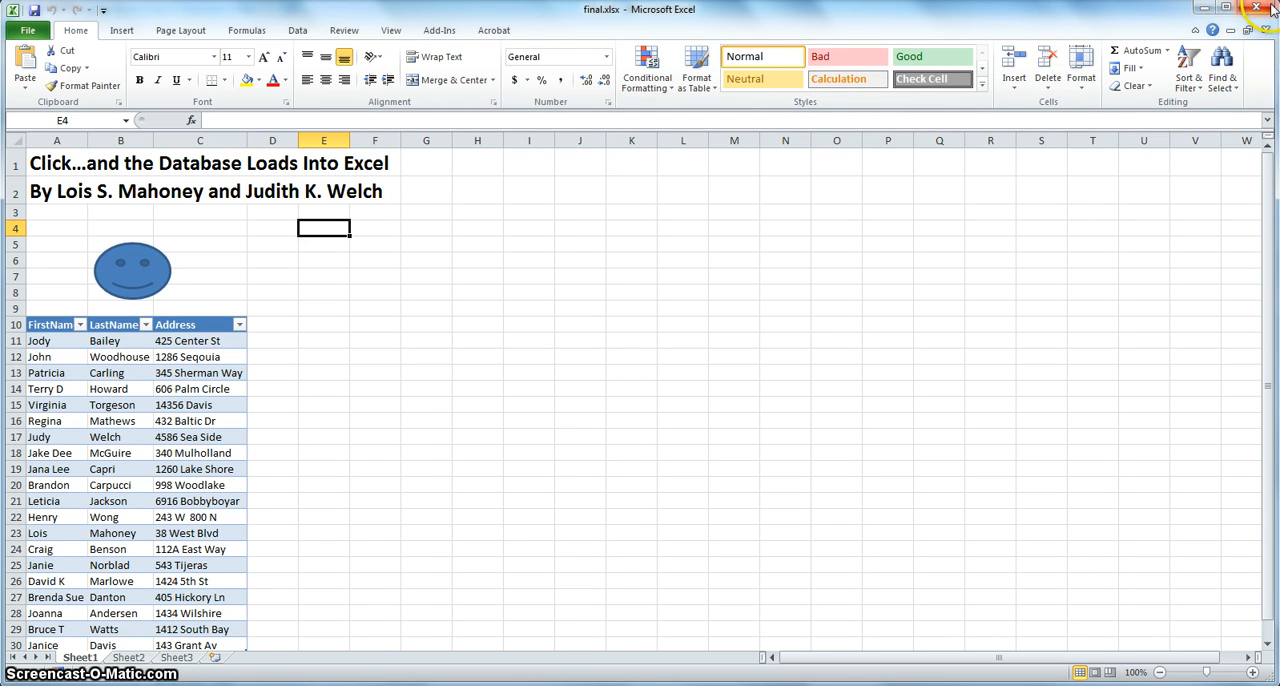
- Close final.xlsx and discard its changes
{"action": "left_click", "coordinate": [1272, 8]}
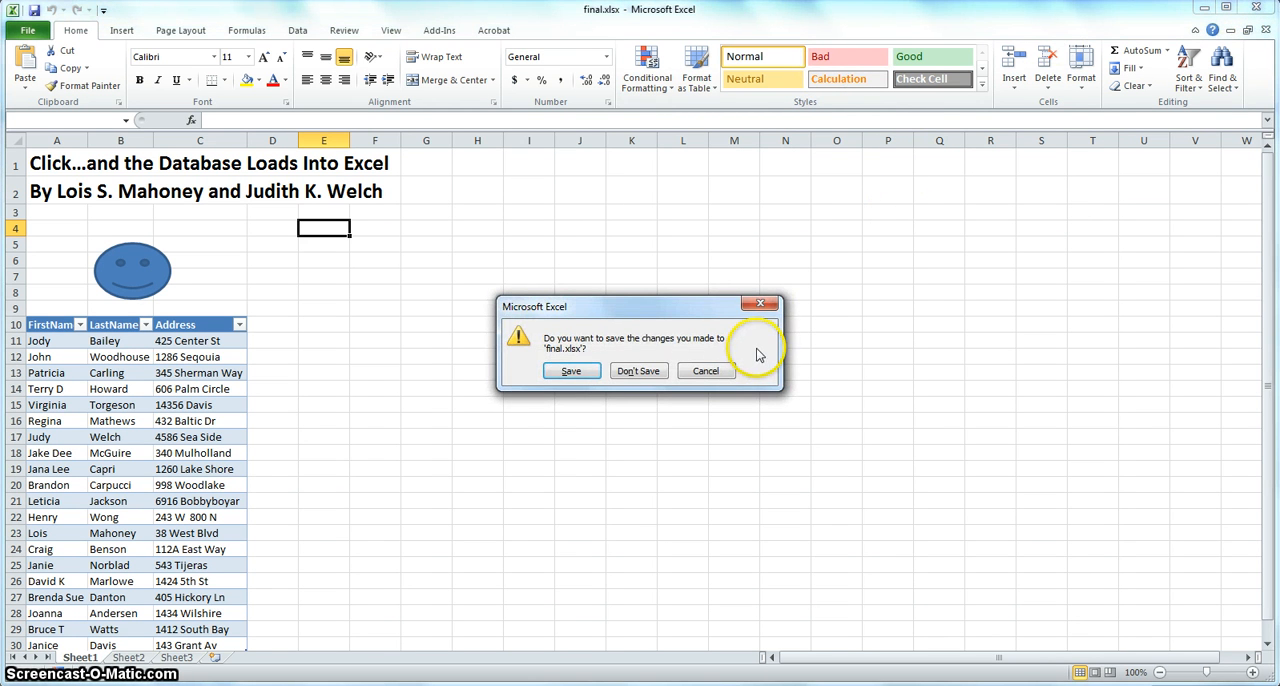
{"action": "left_click", "coordinate": [638, 370]}
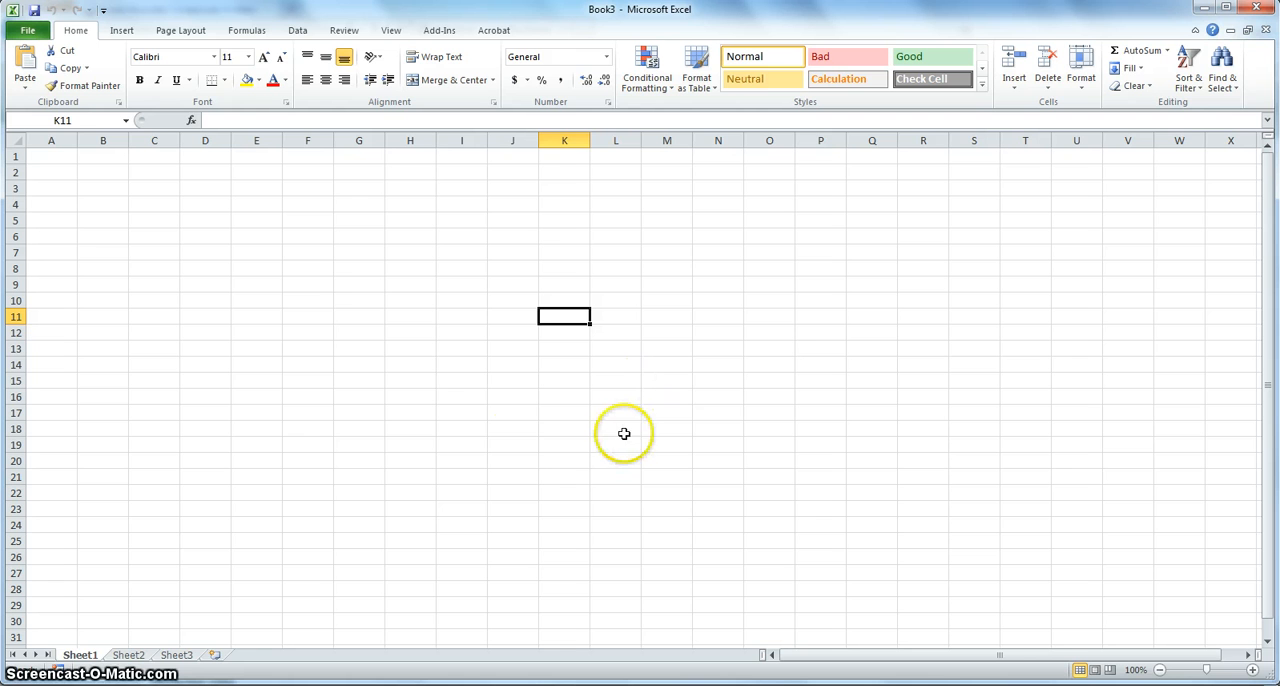
{"action": "mouse_move", "coordinate": [152, 252]}
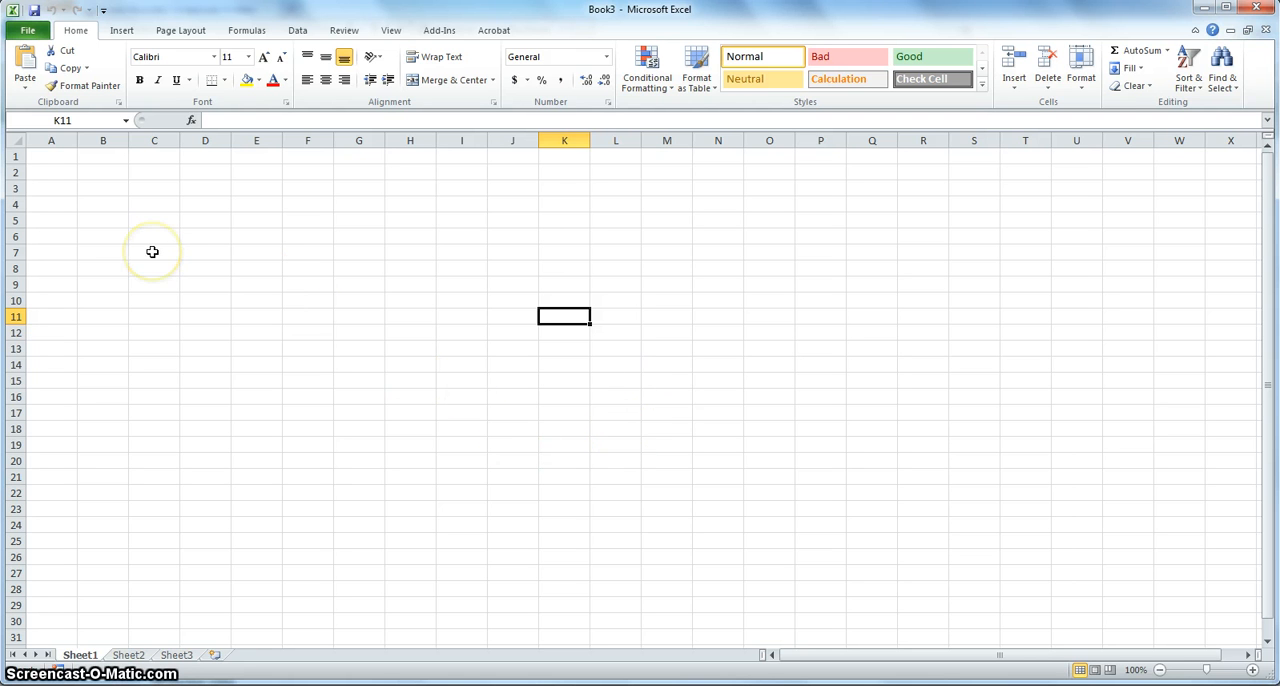
{"action": "mouse_move", "coordinate": [130, 236]}
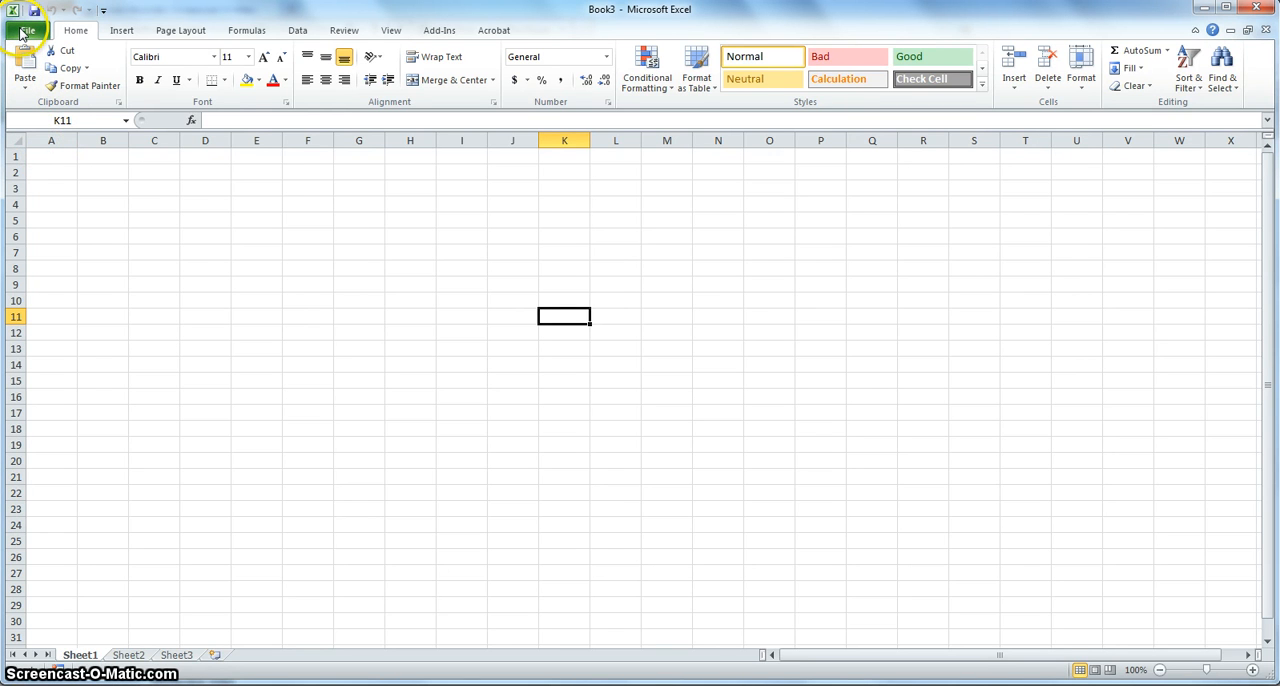
- Create a new blank workbook from the File > New templates
{"action": "left_click", "coordinate": [24, 28]}
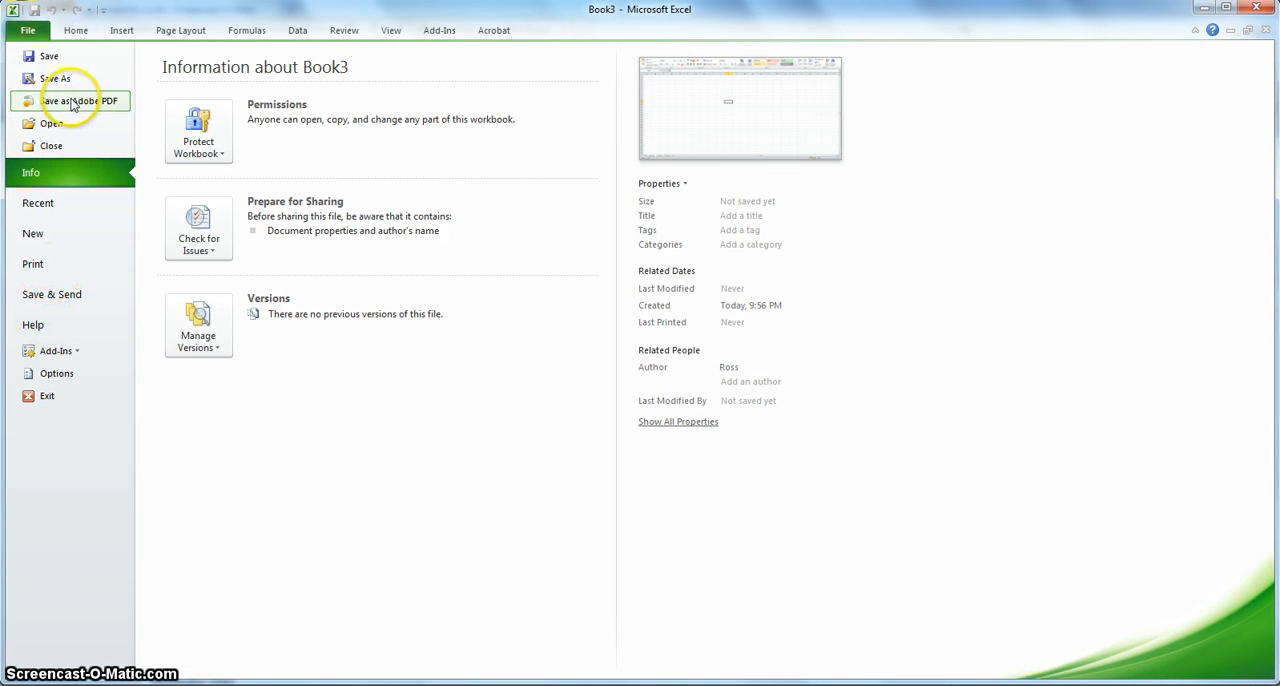
{"action": "mouse_move", "coordinate": [38, 204]}
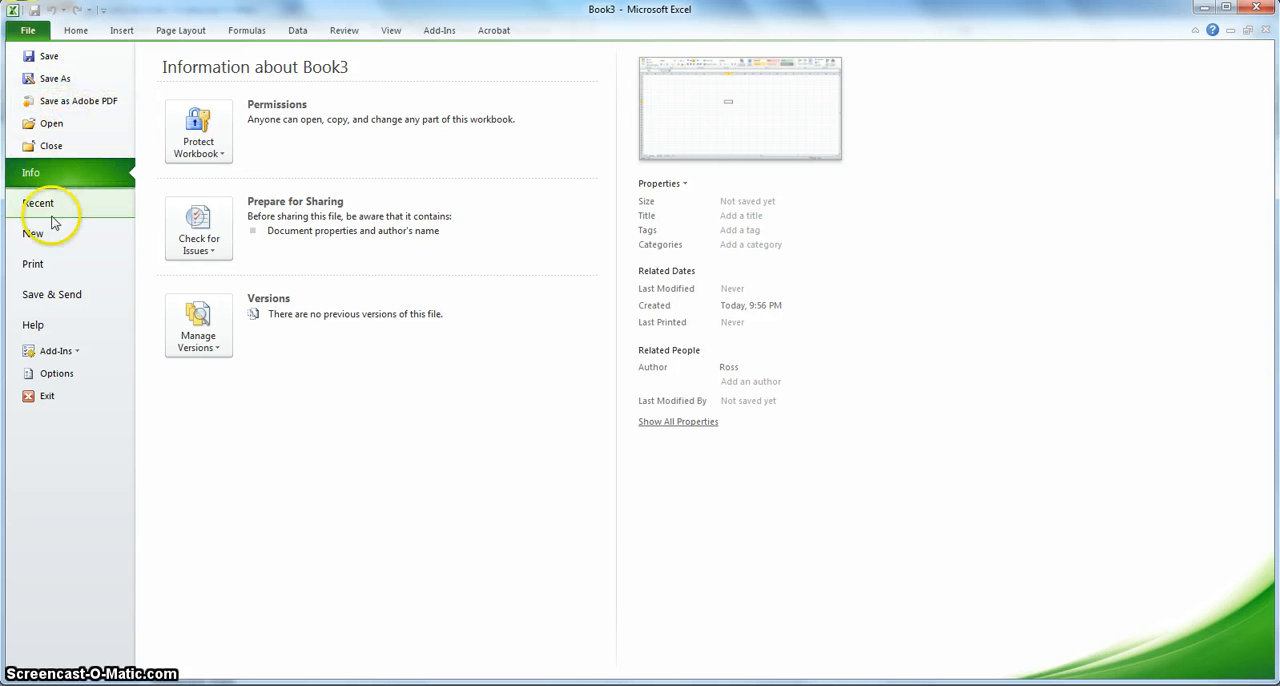
{"action": "left_click", "coordinate": [32, 232]}
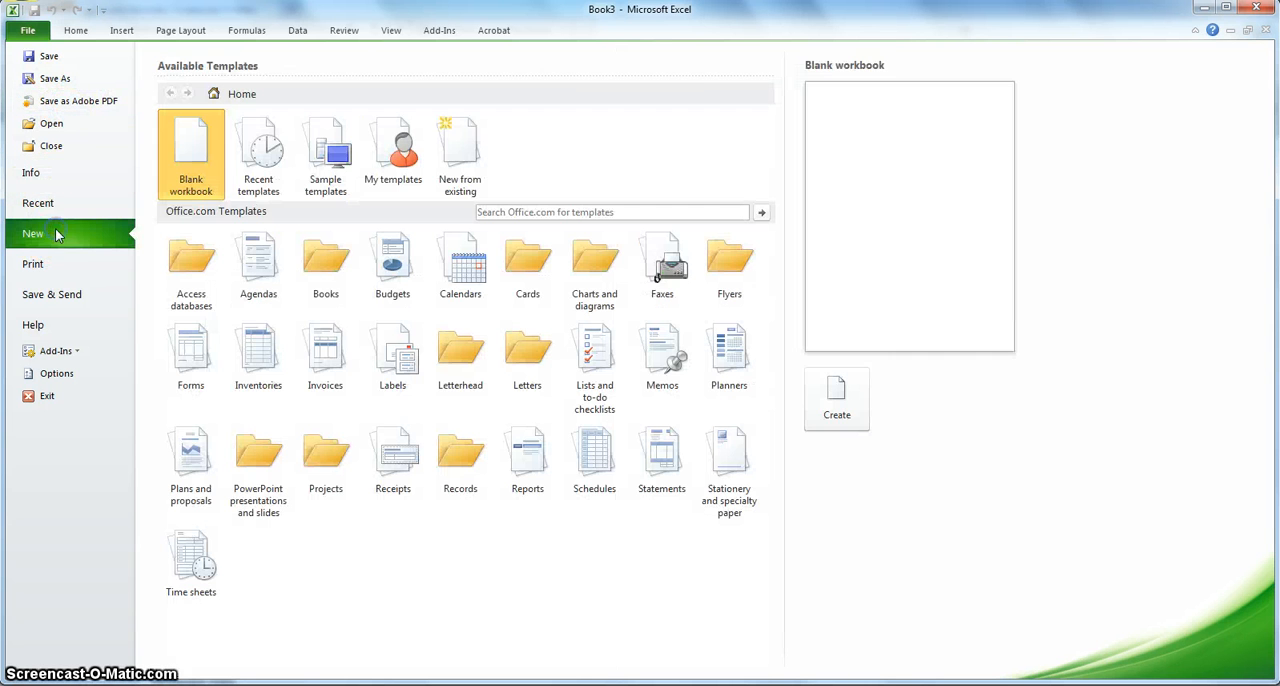
{"action": "left_click", "coordinate": [836, 400]}
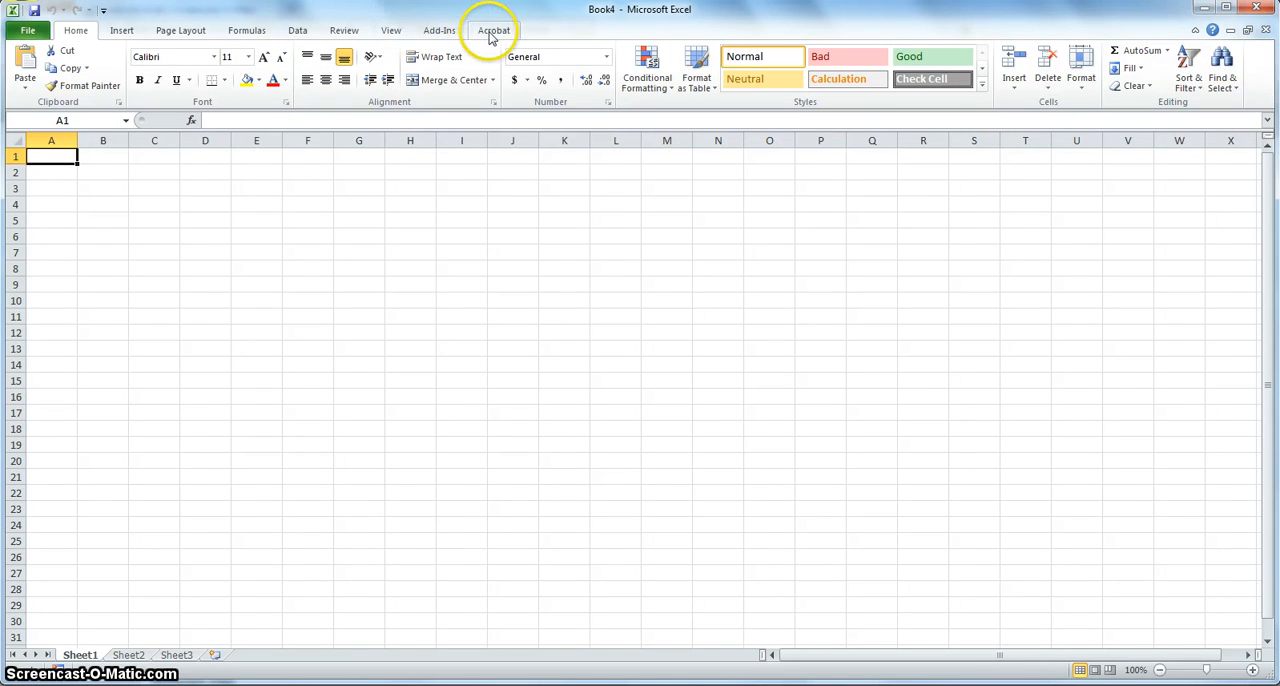
{"action": "mouse_move", "coordinate": [344, 30]}
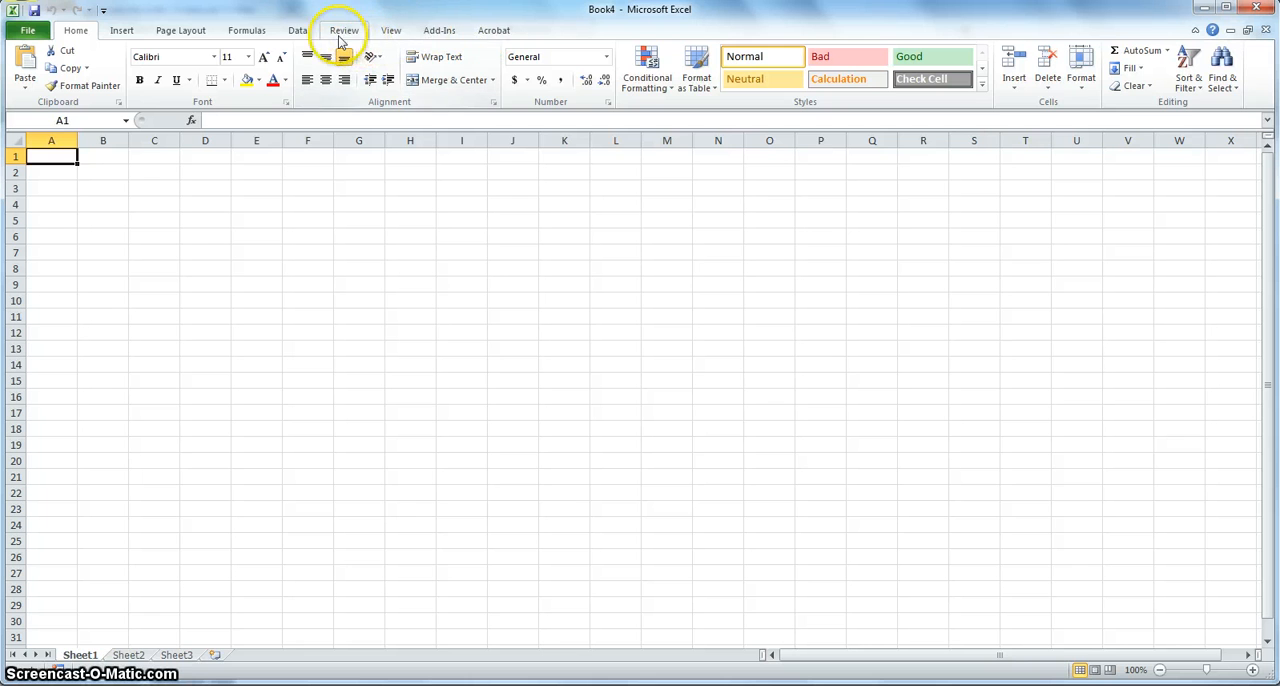
- Enable the Developer tab through Options > Customize Ribbon
{"action": "left_click", "coordinate": [28, 28]}
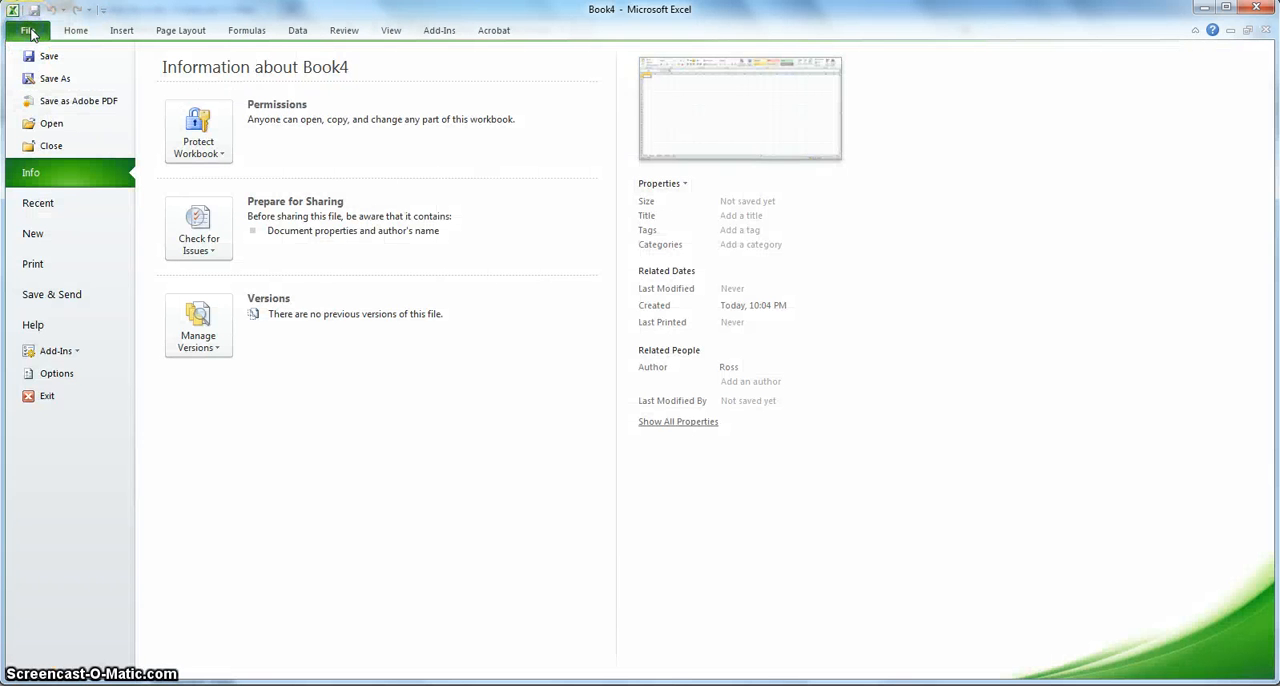
{"action": "mouse_move", "coordinate": [56, 294]}
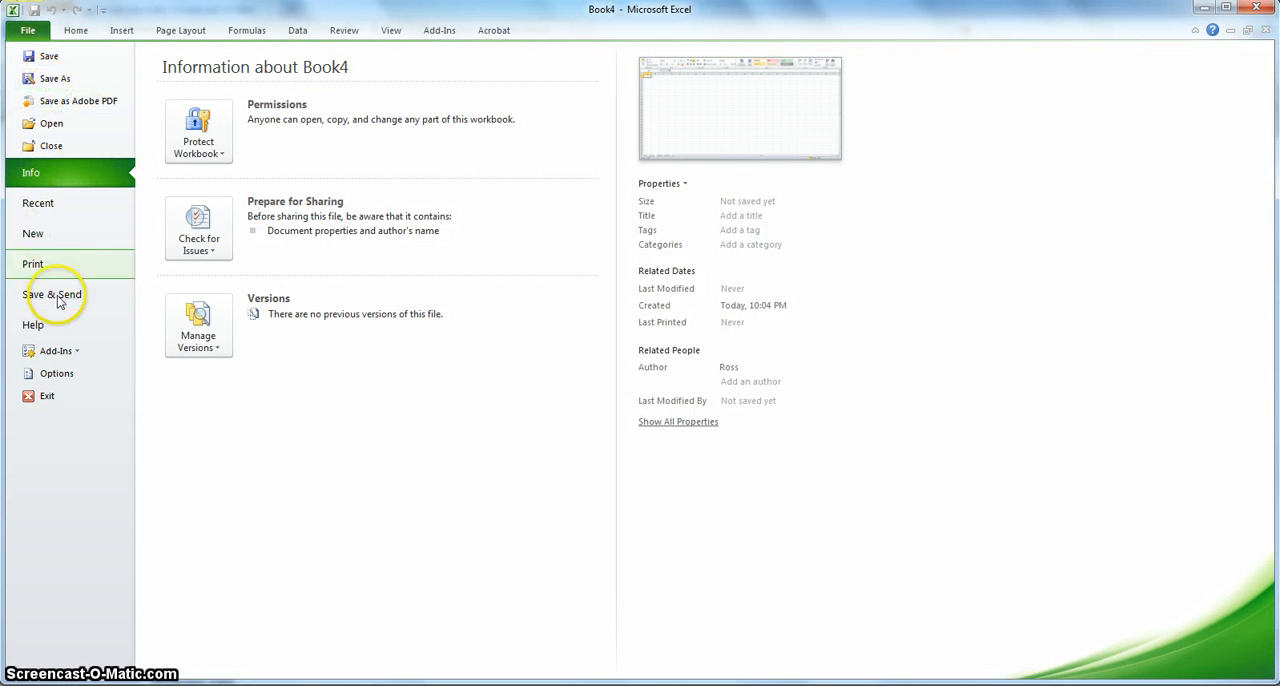
{"action": "mouse_move", "coordinate": [56, 372]}
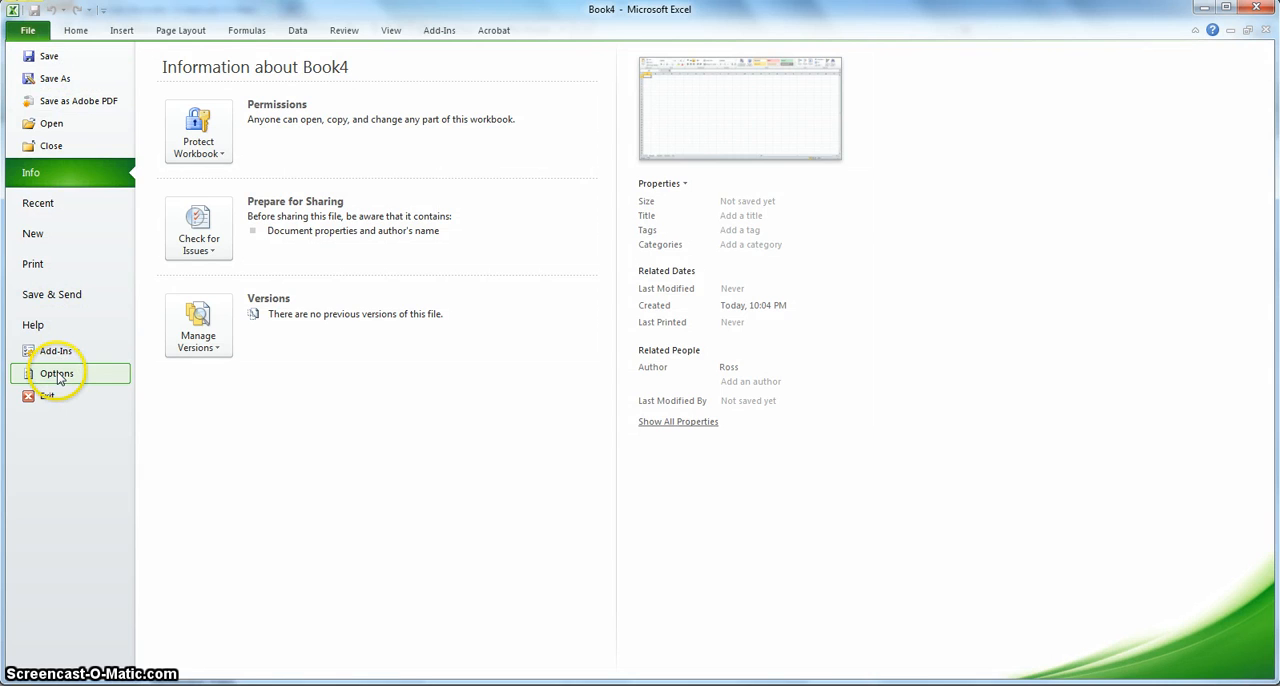
{"action": "left_click", "coordinate": [56, 372]}
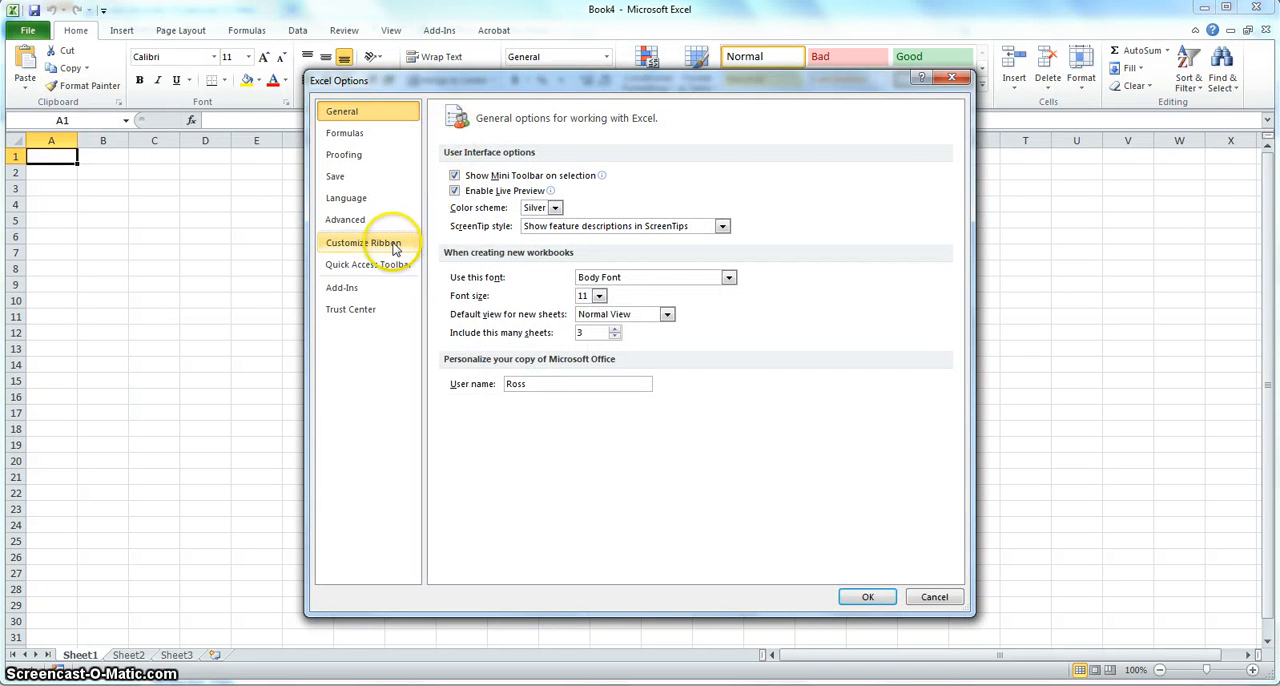
{"action": "left_click", "coordinate": [364, 242]}
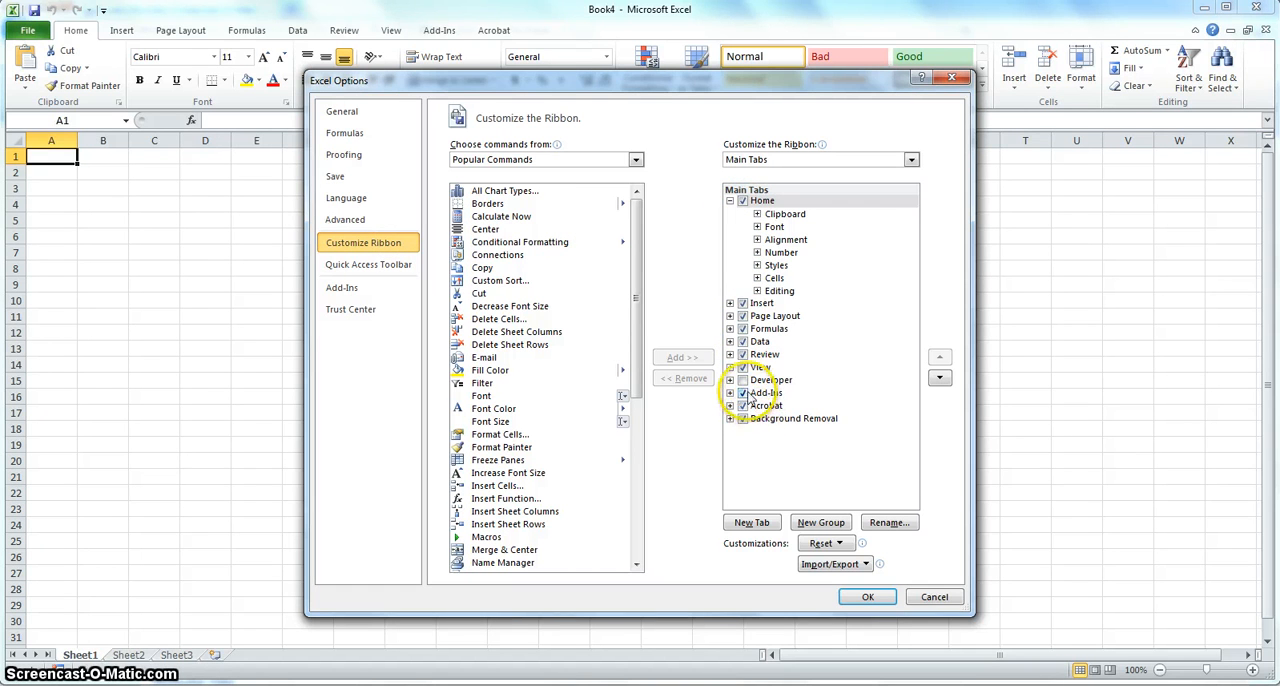
{"action": "left_click", "coordinate": [770, 380]}
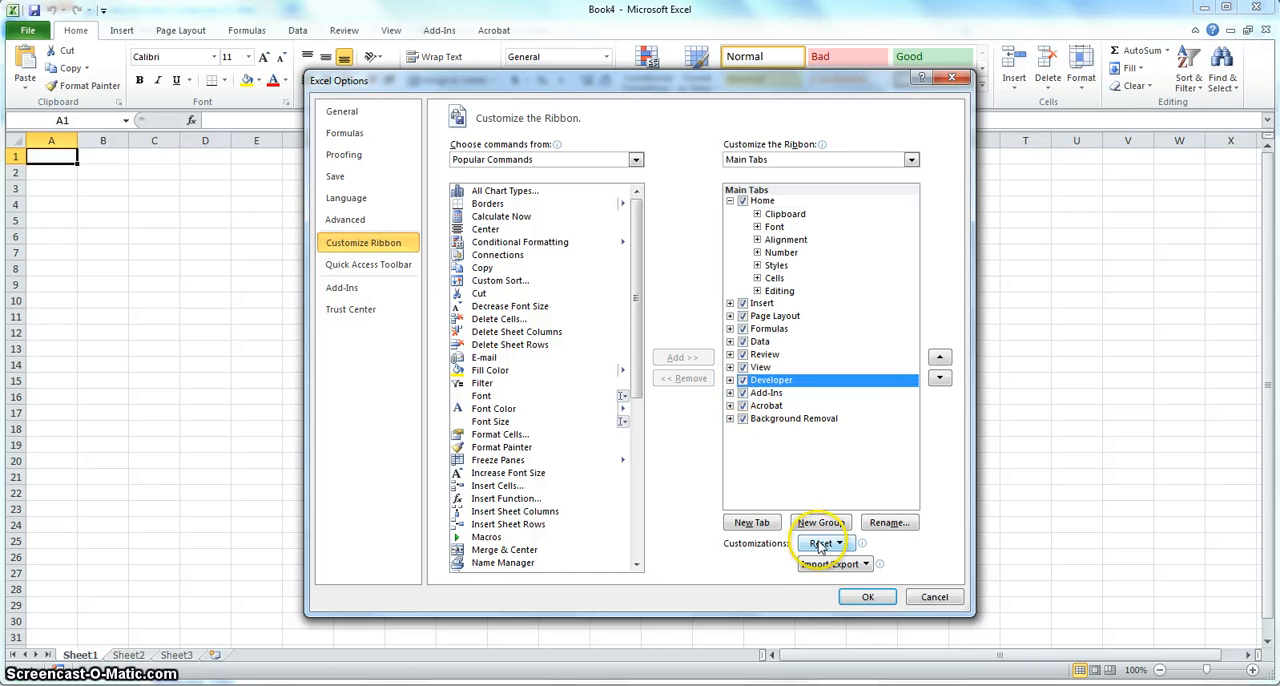
{"action": "left_click", "coordinate": [868, 596]}
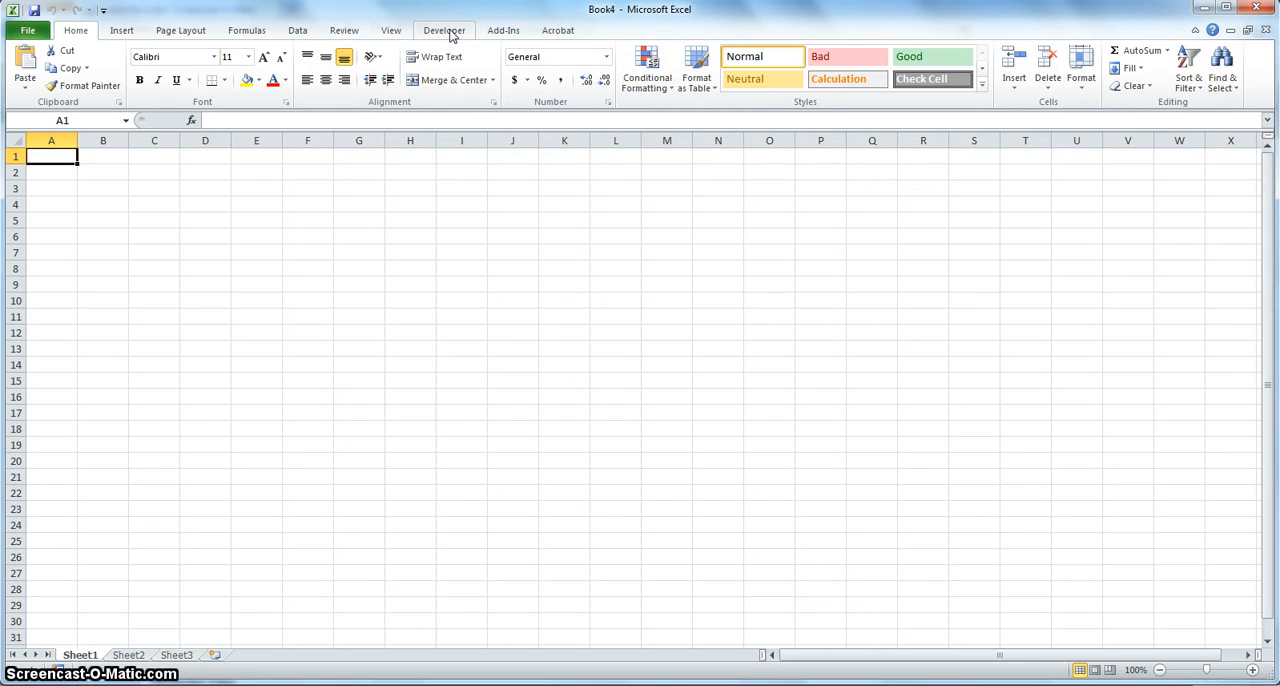
- Start recording a macro named OneClick stored in this workbook
{"action": "left_click", "coordinate": [444, 28]}
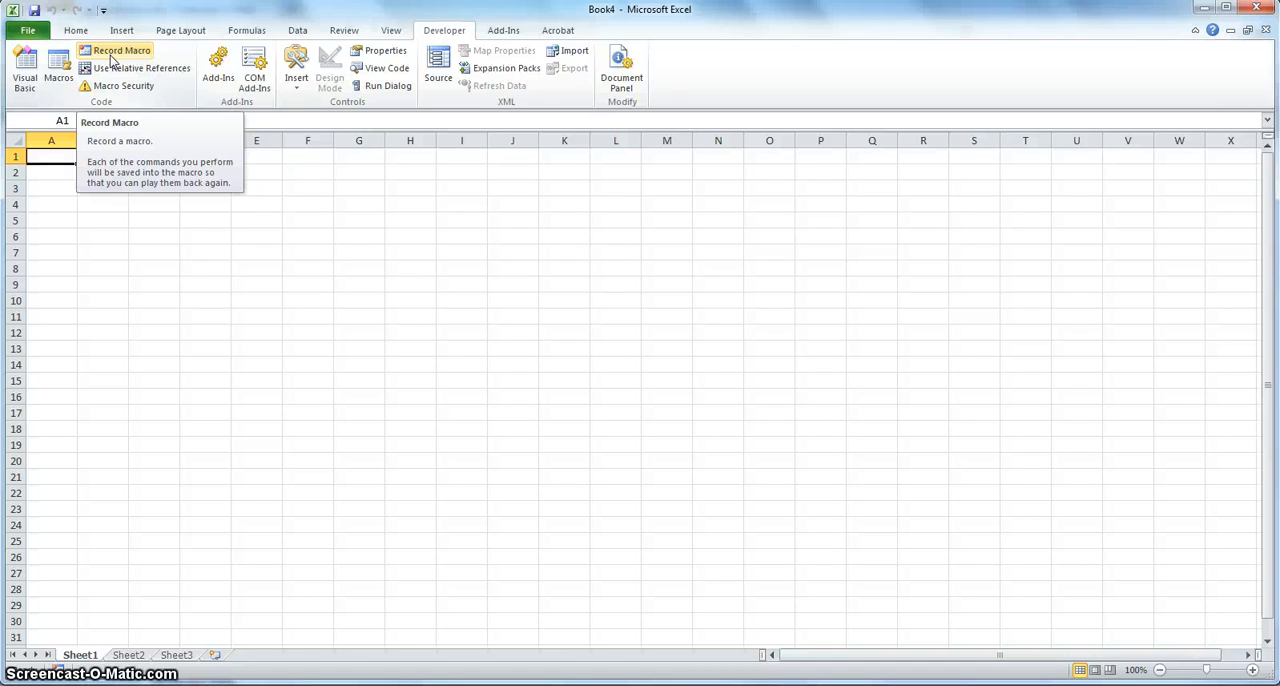
{"action": "left_click", "coordinate": [122, 50]}
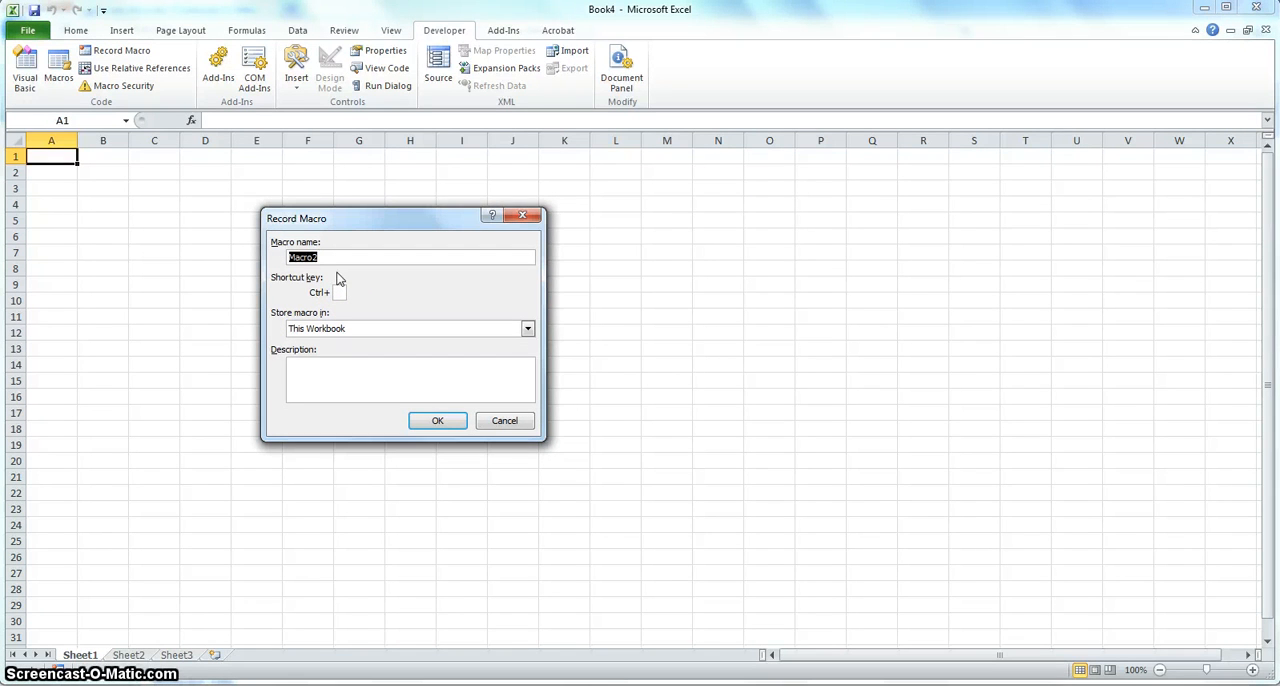
{"action": "type", "text": "OneClick"}
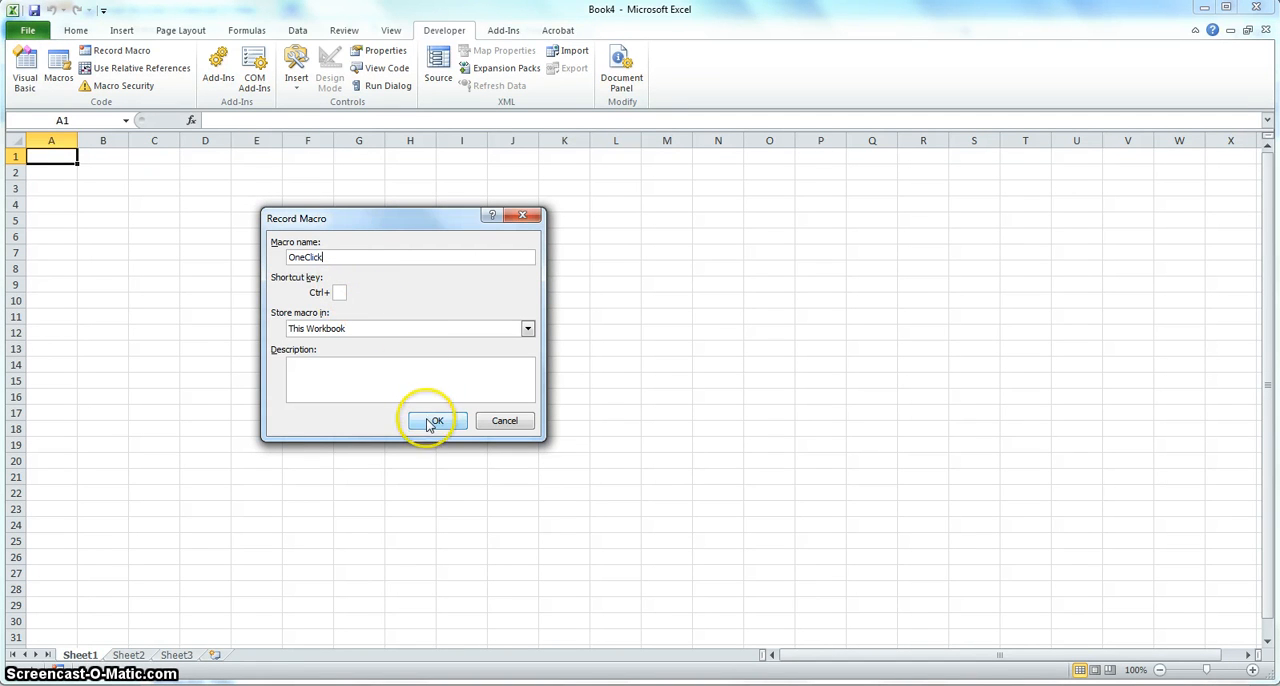
{"action": "left_click", "coordinate": [432, 420]}
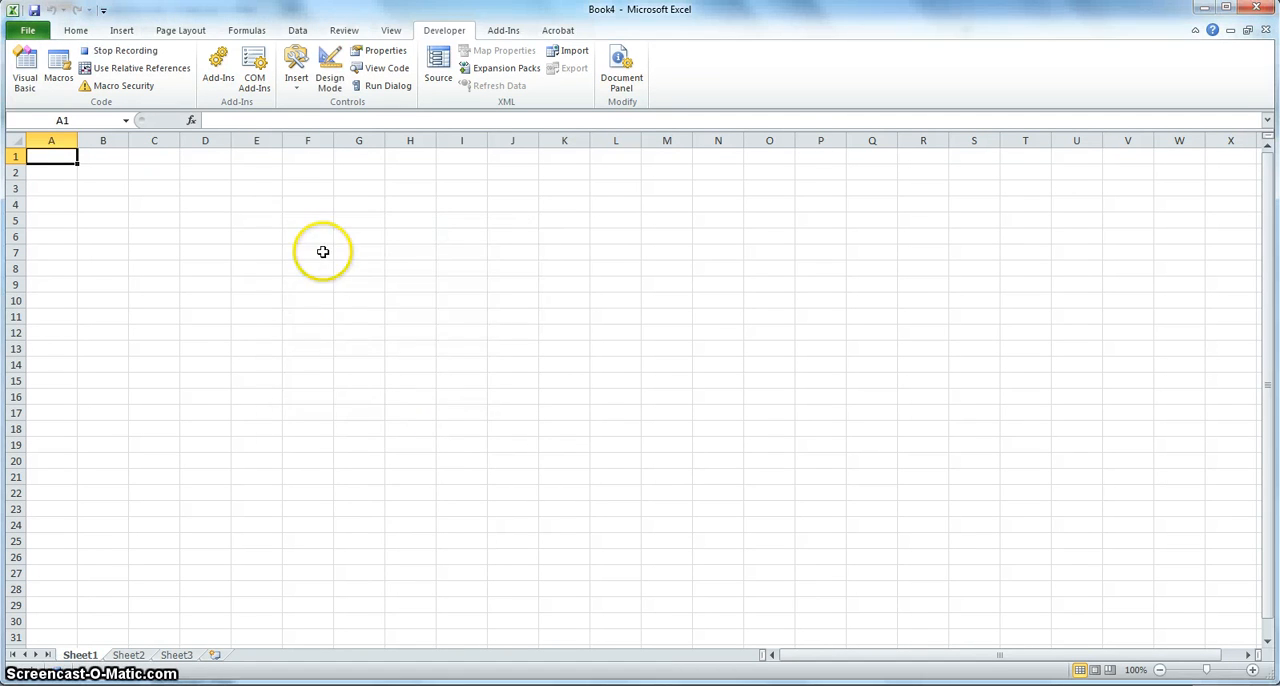
{"action": "mouse_move", "coordinate": [264, 264]}
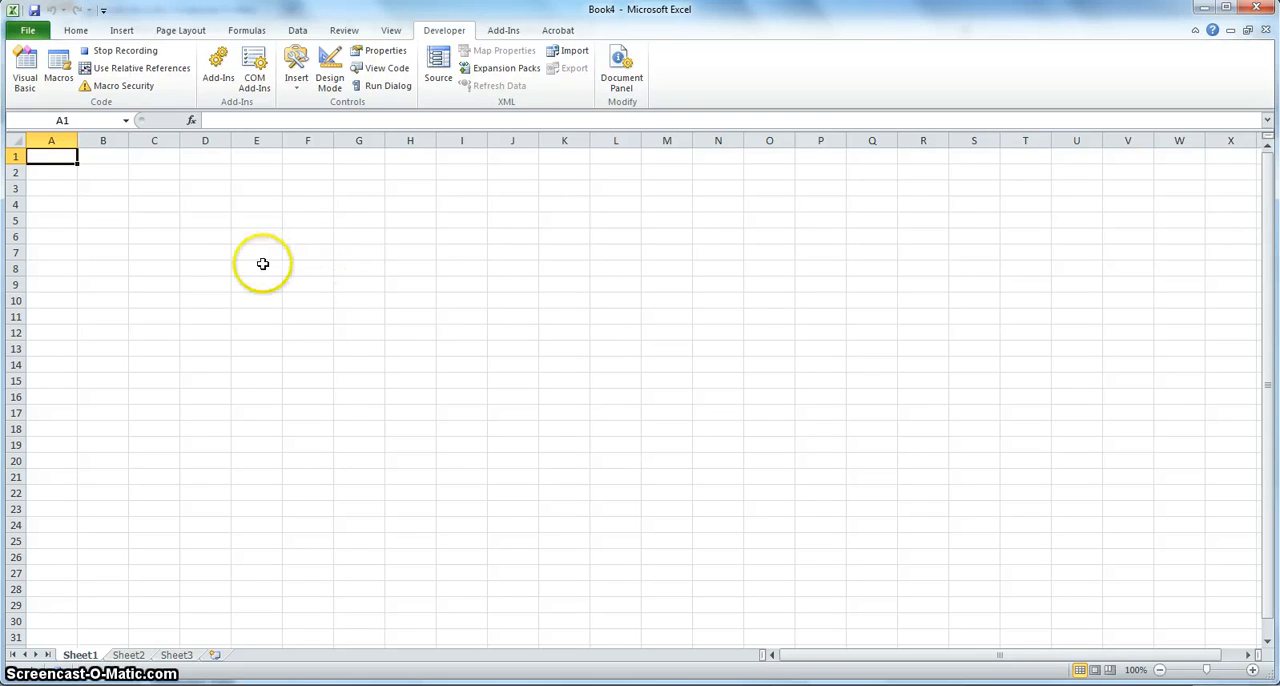
{"action": "mouse_move", "coordinate": [212, 228]}
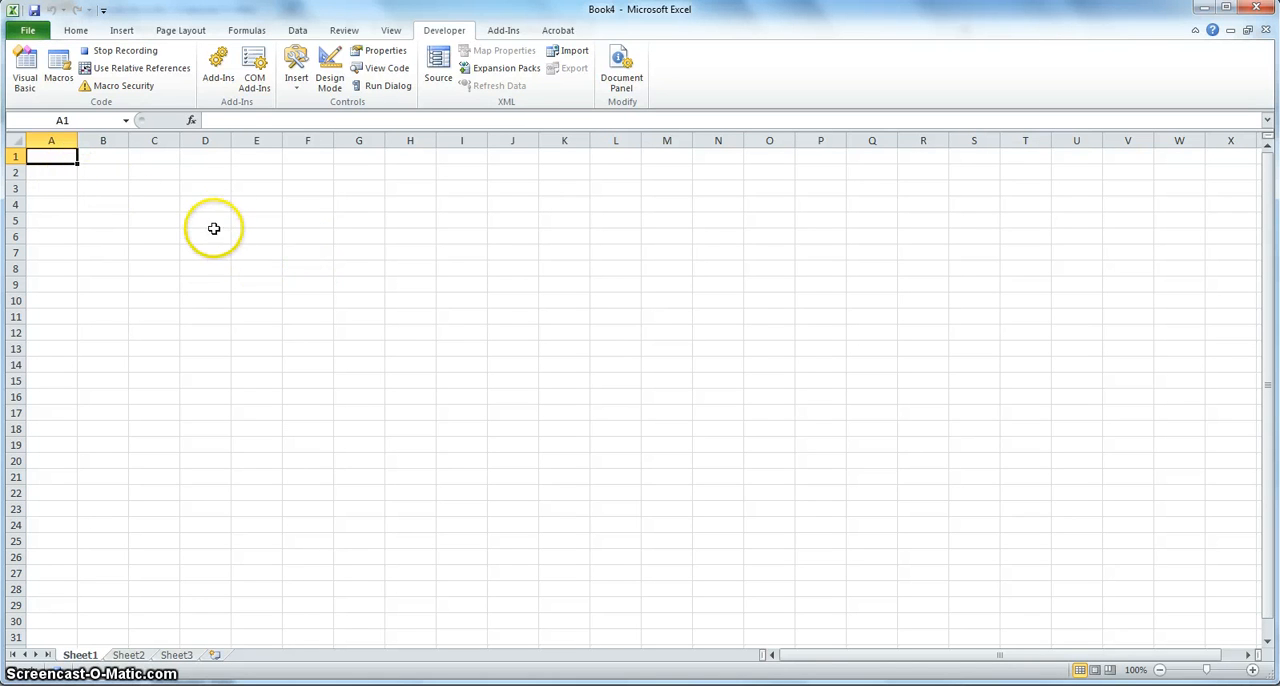
{"action": "mouse_move", "coordinate": [246, 260]}
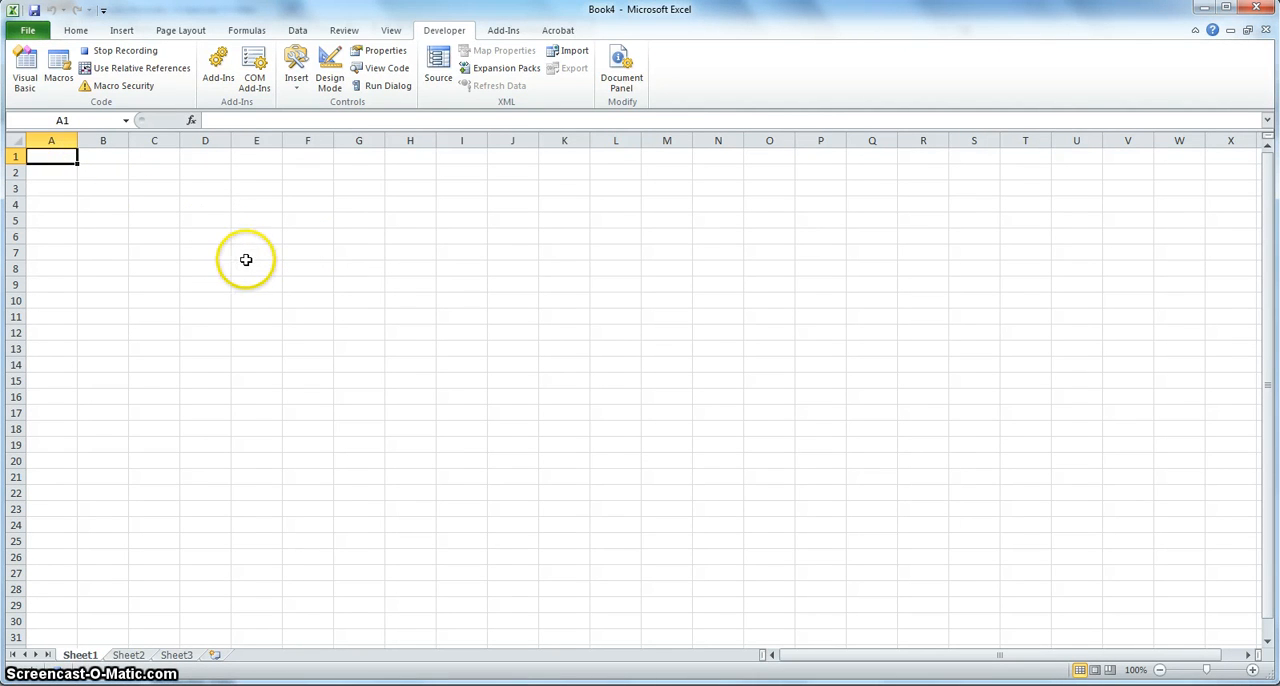
{"action": "mouse_move", "coordinate": [260, 292]}
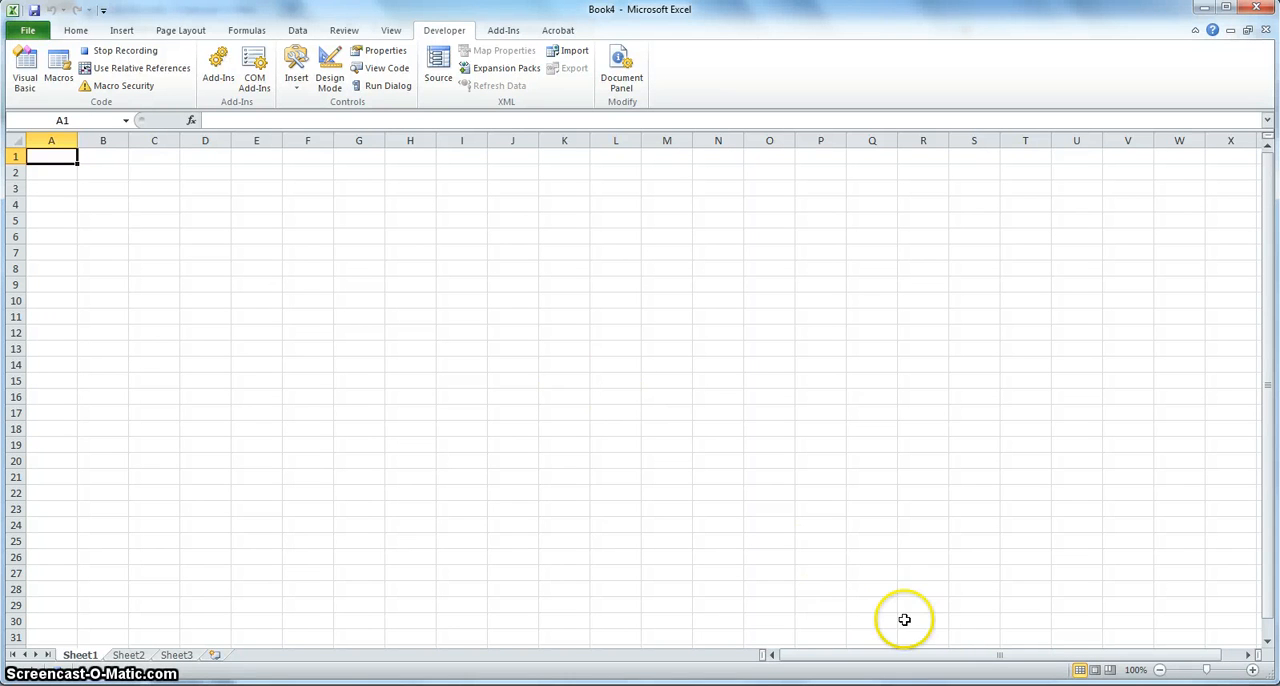
{"action": "mouse_move", "coordinate": [924, 616]}
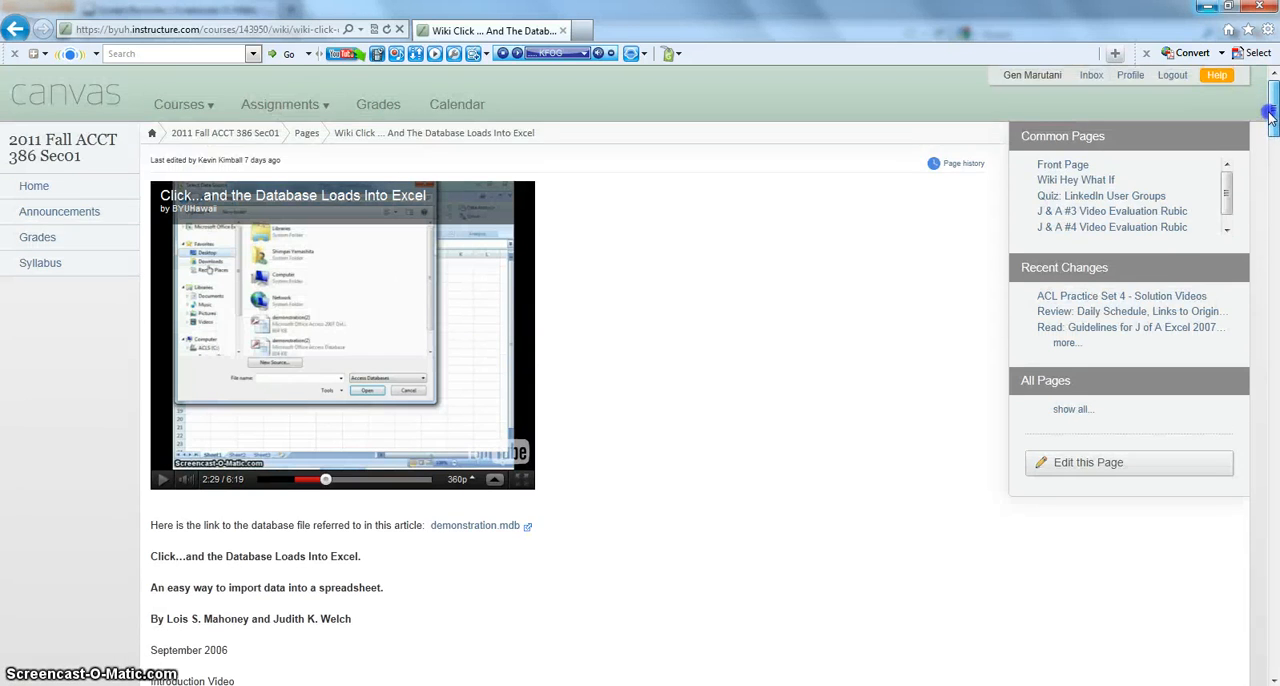
{"action": "mouse_move", "coordinate": [370, 516]}
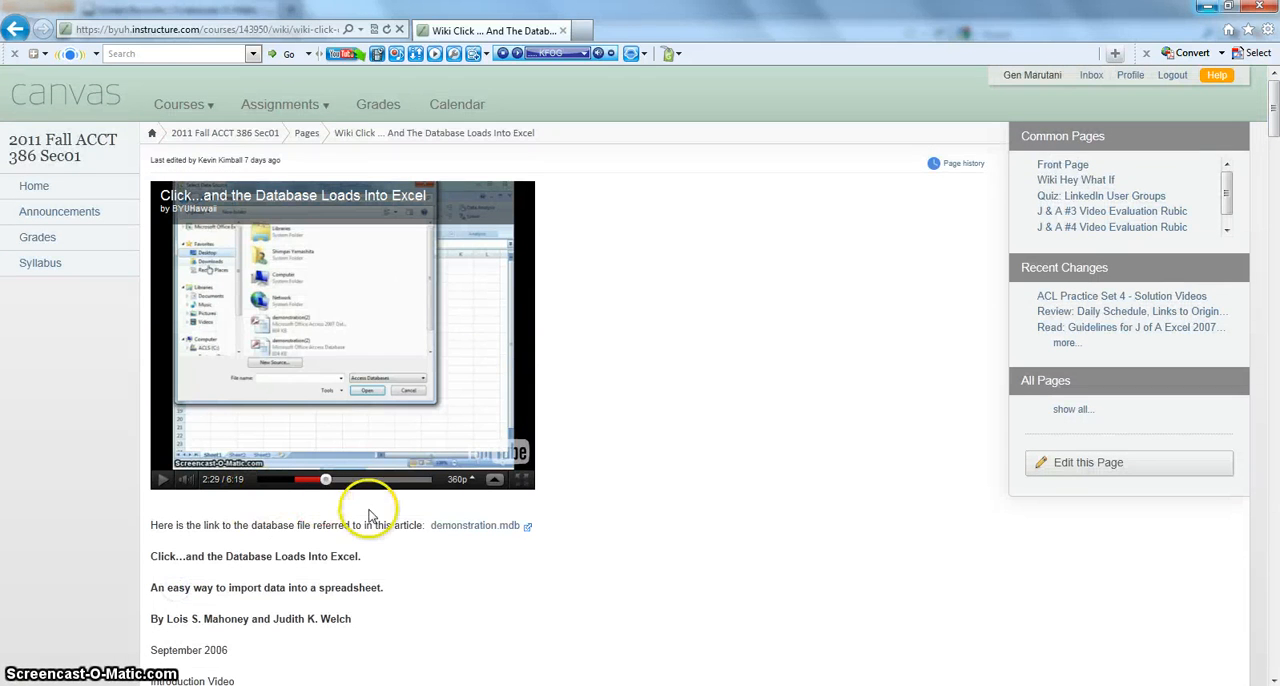
{"action": "mouse_move", "coordinate": [456, 530]}
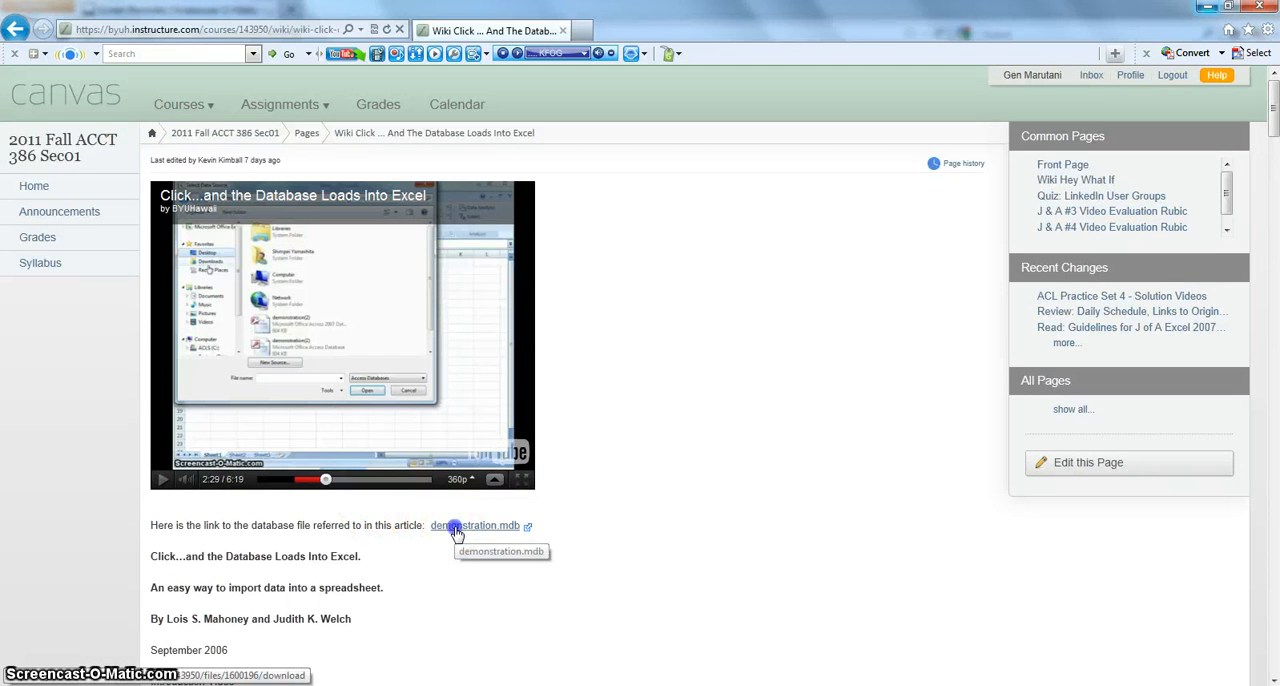
- Save the demonstration.mdb link target into Documents, replacing the existing copy
{"action": "right_click", "coordinate": [476, 524]}
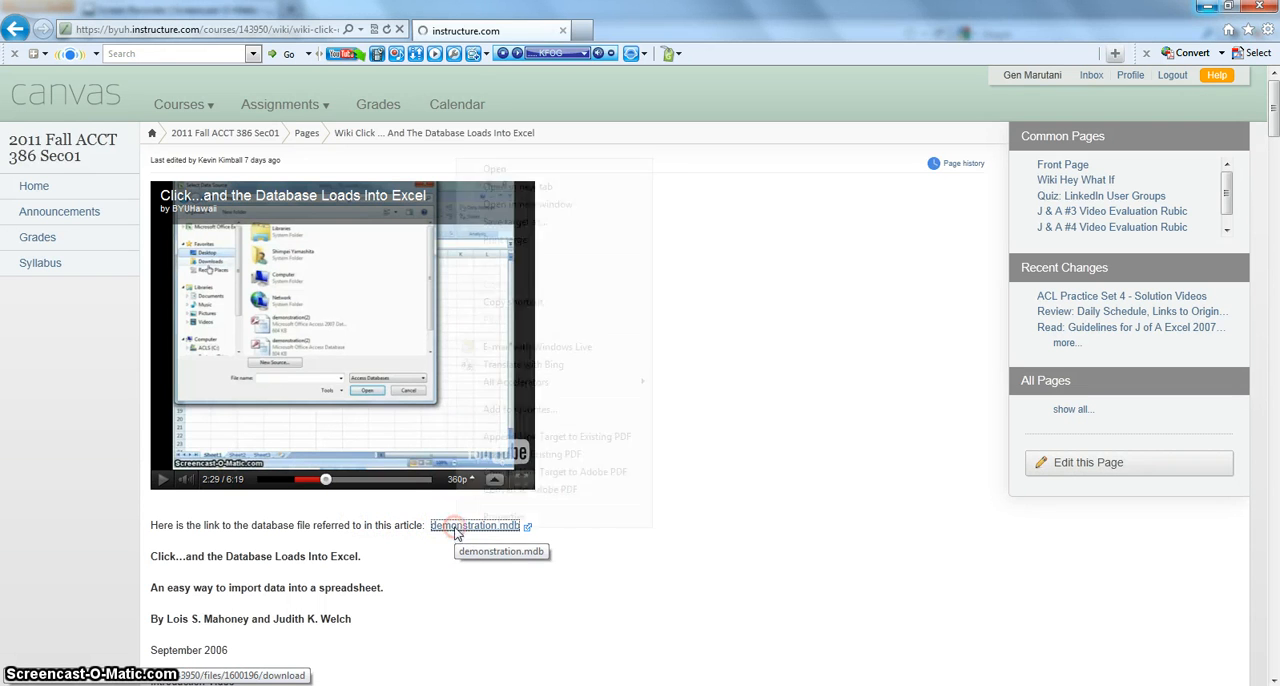
{"action": "right_click", "coordinate": [476, 524]}
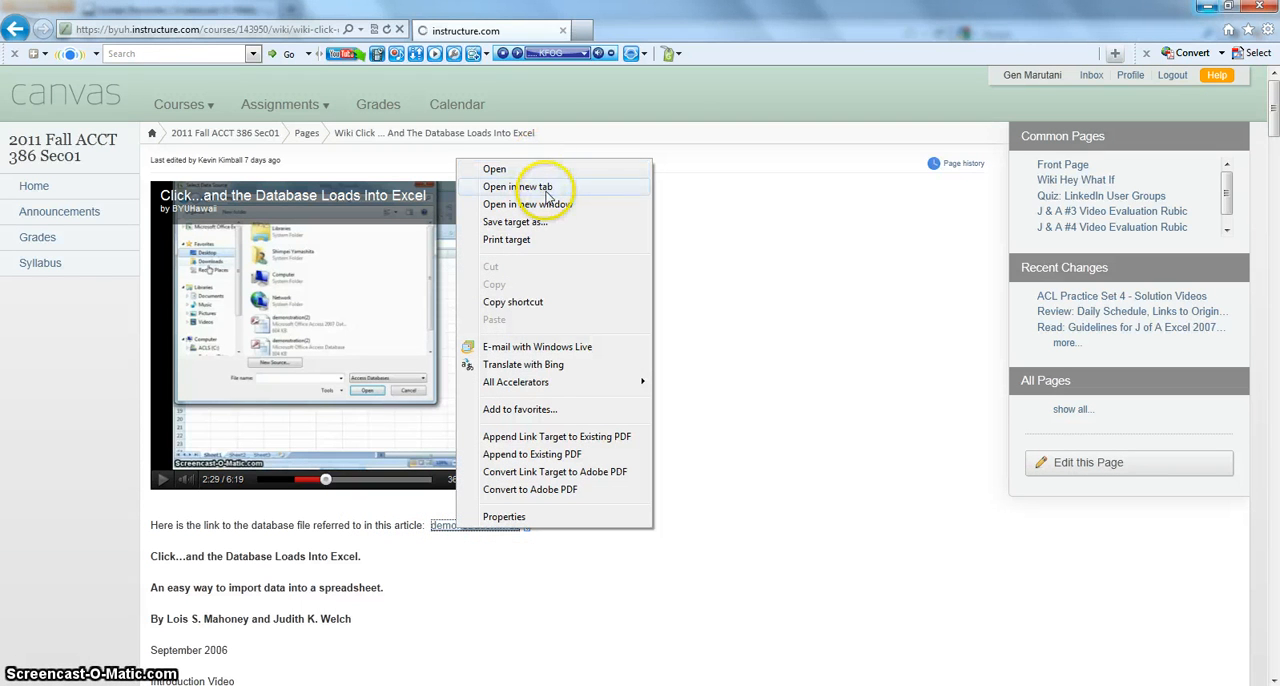
{"action": "left_click", "coordinate": [516, 186]}
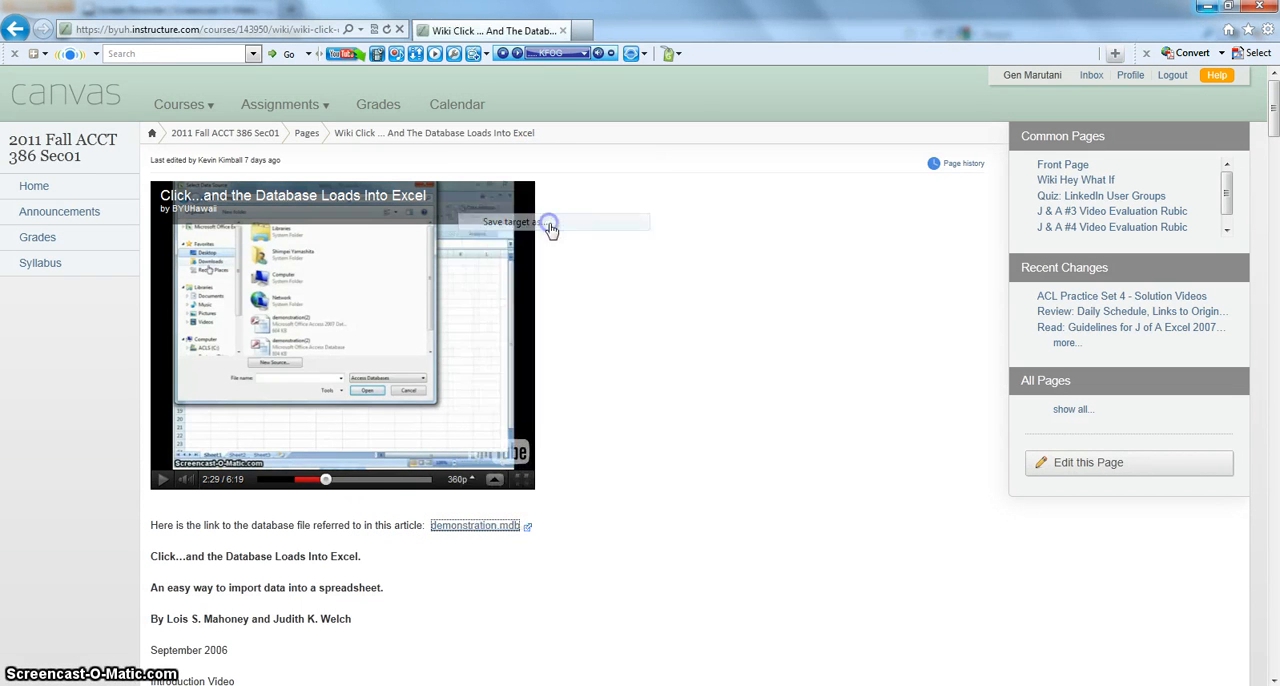
{"action": "left_click", "coordinate": [512, 220]}
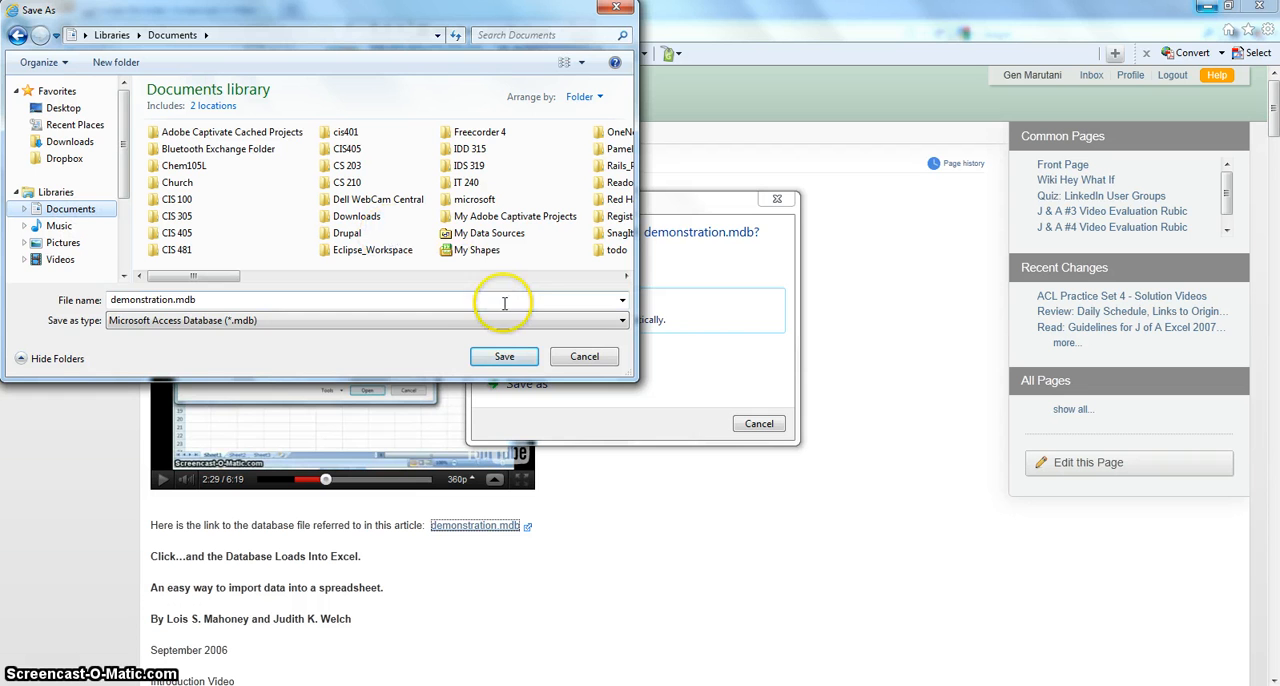
{"action": "left_click", "coordinate": [504, 356]}
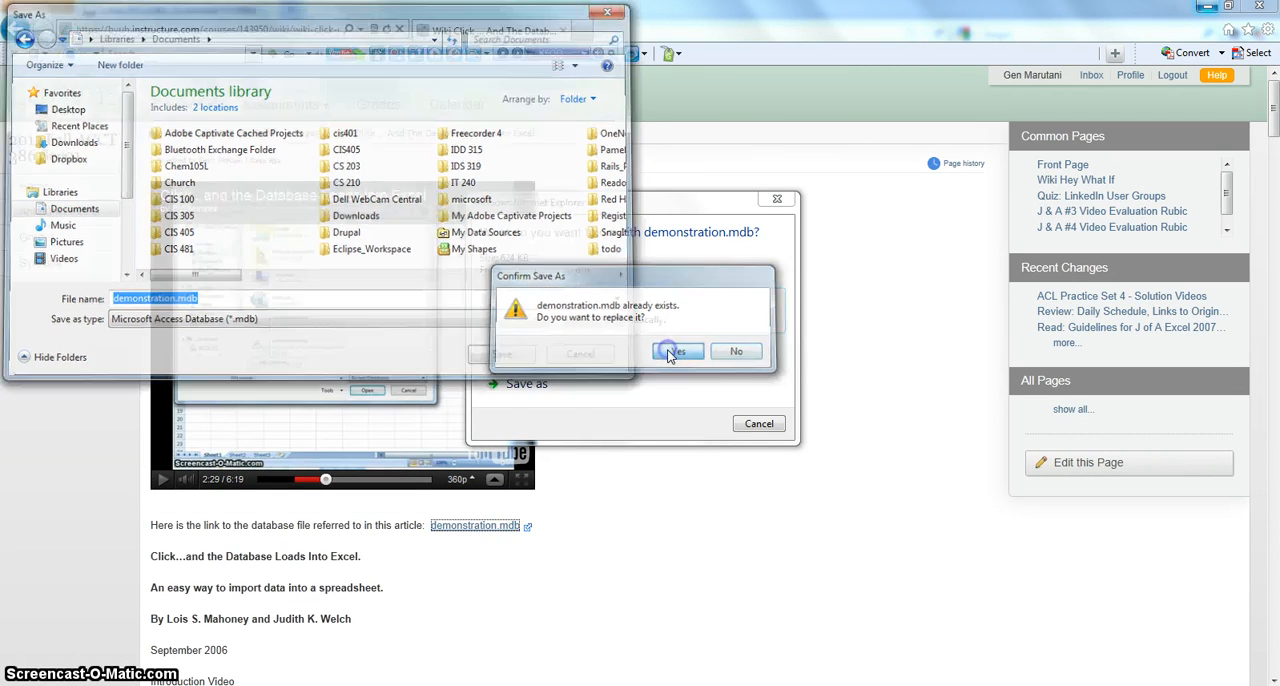
{"action": "left_click", "coordinate": [676, 350]}
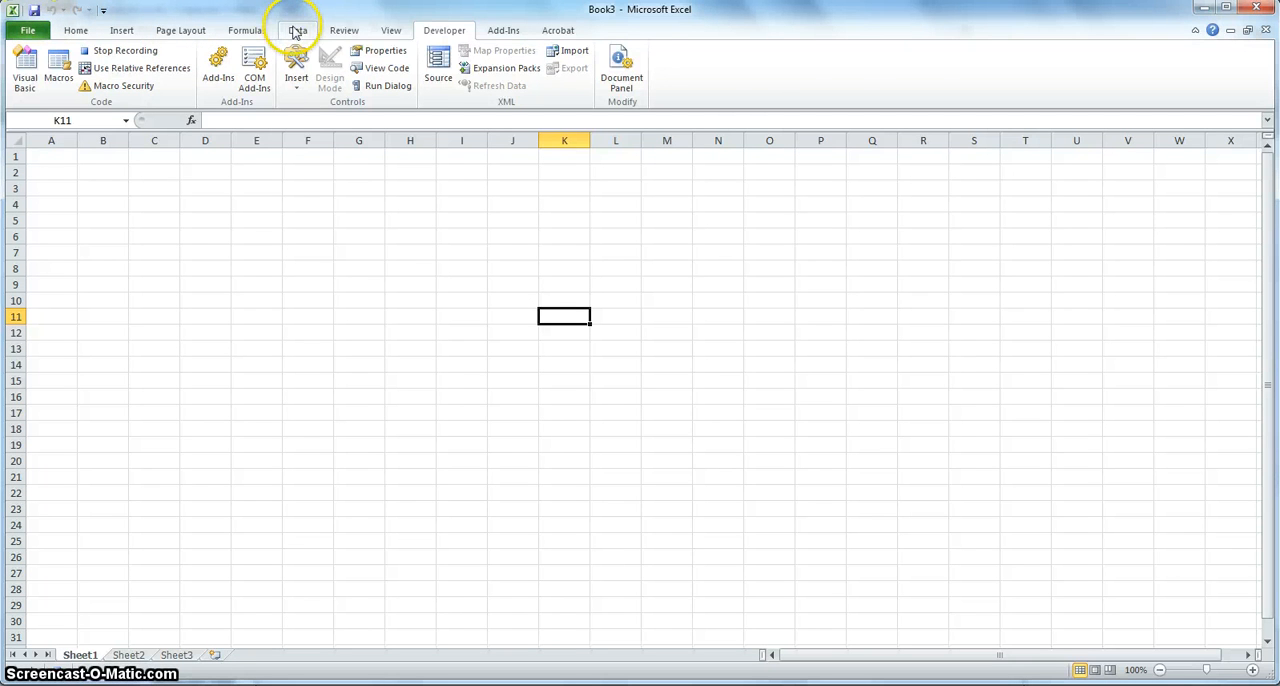
- Start a Microsoft Query import using the MS Access Database source type
{"action": "left_click", "coordinate": [296, 30]}
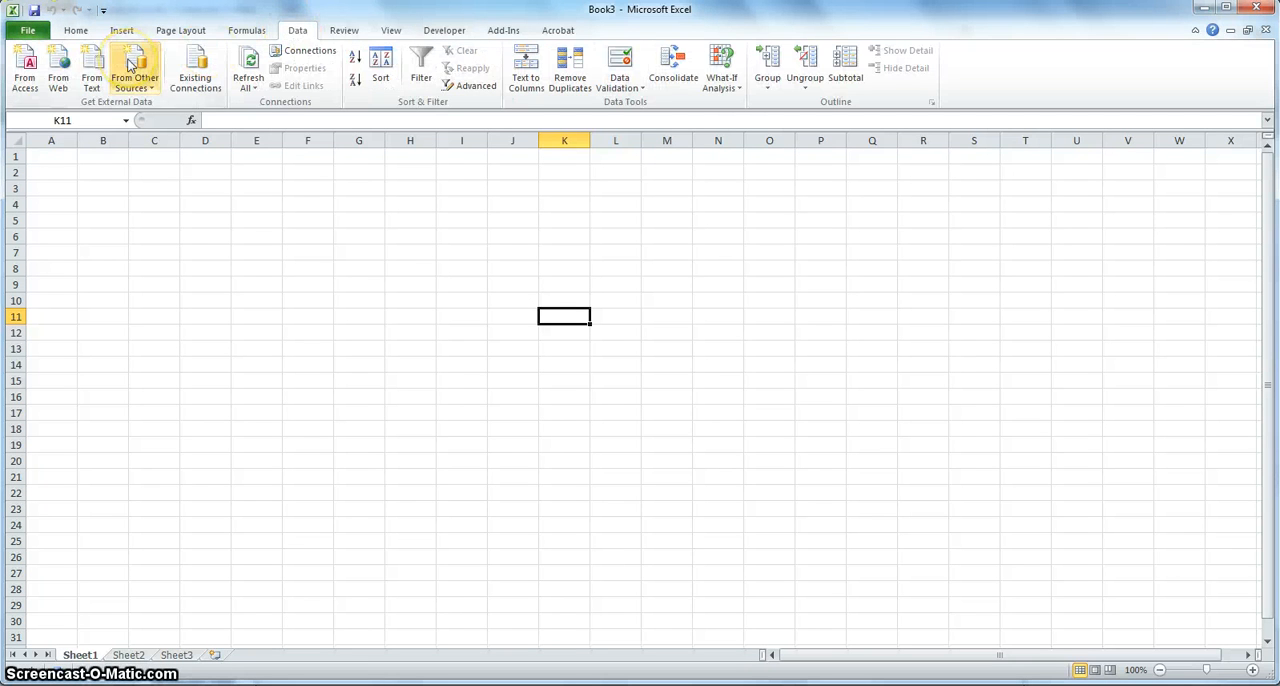
{"action": "left_click", "coordinate": [134, 68]}
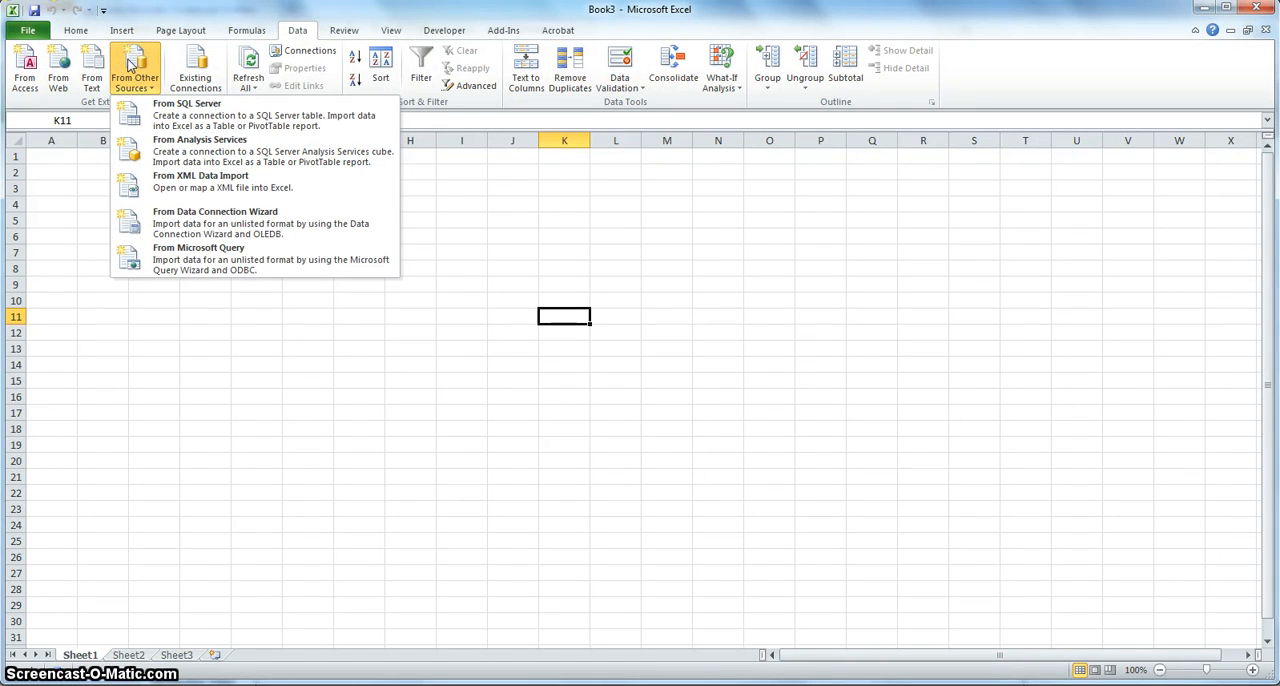
{"action": "mouse_move", "coordinate": [200, 252]}
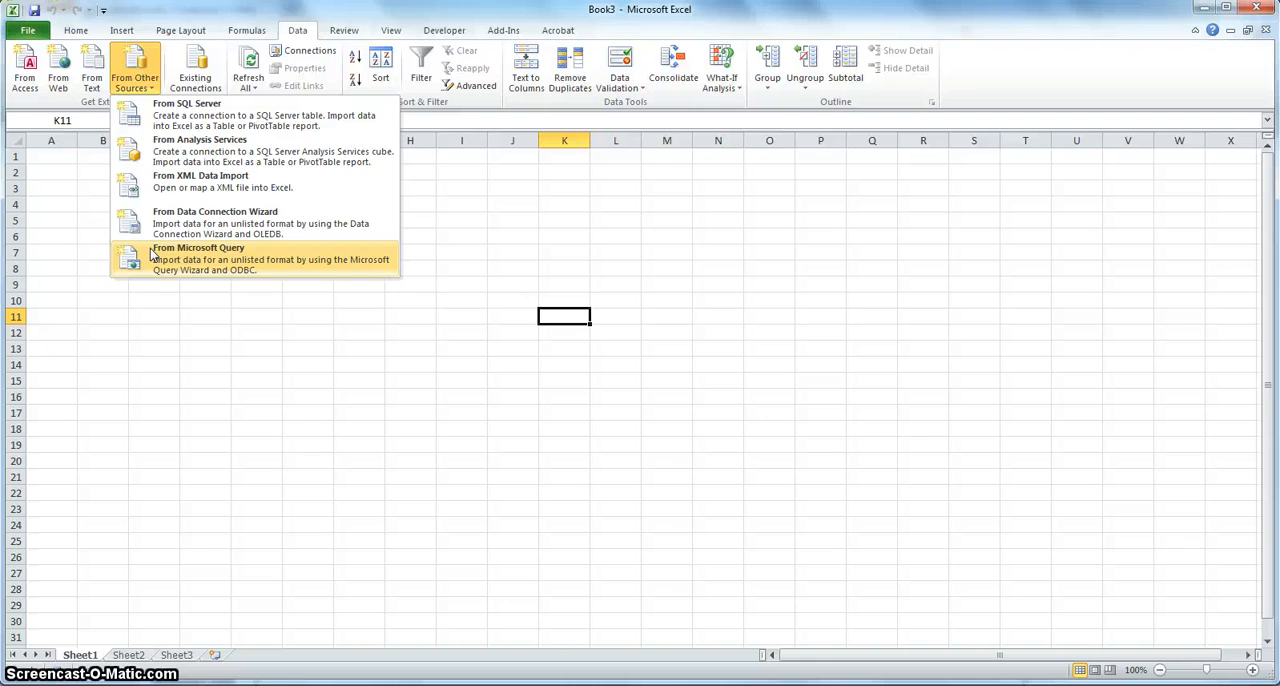
{"action": "left_click", "coordinate": [198, 248]}
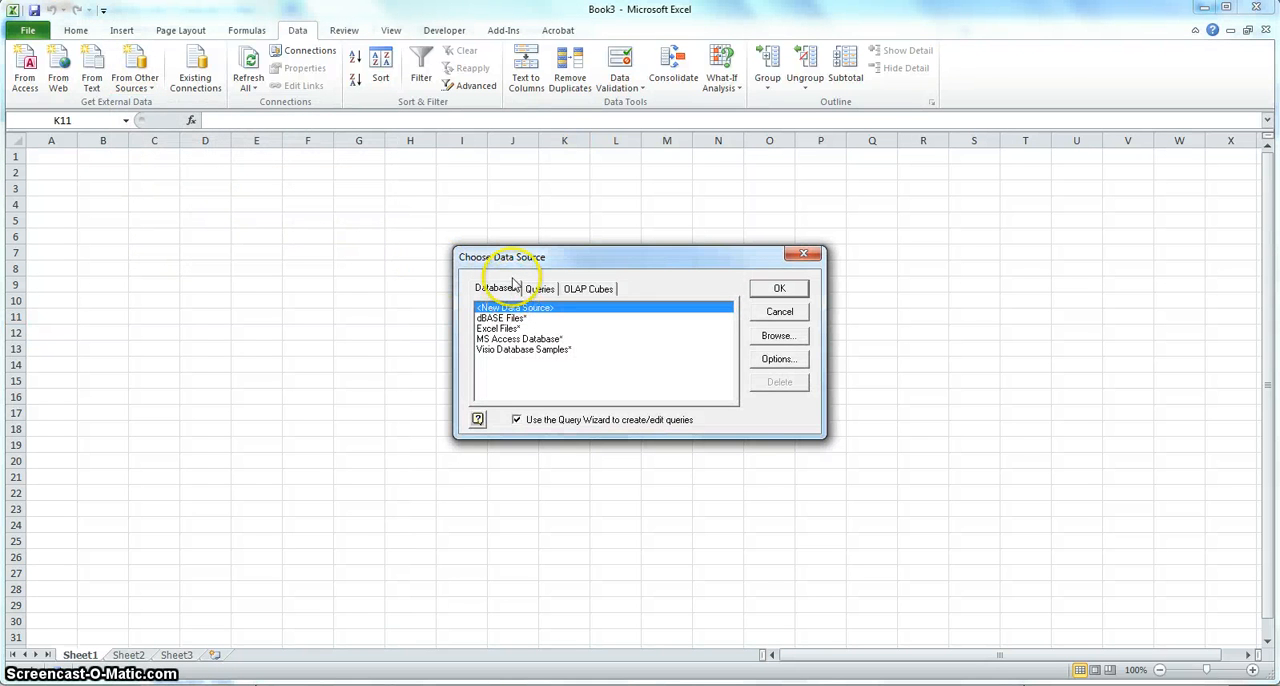
{"action": "mouse_move", "coordinate": [508, 272]}
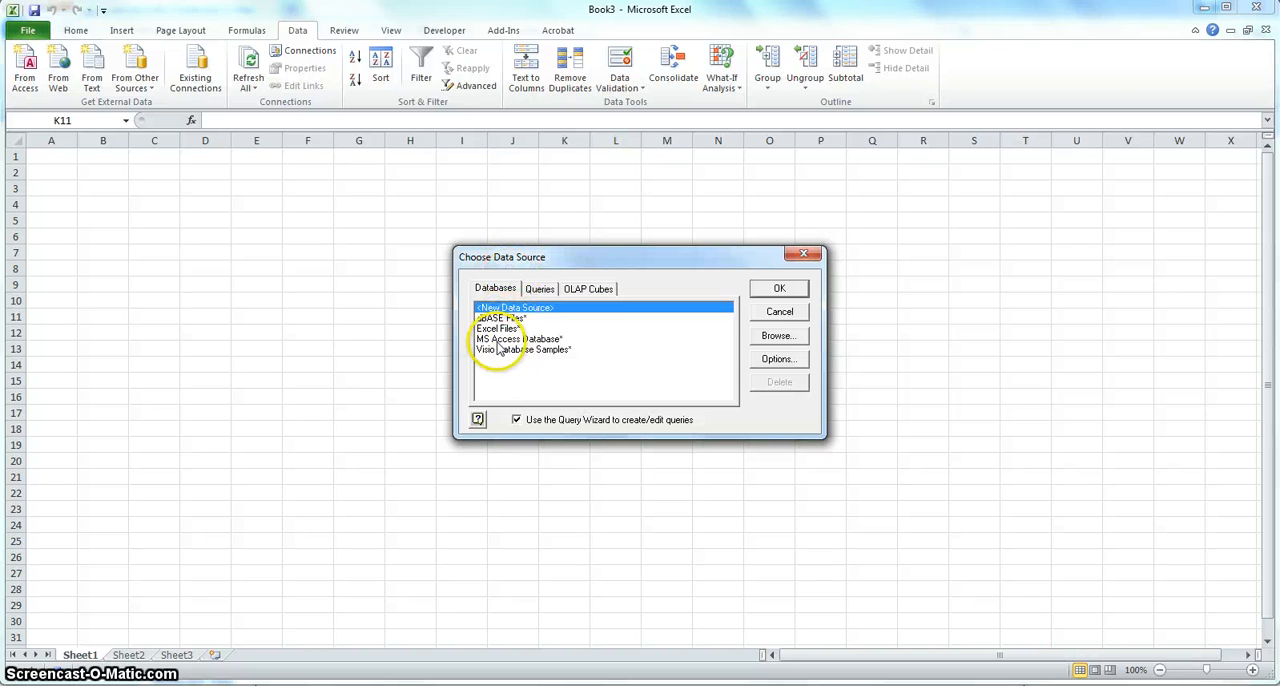
{"action": "left_click", "coordinate": [518, 338]}
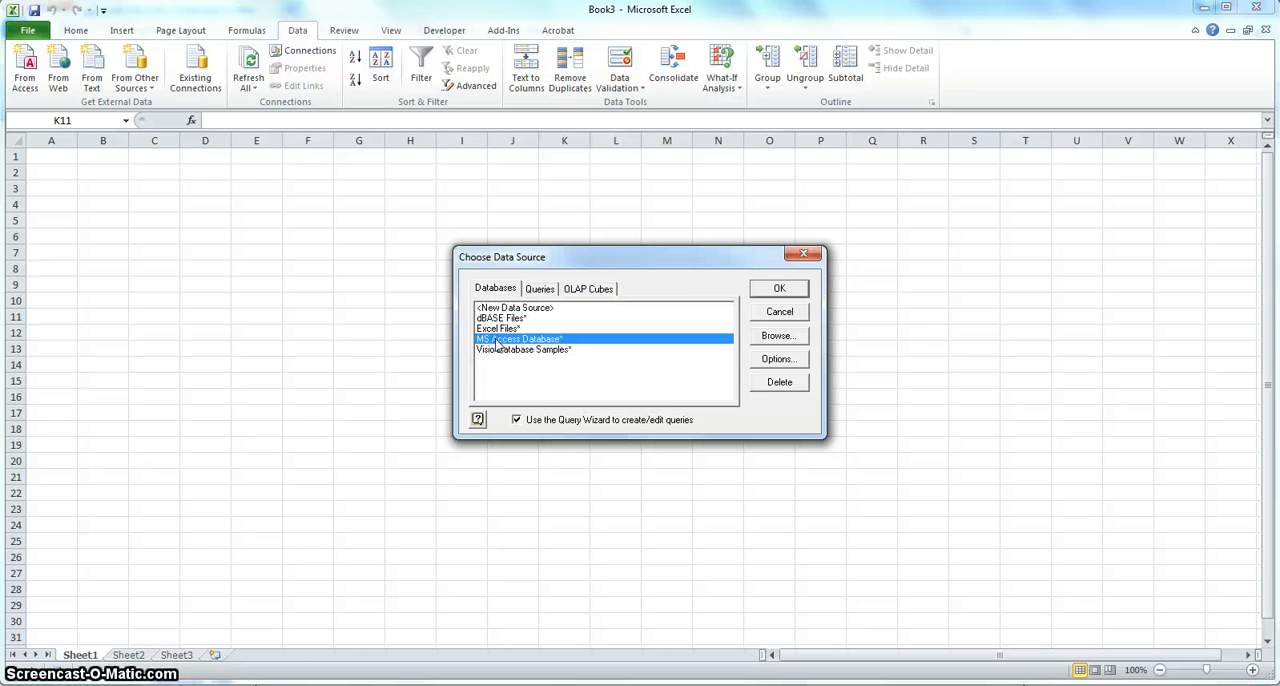
{"action": "left_click", "coordinate": [780, 288]}
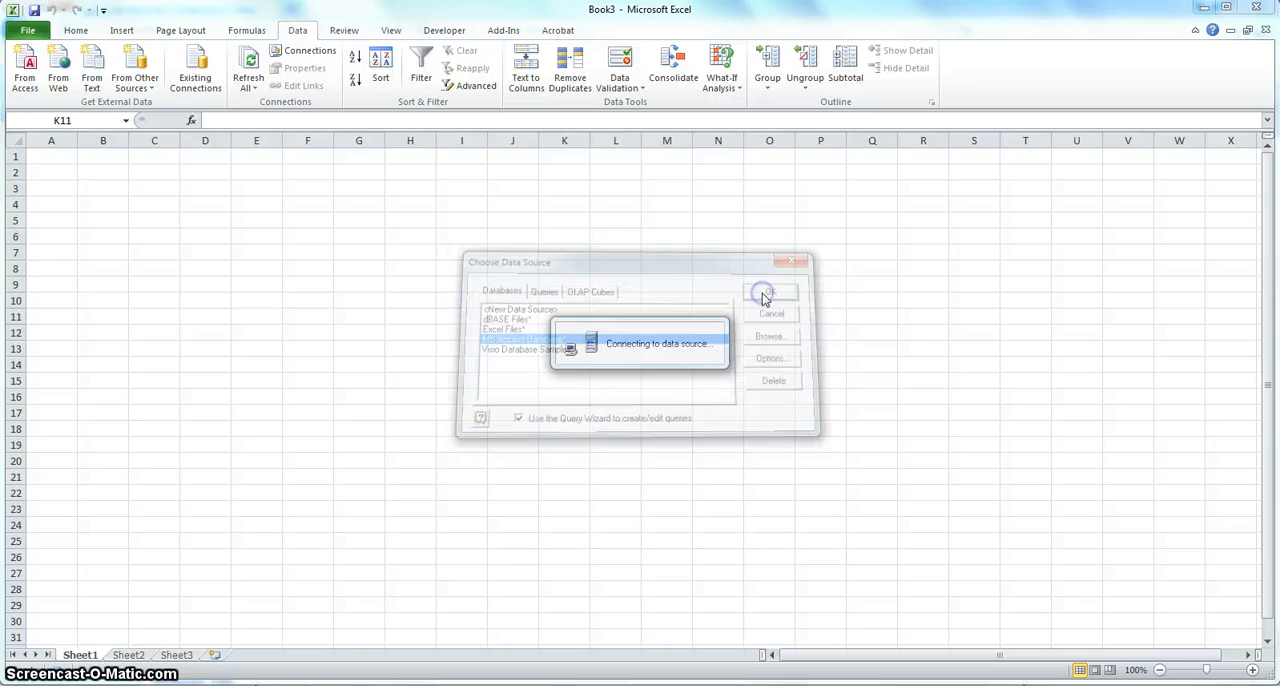
{"action": "left_click", "coordinate": [764, 292]}
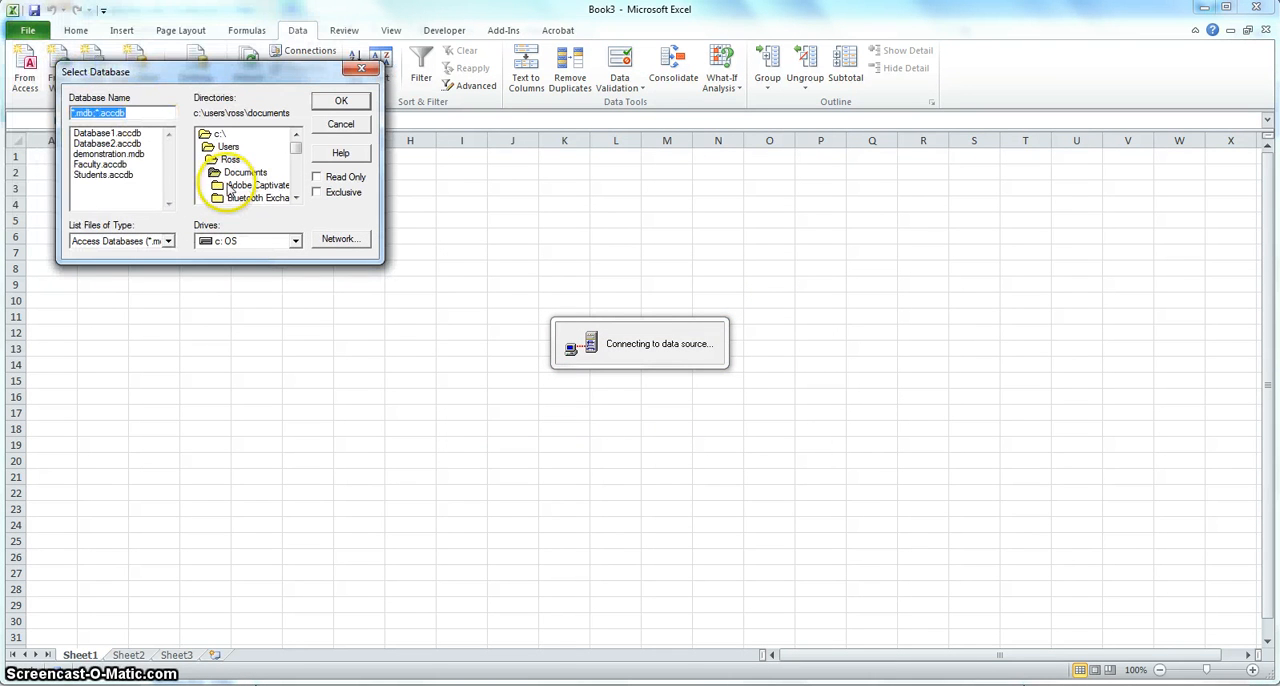
- Connect the query to demonstration.mdb in the Documents folder
{"action": "left_click", "coordinate": [246, 172]}
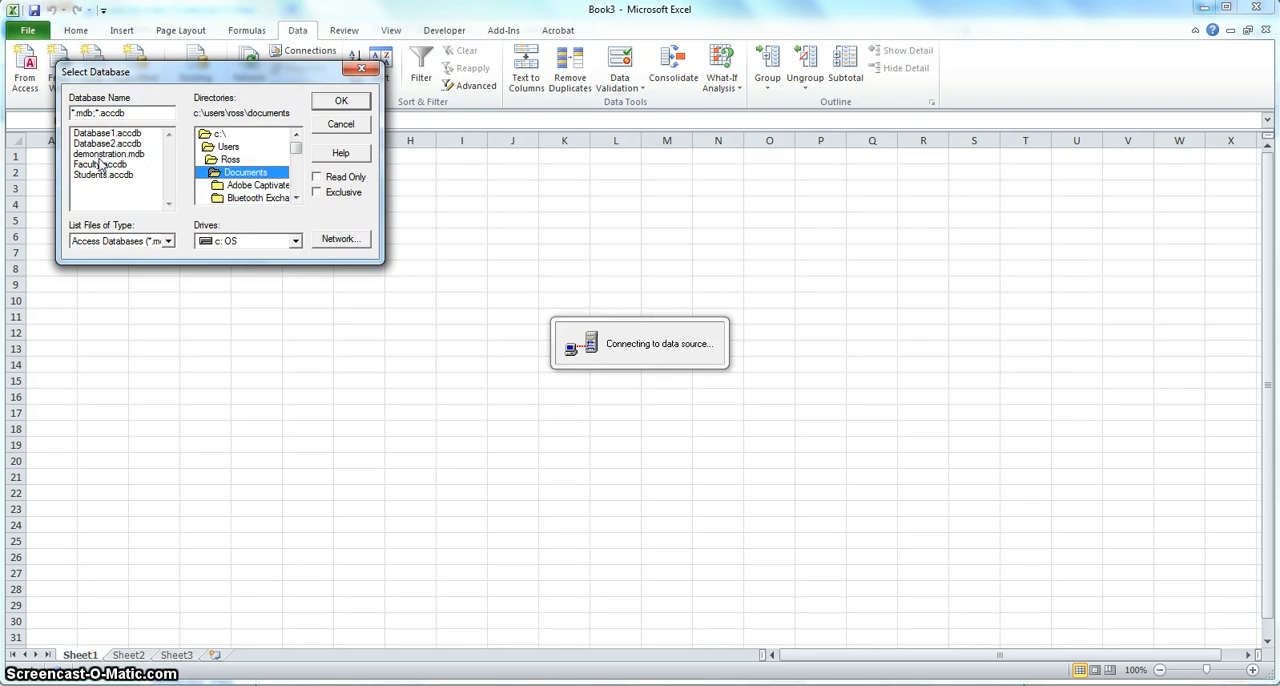
{"action": "mouse_move", "coordinate": [100, 164]}
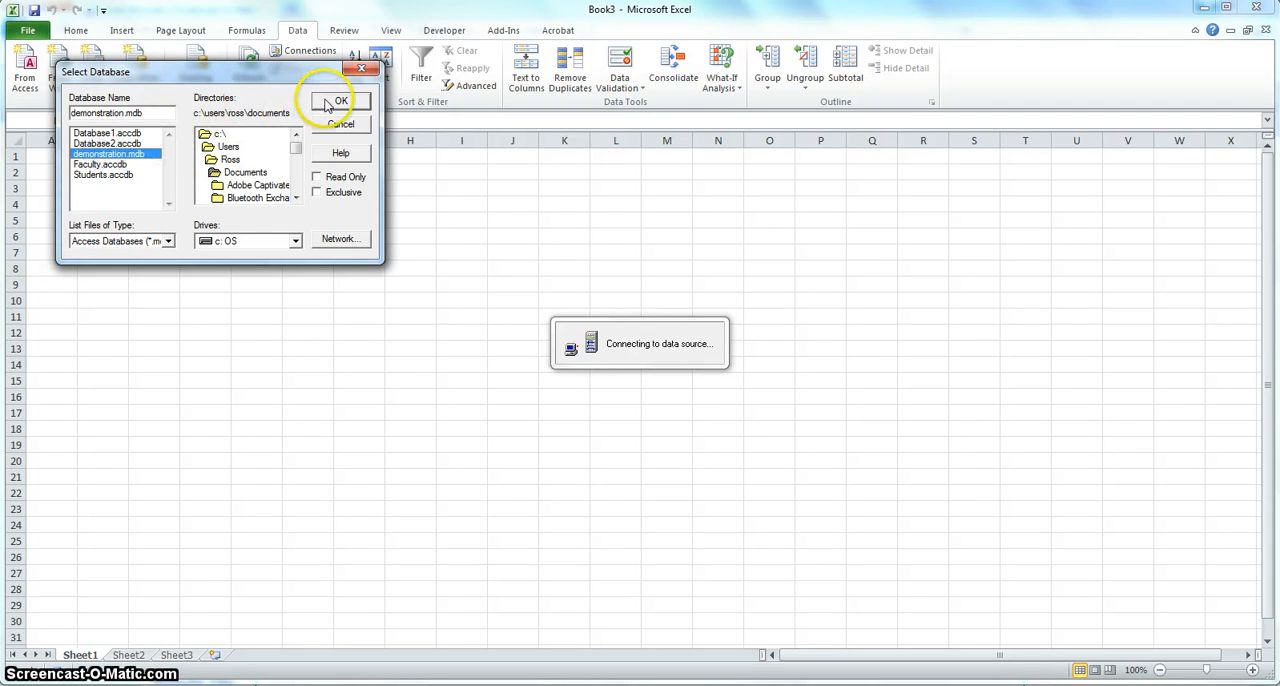
{"action": "left_click", "coordinate": [340, 100]}
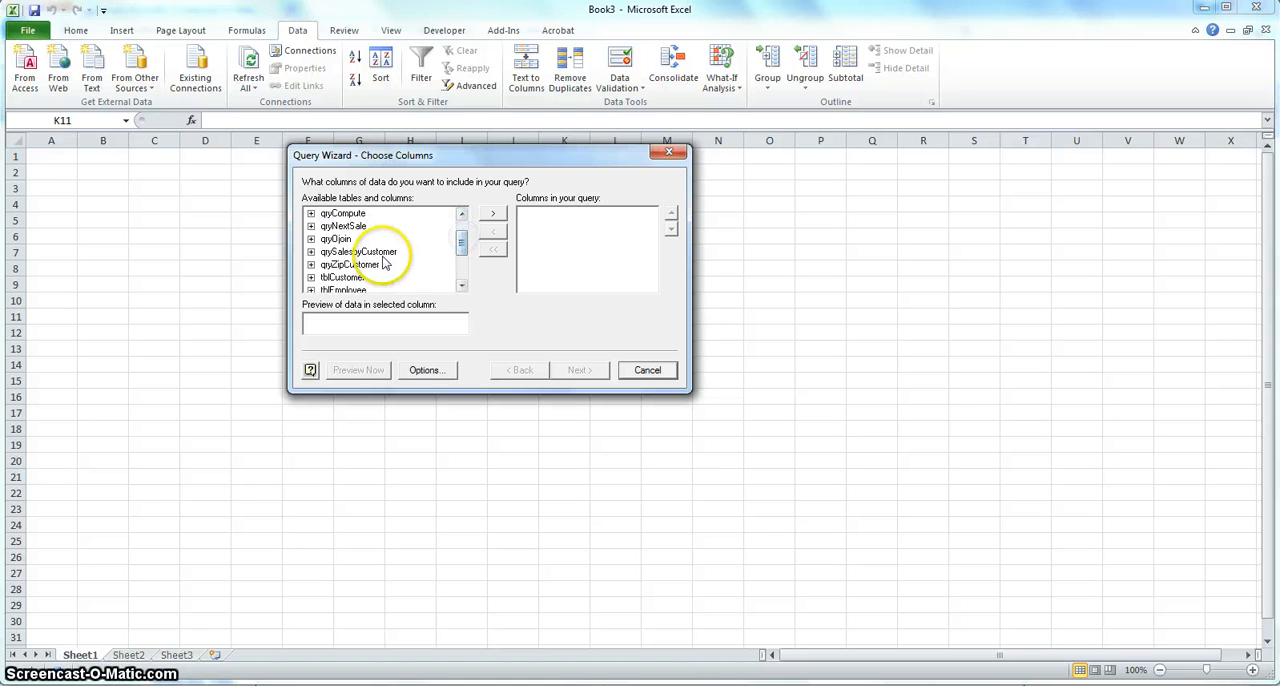
- Add all qryZipCustomer columns (ZIP, City, State) to the query
{"action": "left_click", "coordinate": [348, 264]}
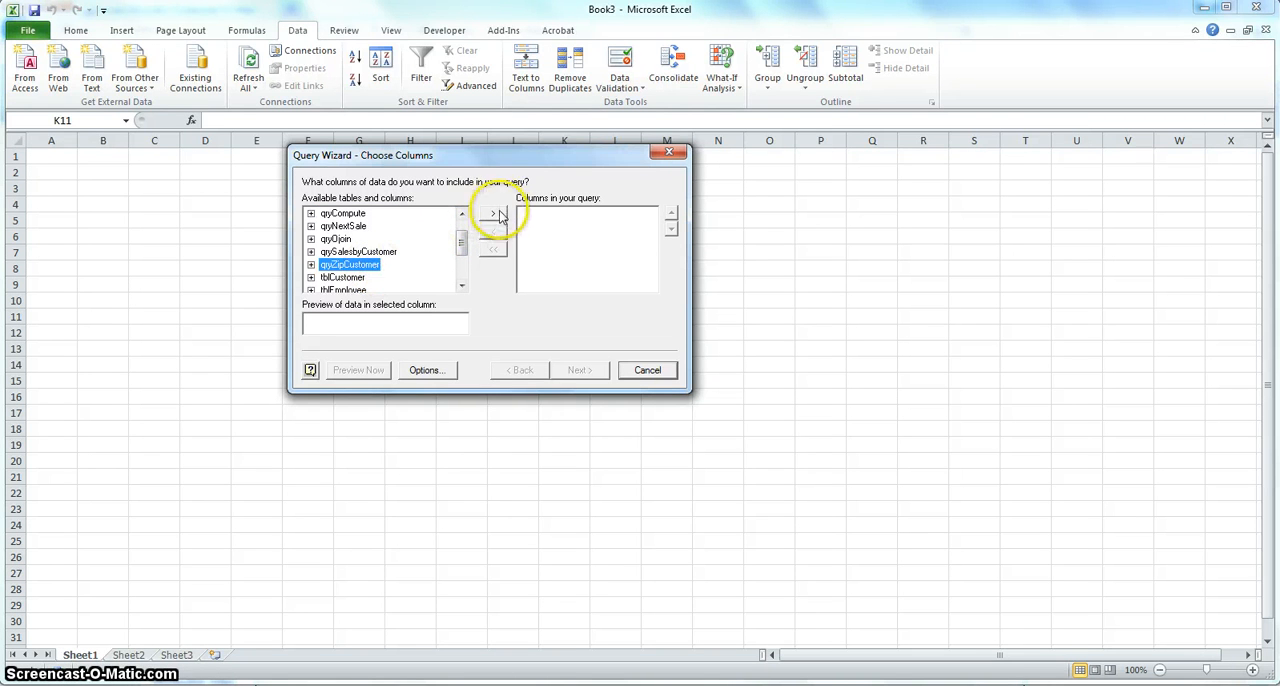
{"action": "left_click", "coordinate": [492, 212]}
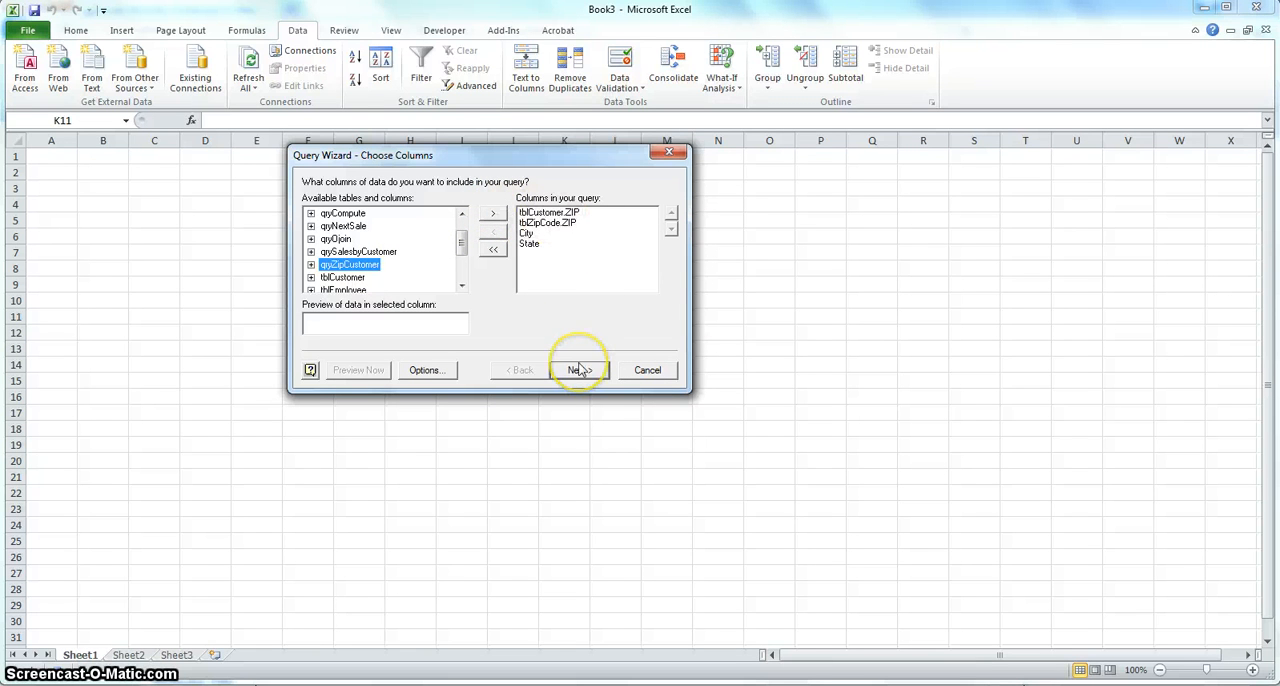
{"action": "left_click", "coordinate": [578, 368]}
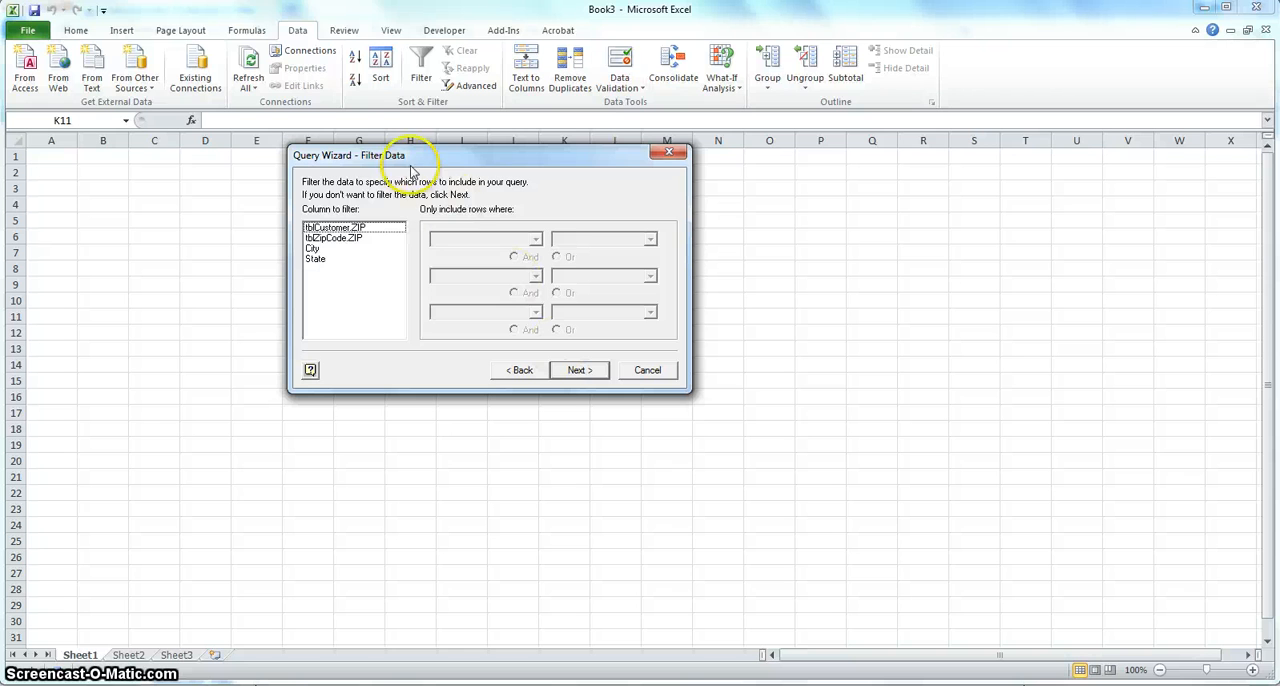
{"action": "mouse_move", "coordinate": [380, 164]}
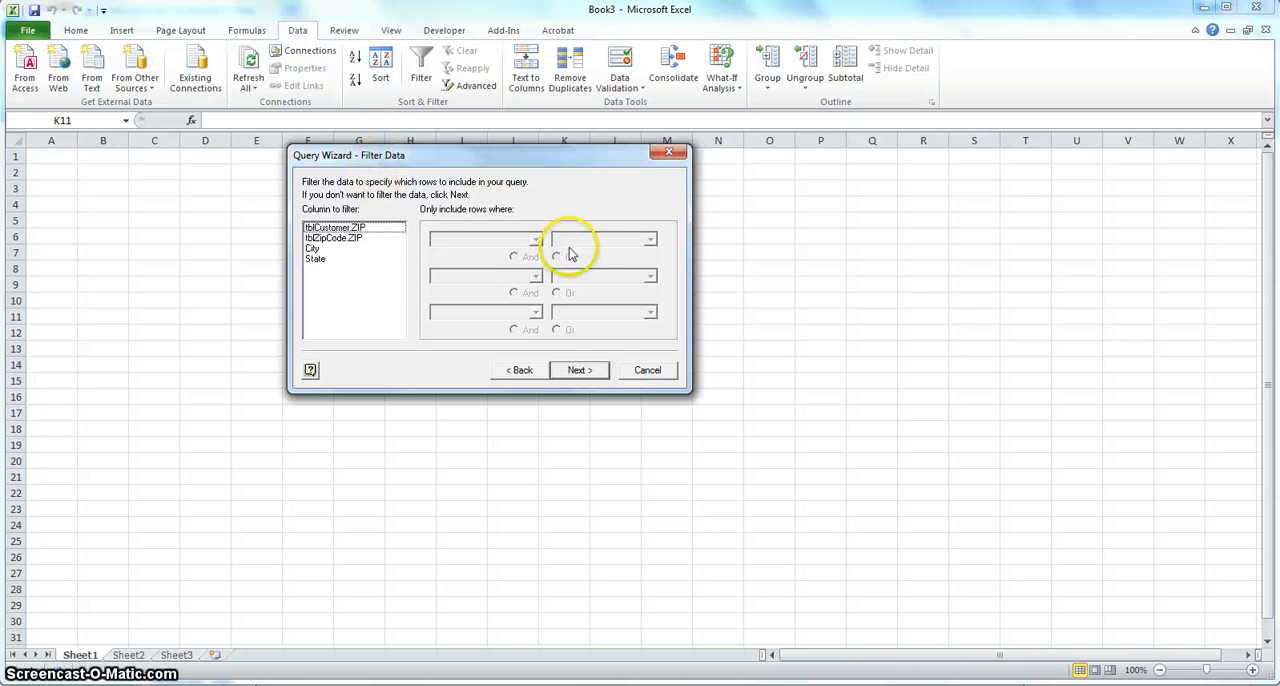
{"action": "mouse_move", "coordinate": [580, 370]}
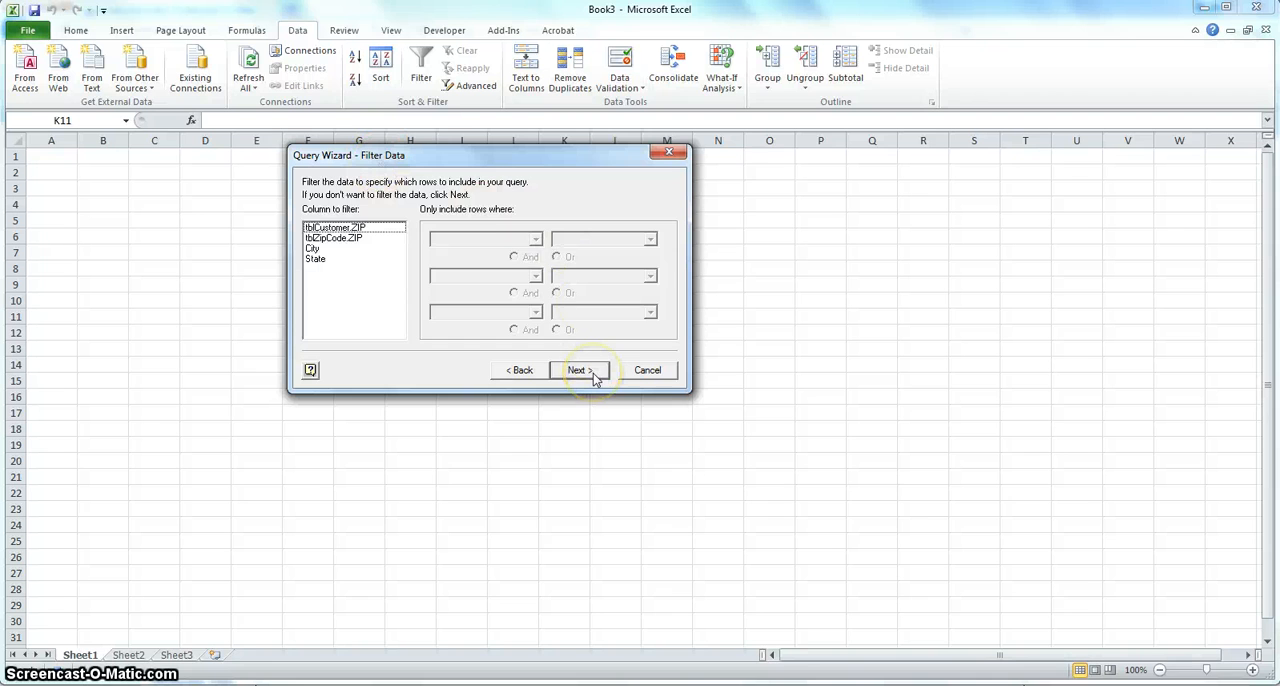
- Skip filtering and sorting and finish, returning the data to Excel
{"action": "left_click", "coordinate": [578, 370]}
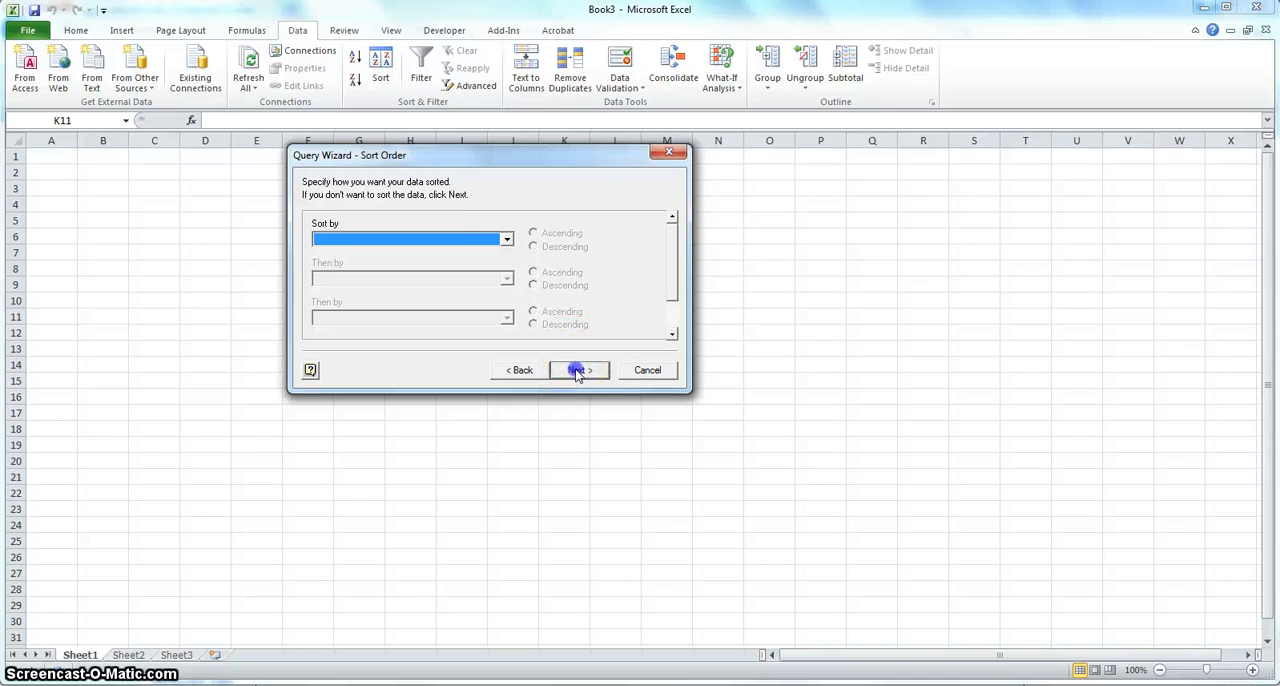
{"action": "left_click", "coordinate": [576, 370]}
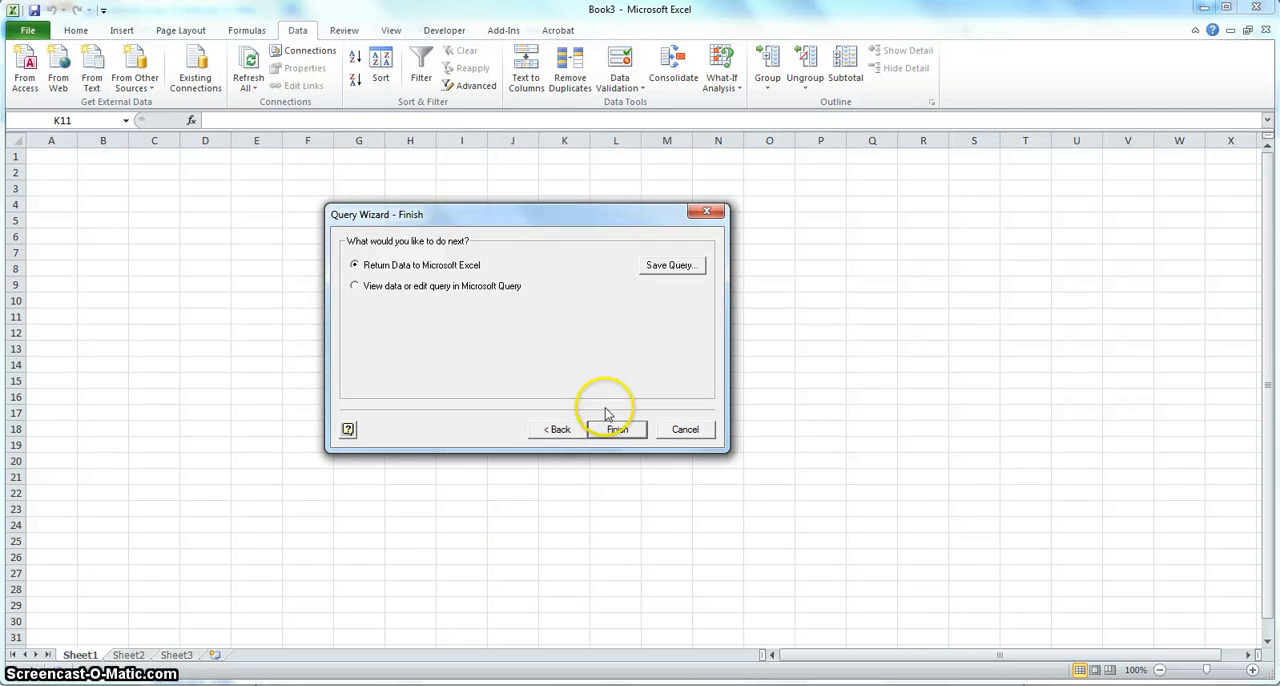
{"action": "left_click", "coordinate": [616, 428]}
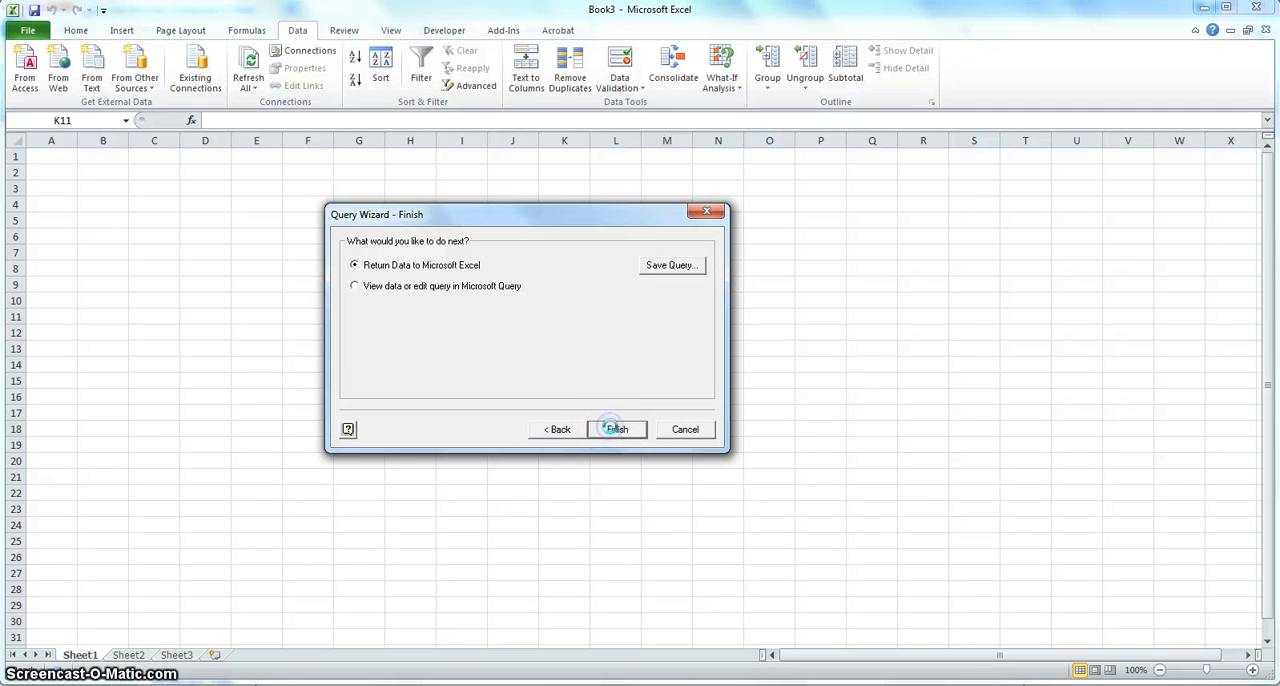
{"action": "left_click", "coordinate": [616, 428]}
{"action": "type", "text": "=$A$10"}
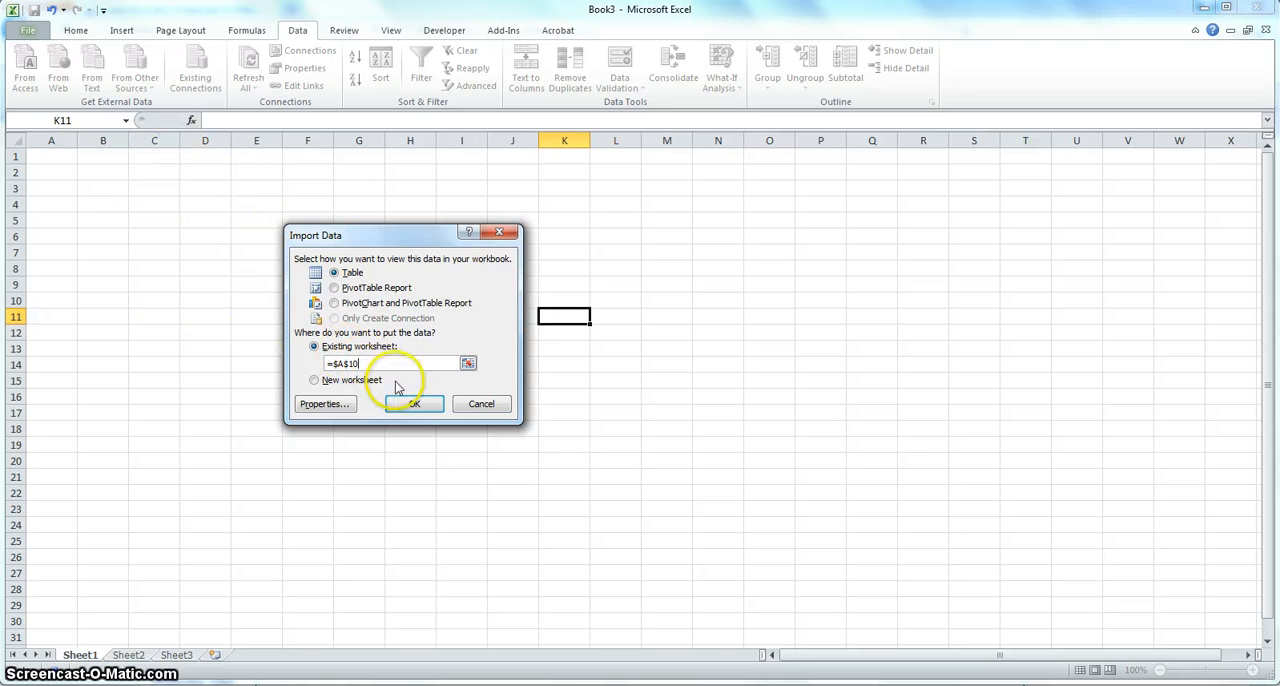
- Place the imported ZIP/City/State table in the existing sheet at $A$10
{"action": "left_click", "coordinate": [412, 402]}
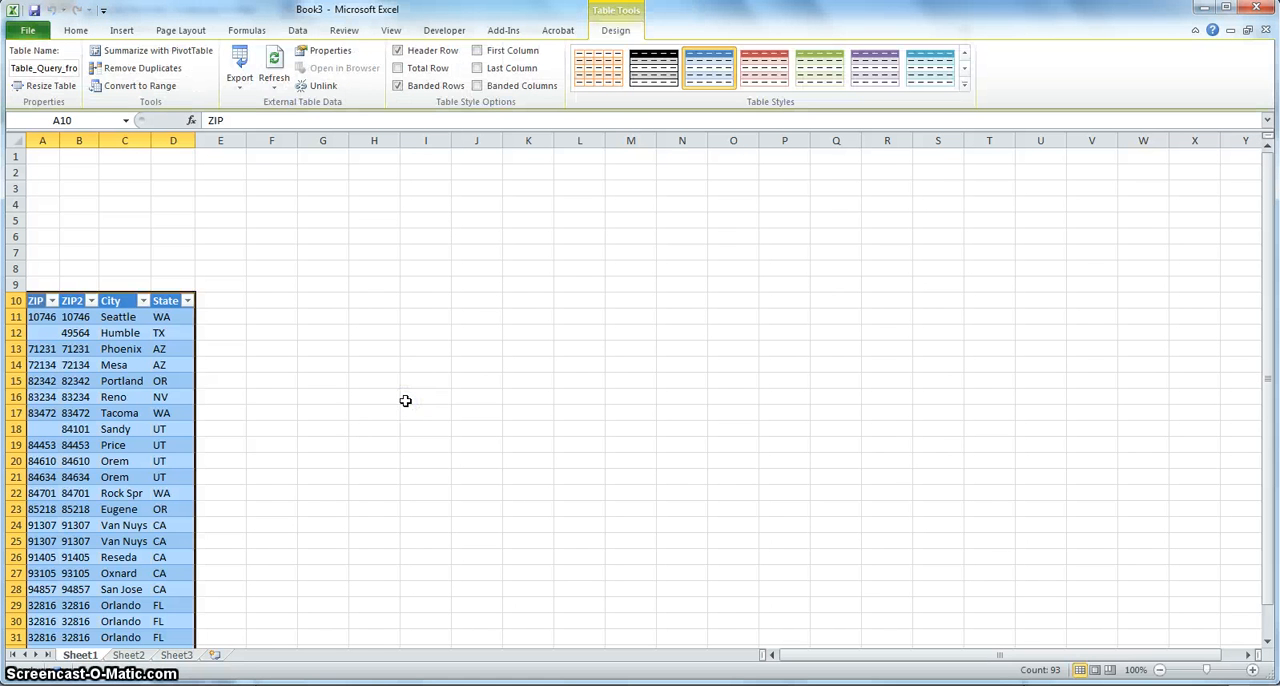
{"action": "mouse_move", "coordinate": [320, 354]}
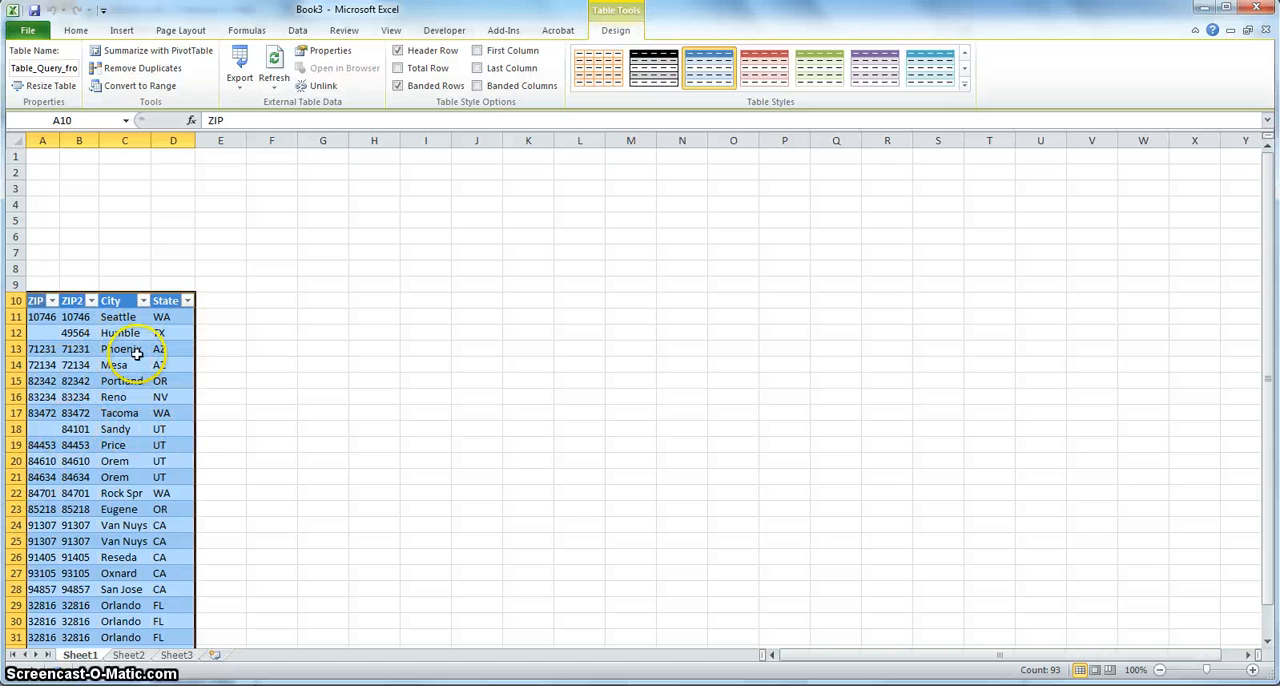
{"action": "mouse_move", "coordinate": [84, 460]}
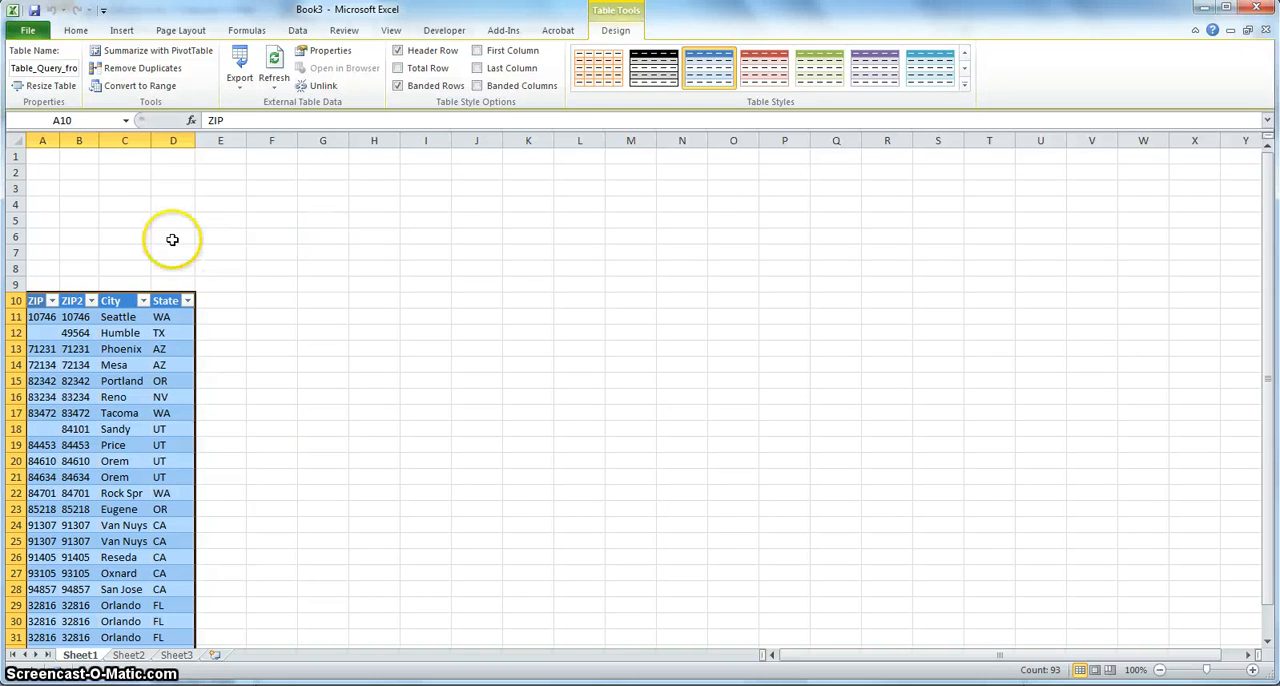
{"action": "mouse_move", "coordinate": [68, 188]}
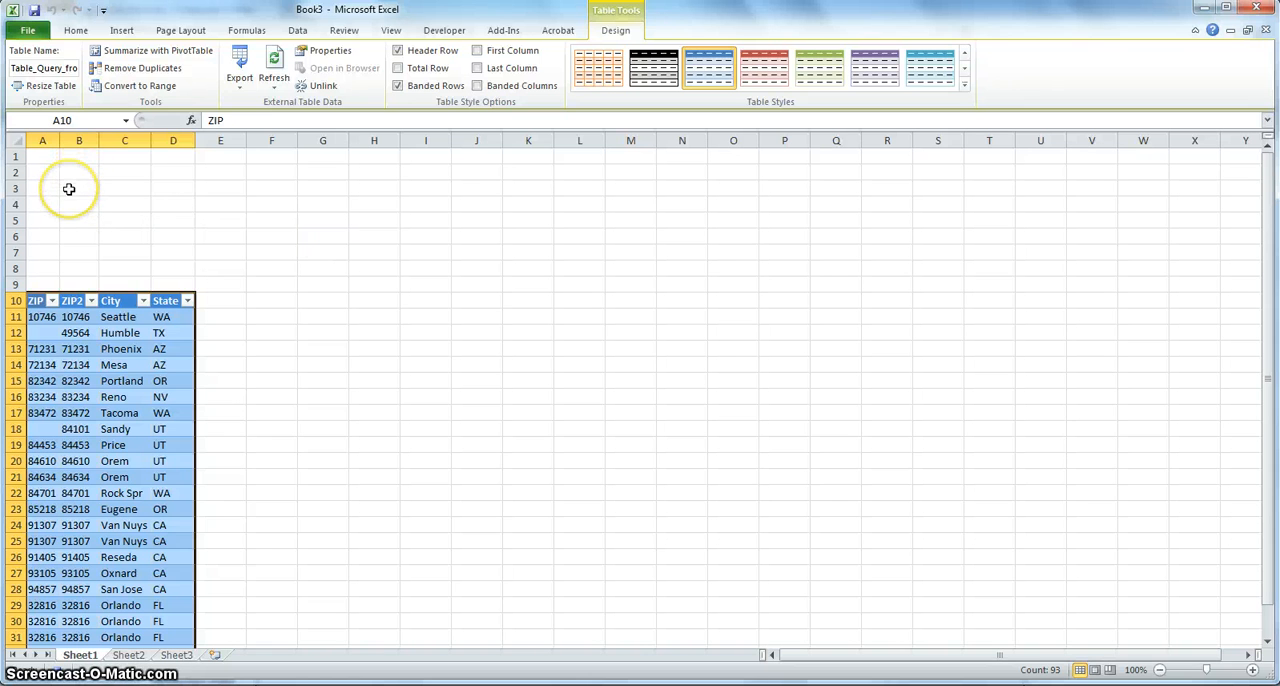
{"action": "mouse_move", "coordinate": [462, 184]}
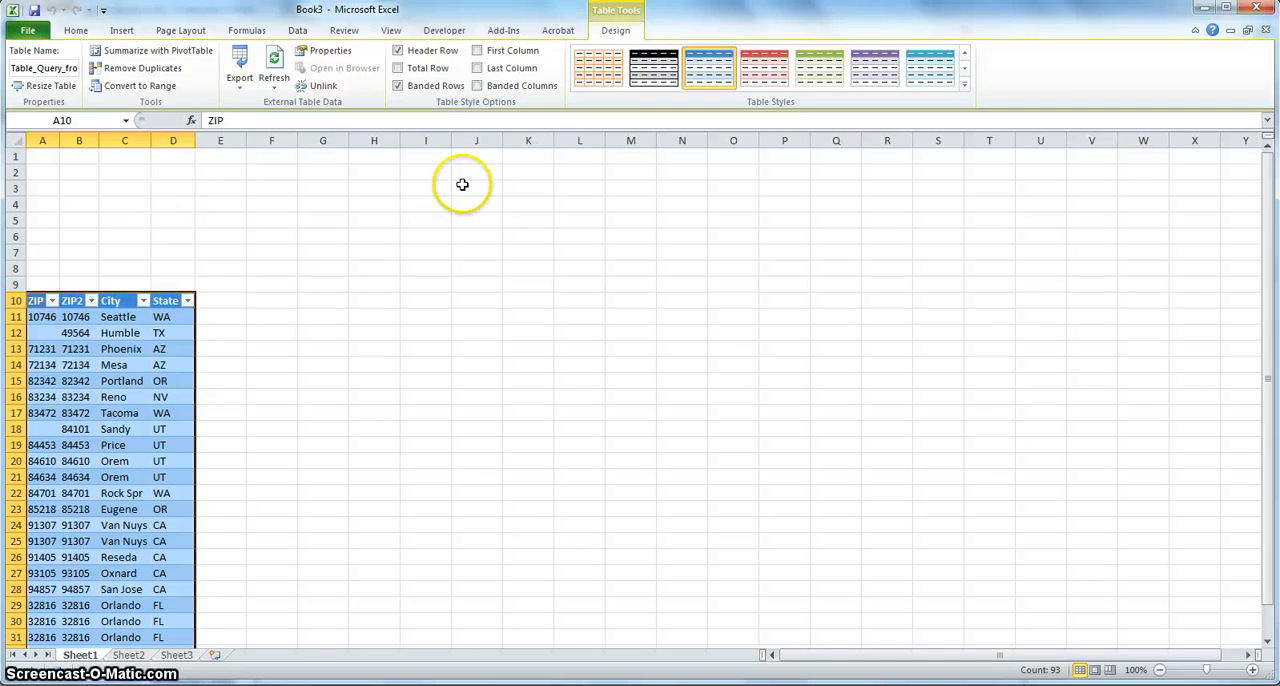
{"action": "mouse_move", "coordinate": [444, 30]}
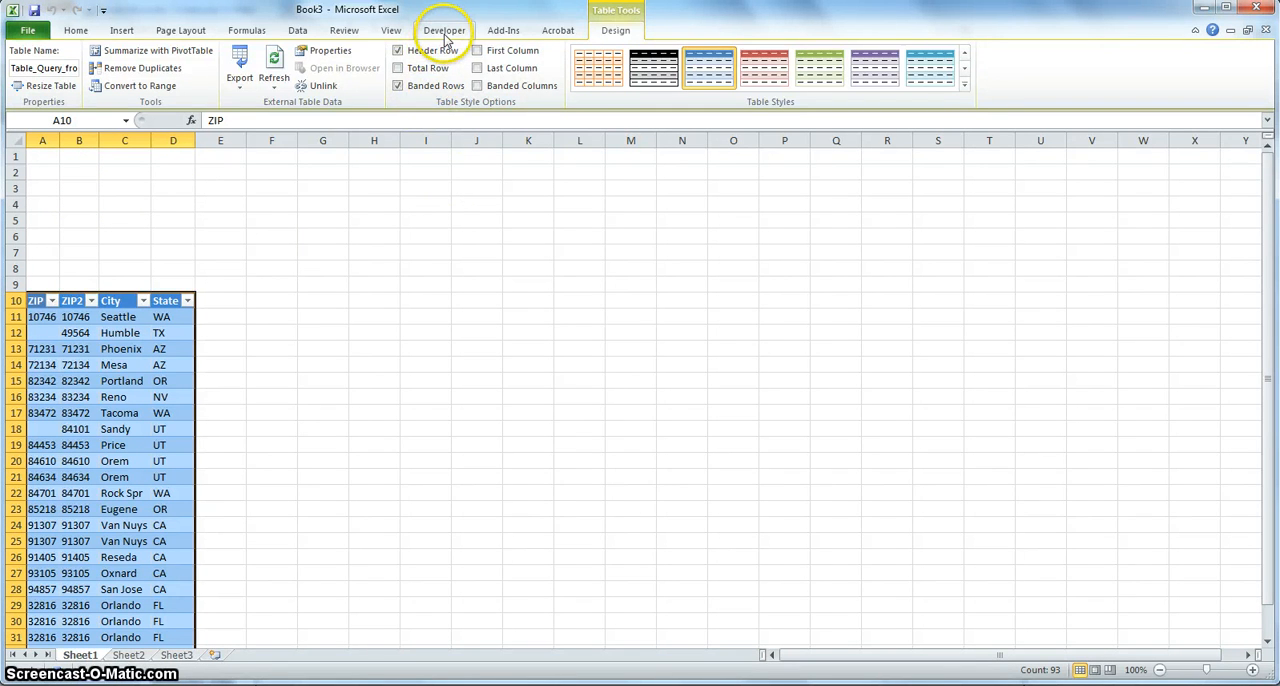
- Stop recording the OneClick macro from the Developer tab
{"action": "left_click", "coordinate": [444, 30]}
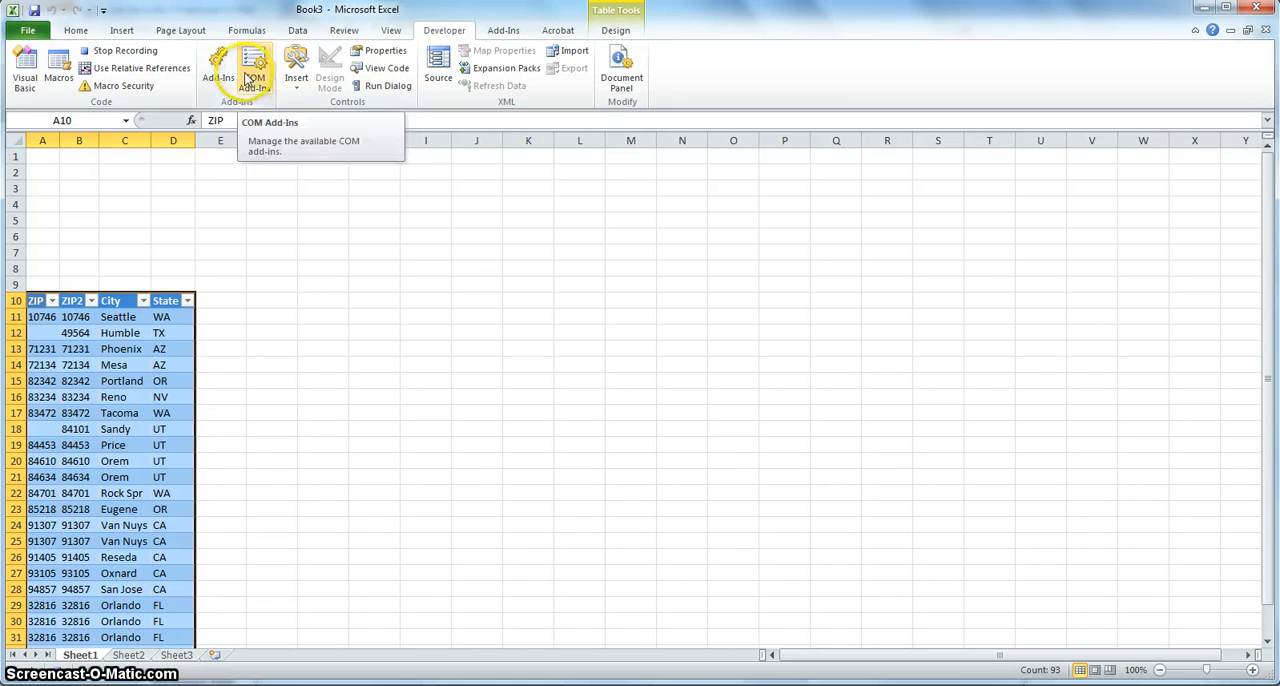
{"action": "mouse_move", "coordinate": [142, 68]}
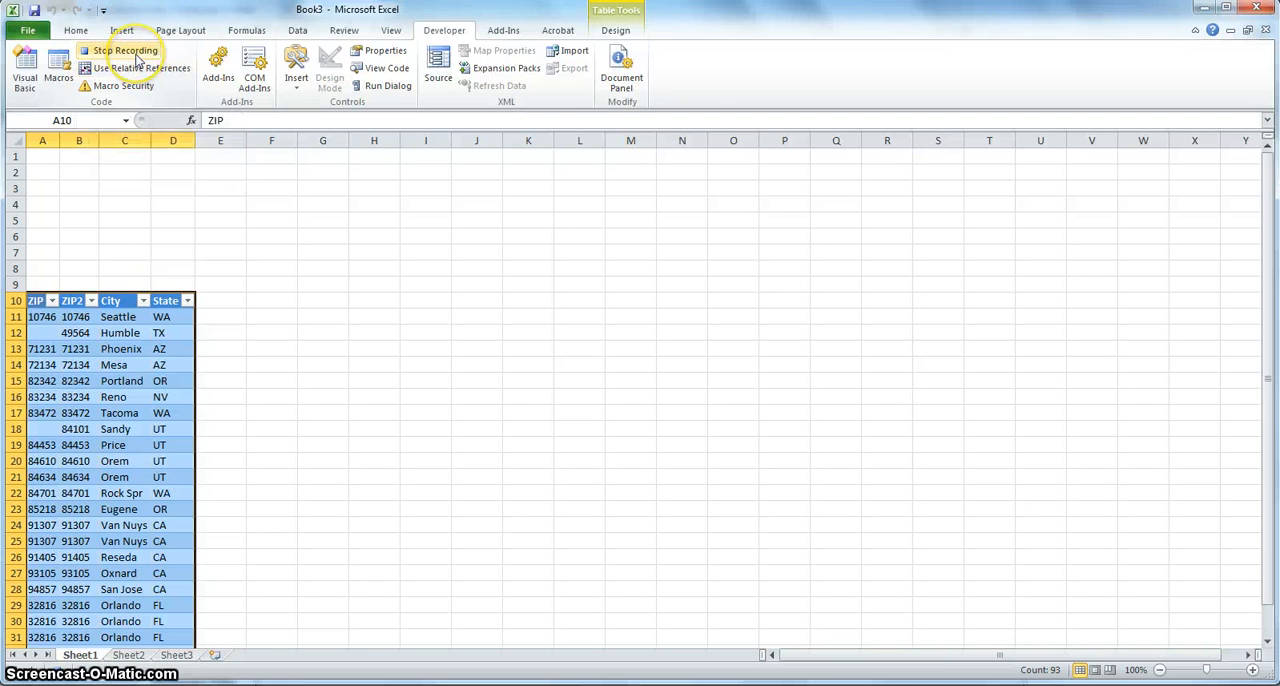
{"action": "mouse_move", "coordinate": [124, 50]}
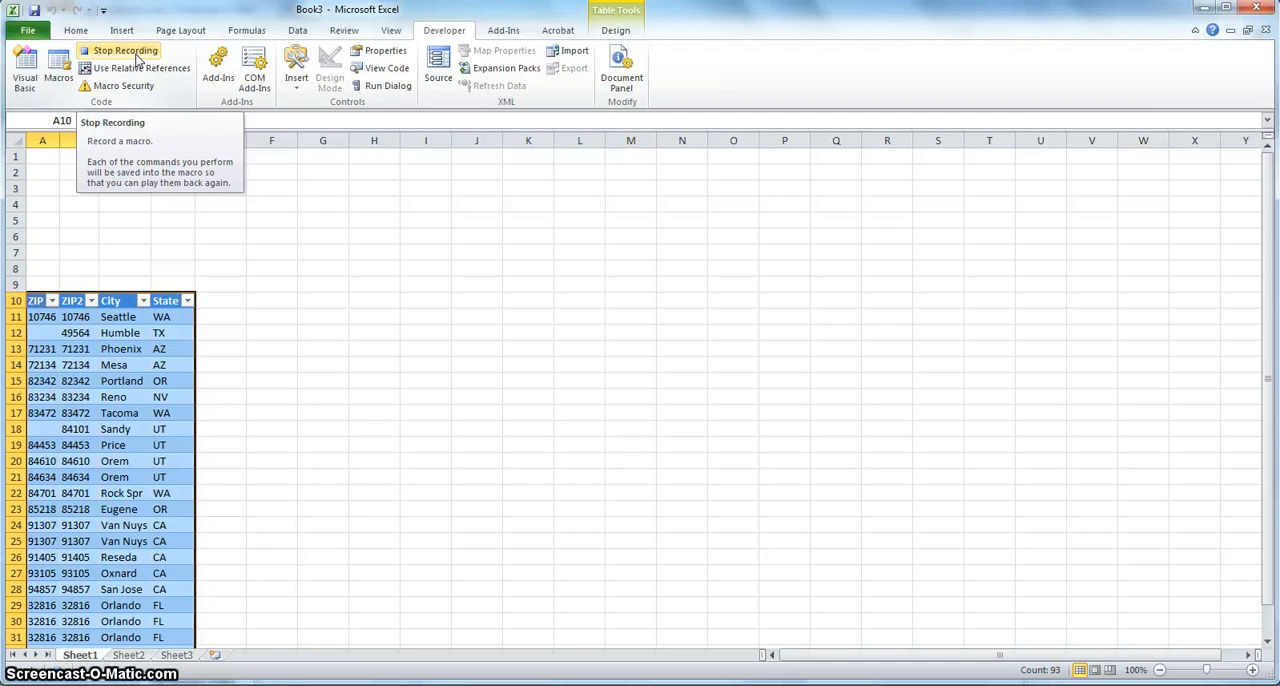
{"action": "left_click", "coordinate": [124, 50]}
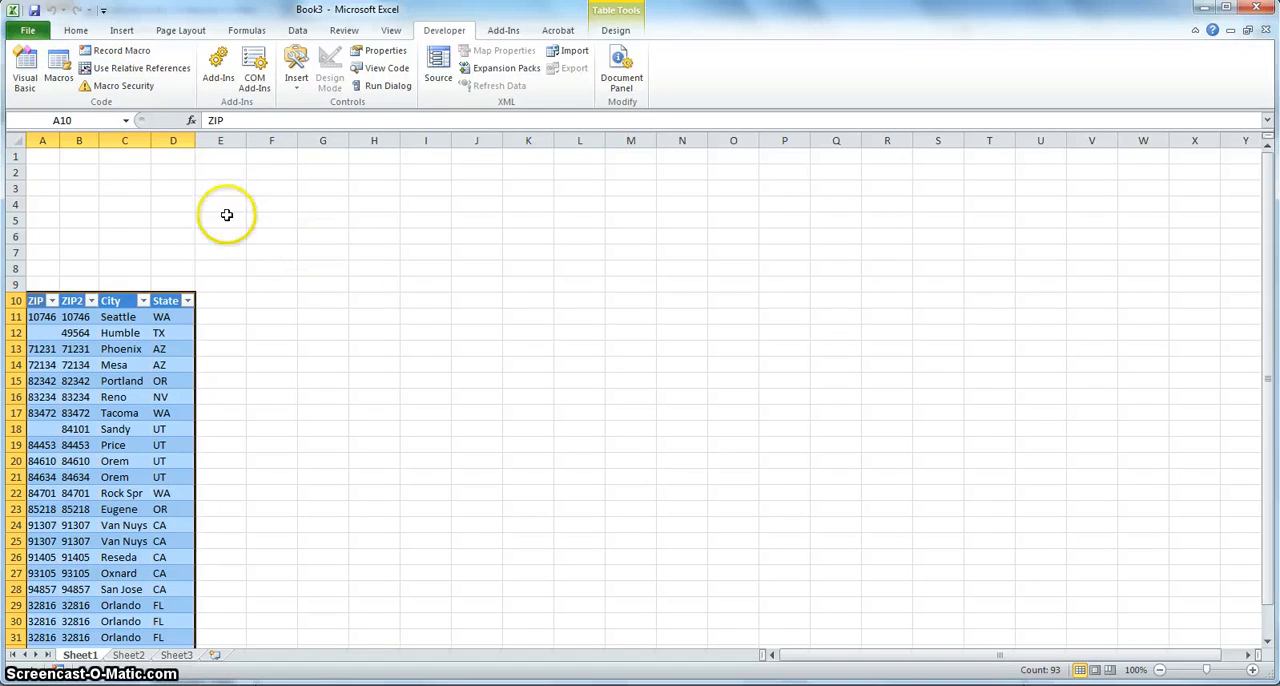
{"action": "mouse_move", "coordinate": [136, 354]}
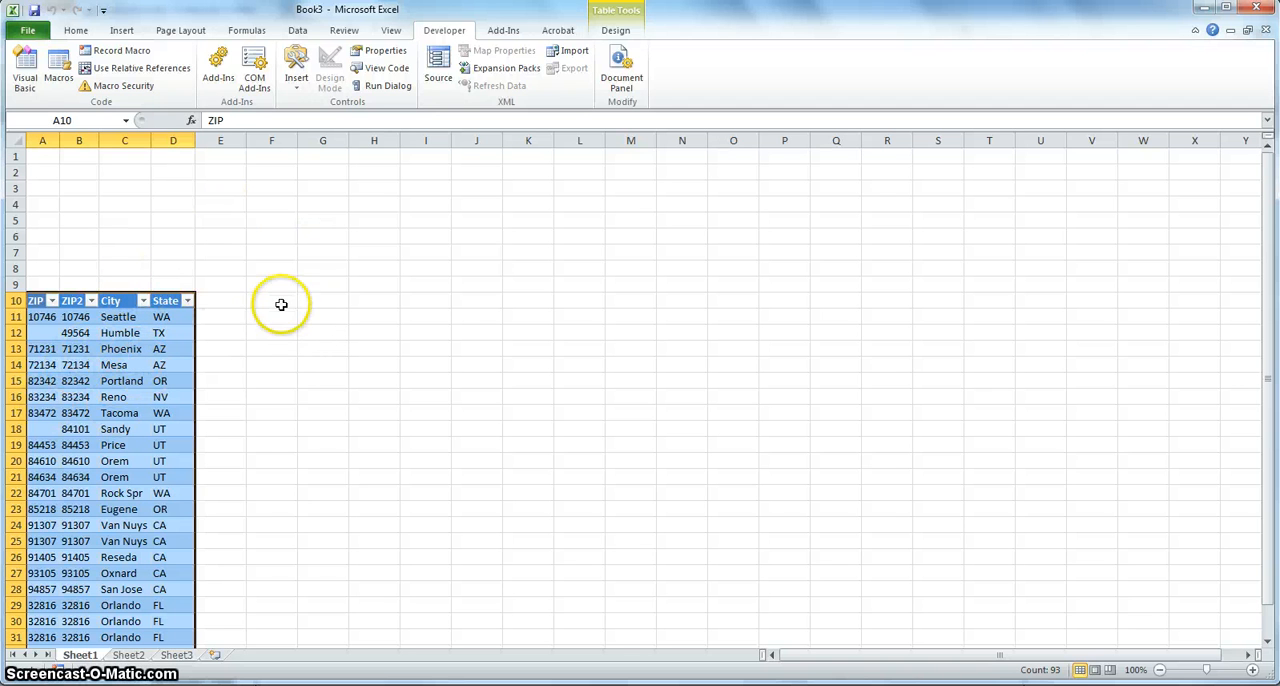
{"action": "mouse_move", "coordinate": [156, 42]}
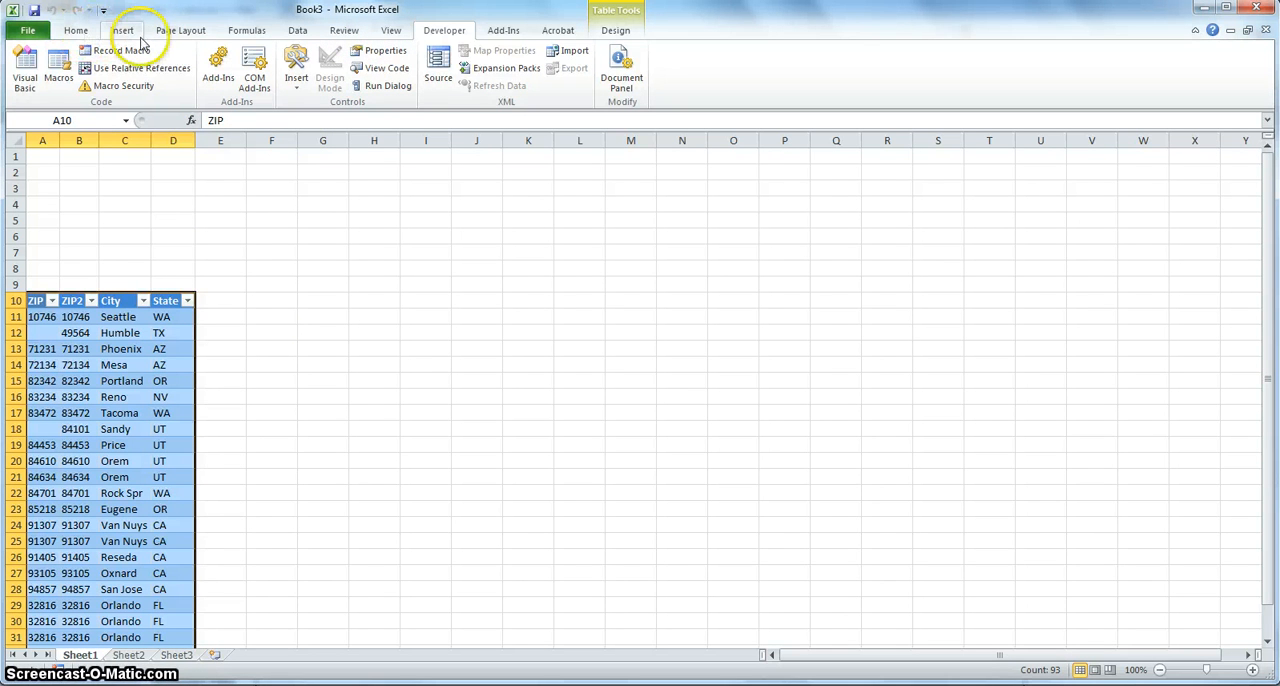
{"action": "mouse_move", "coordinate": [120, 30]}
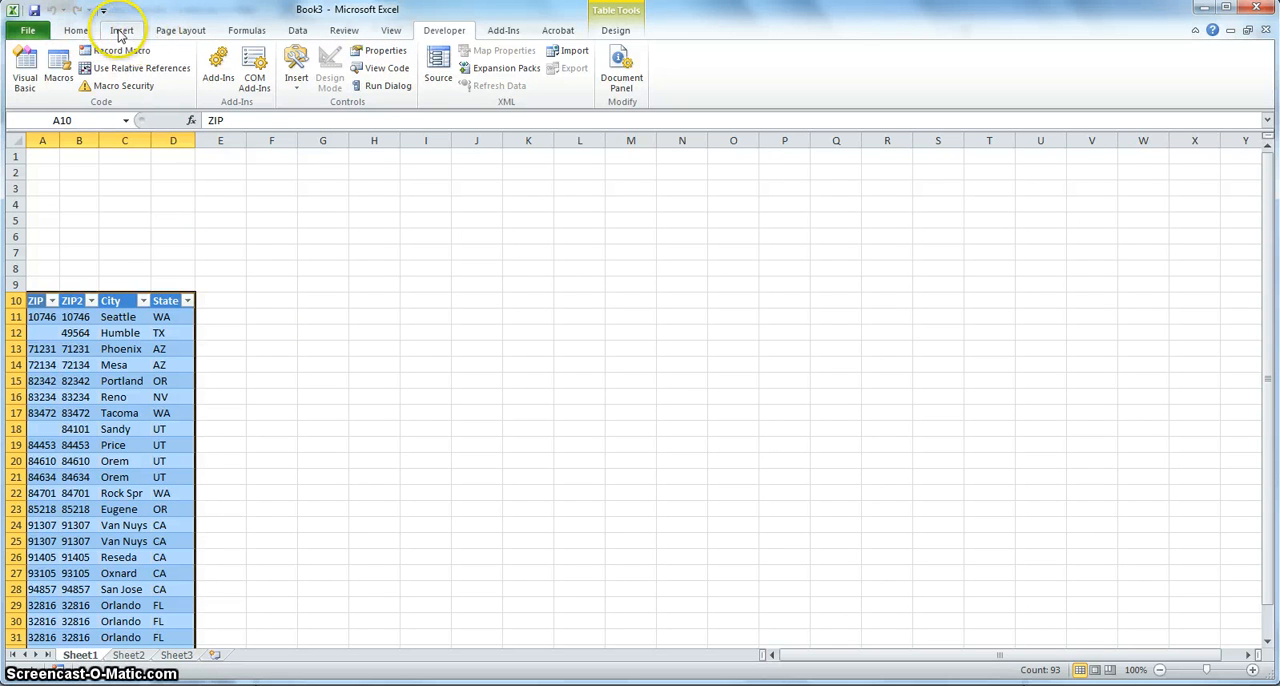
{"action": "left_click", "coordinate": [120, 30]}
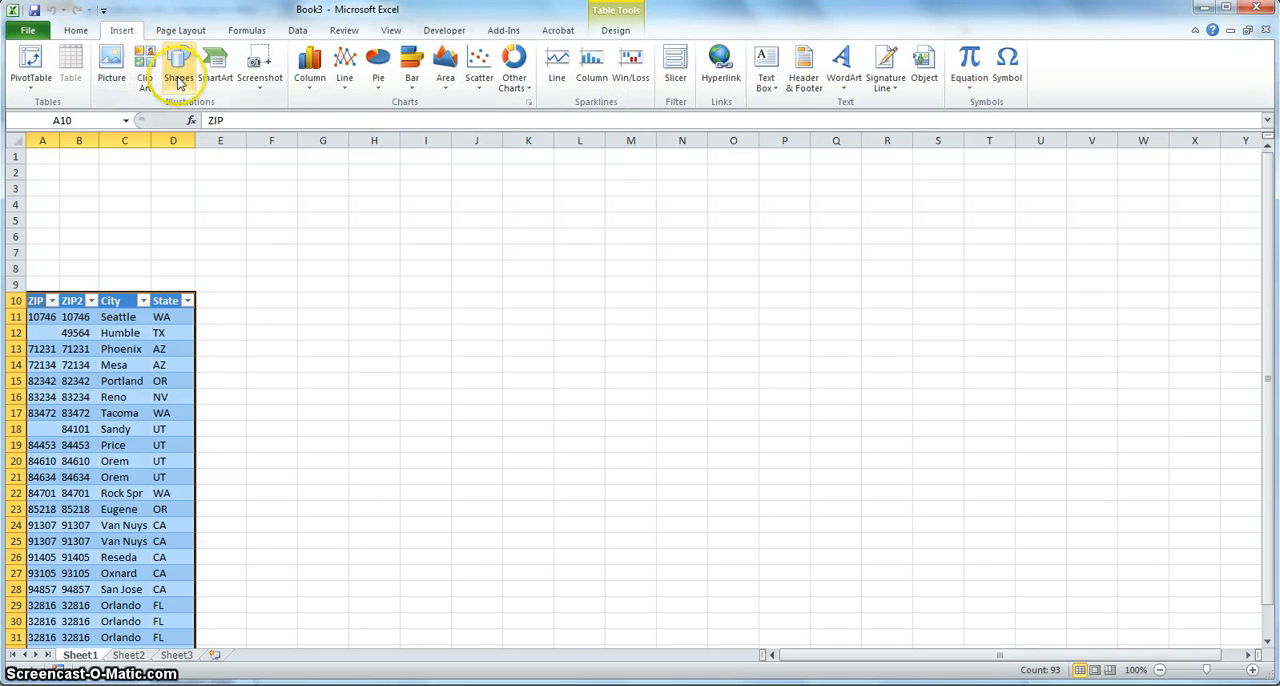
- Draw a heart shape around B4:C6 above the table and select it
{"action": "left_click", "coordinate": [178, 64]}
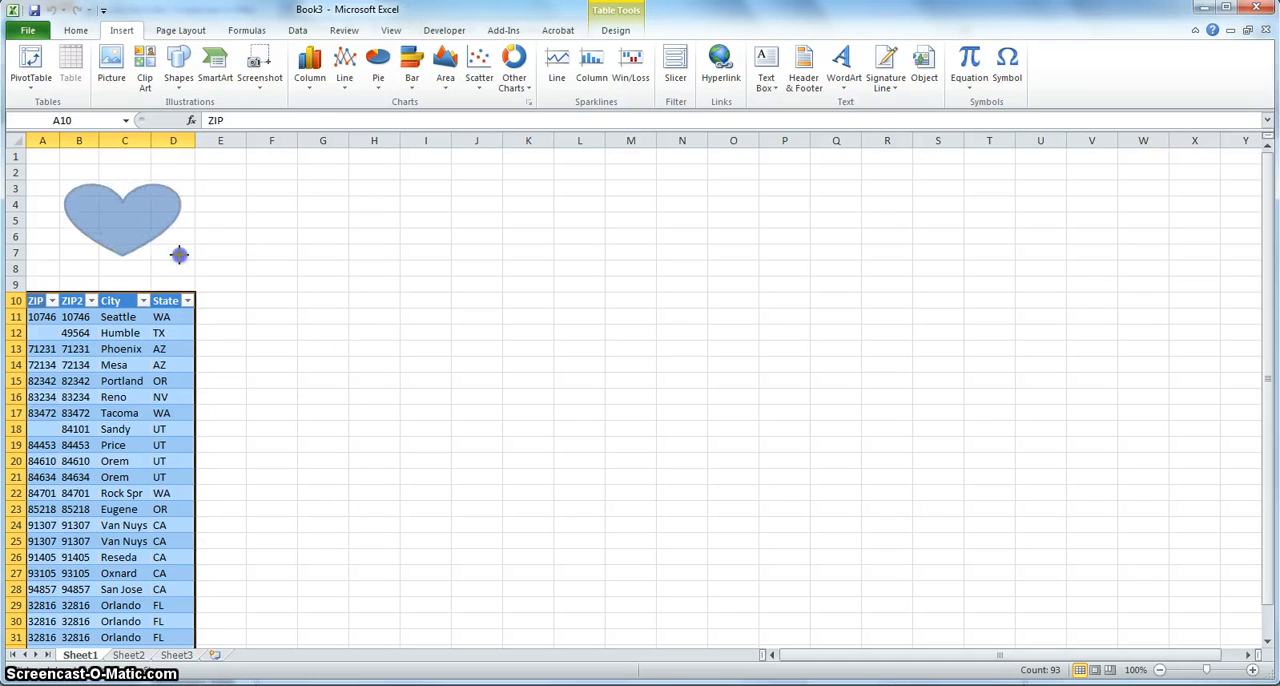
{"action": "left_click", "coordinate": [124, 214]}
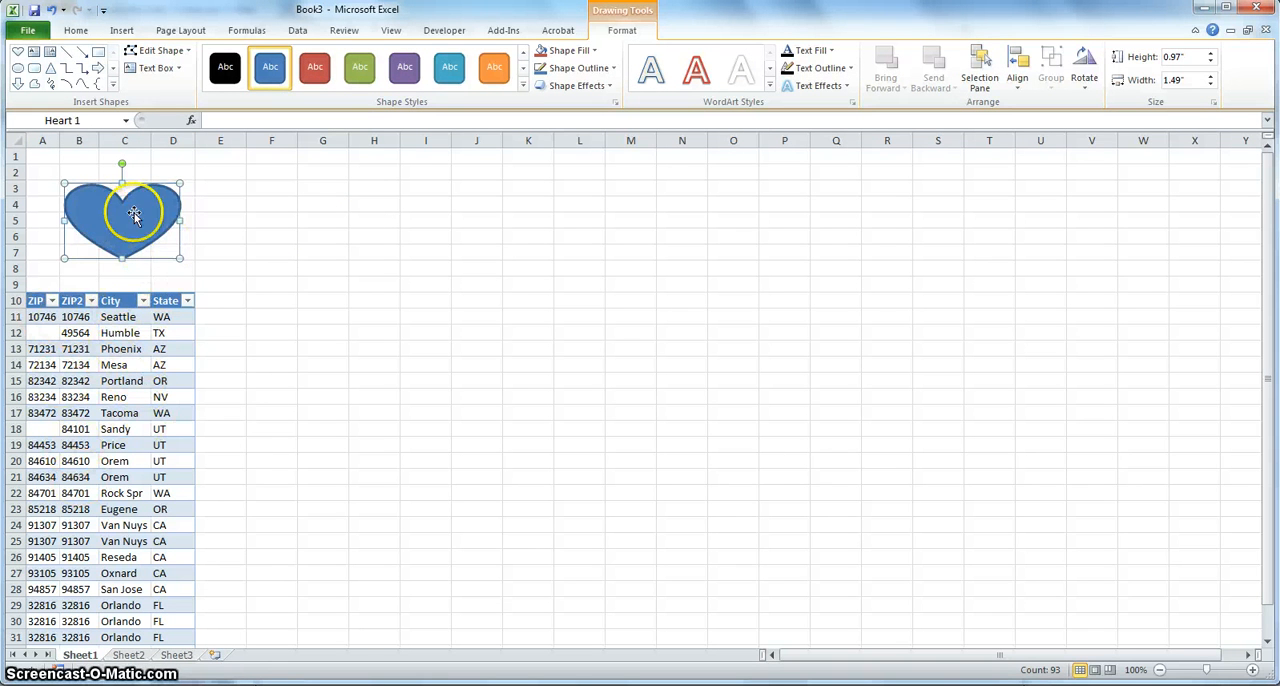
- Assign the recorded OneClick import macro to the heart shape via Assign Macro
{"action": "right_click", "coordinate": [136, 212]}
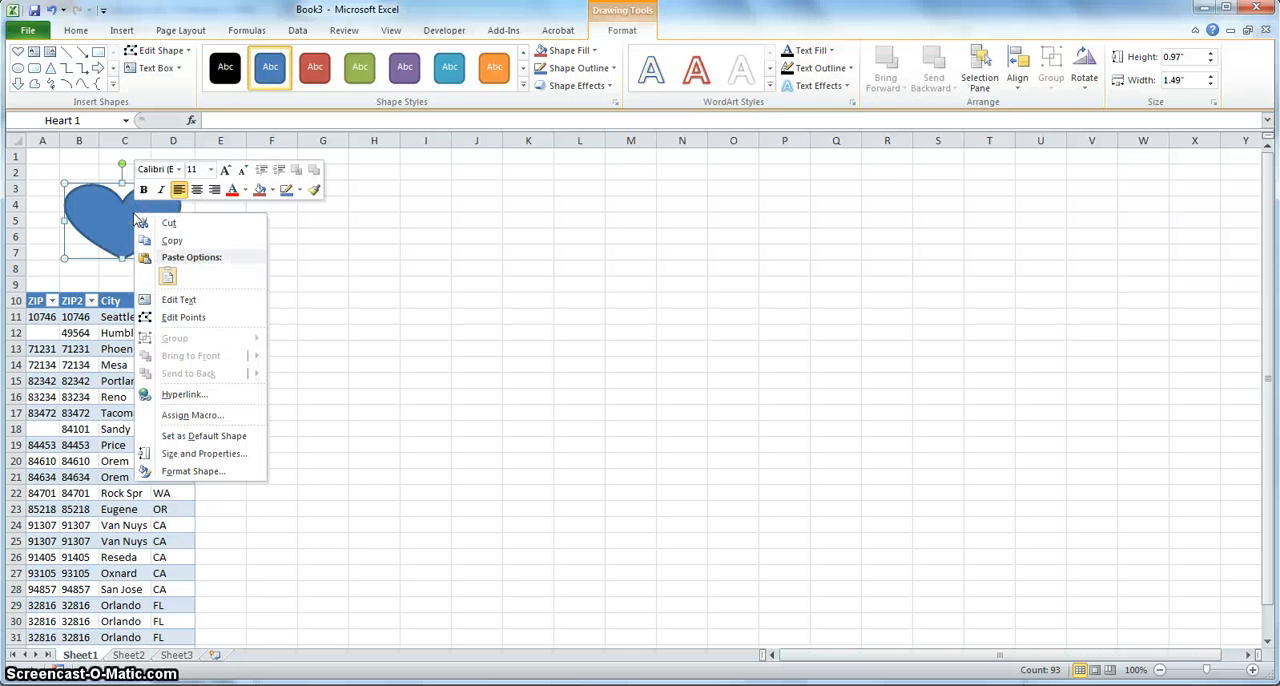
{"action": "mouse_move", "coordinate": [192, 416]}
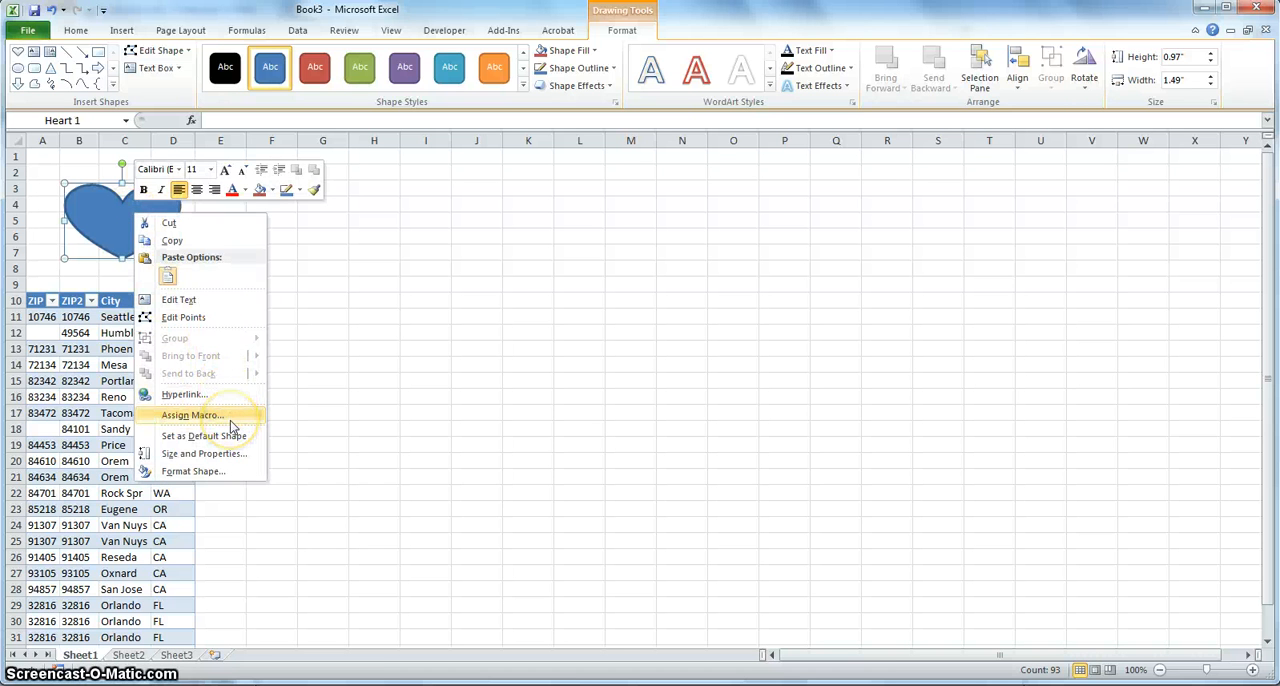
{"action": "left_click", "coordinate": [192, 416]}
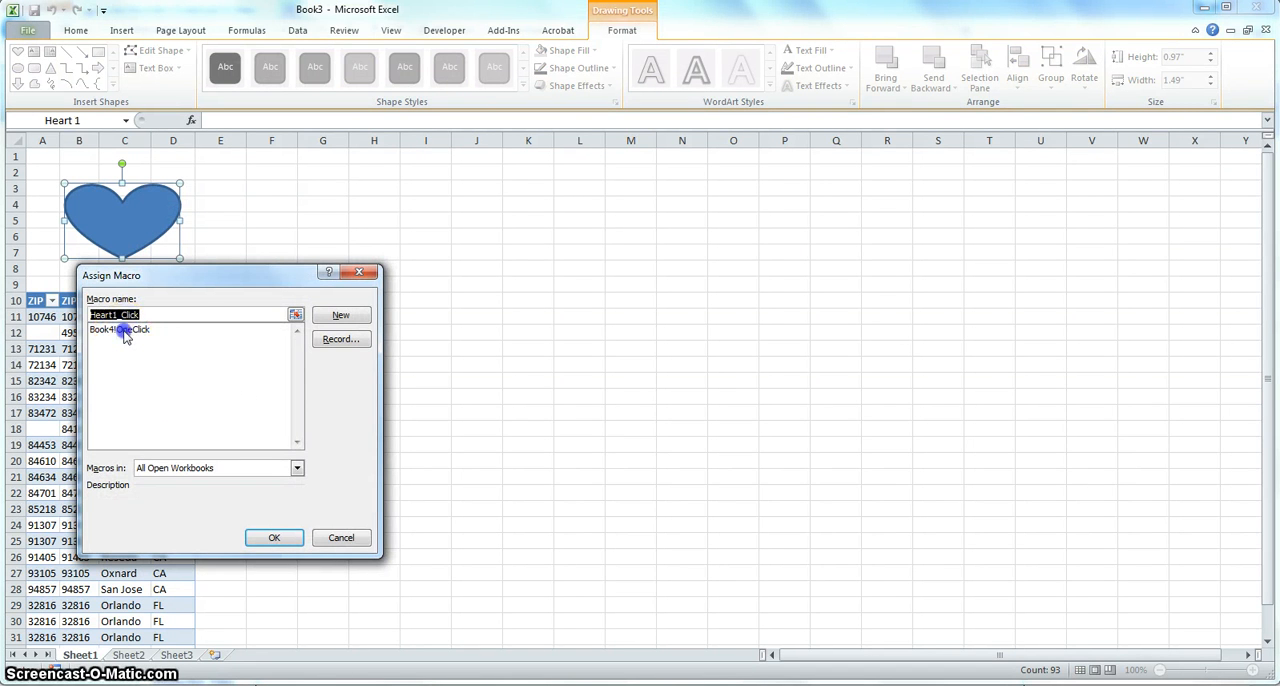
{"action": "left_click", "coordinate": [274, 536]}
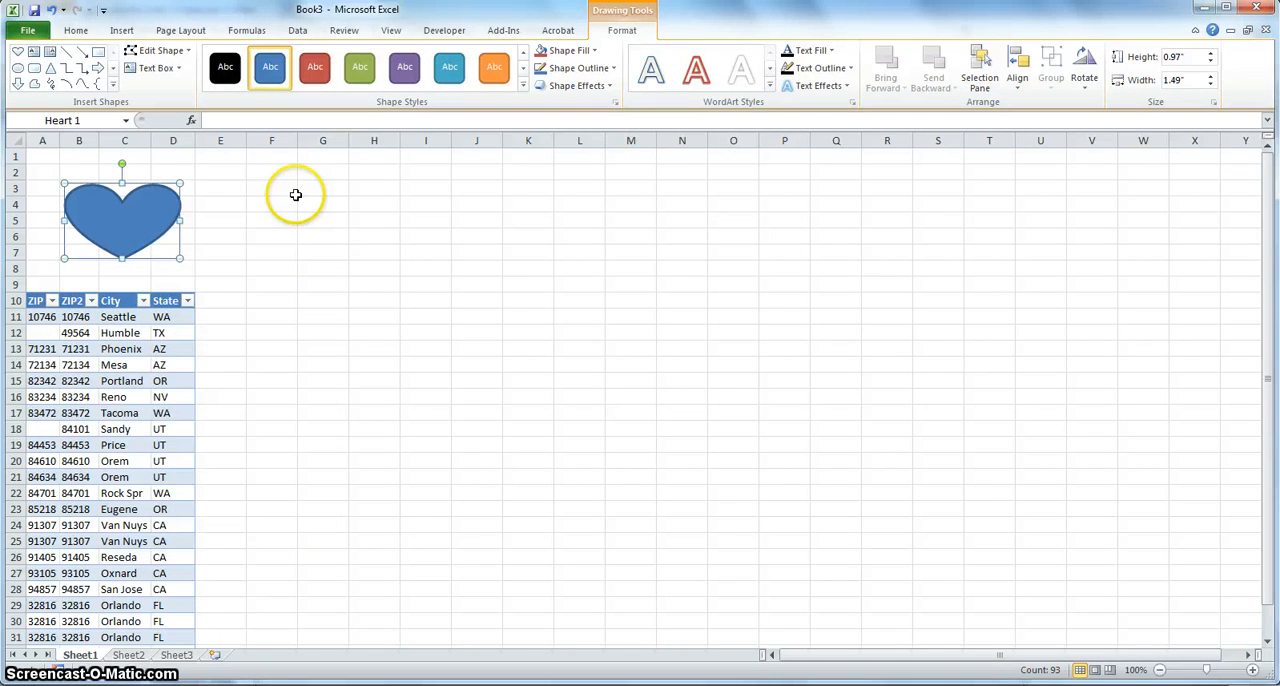
{"action": "mouse_move", "coordinate": [182, 248]}
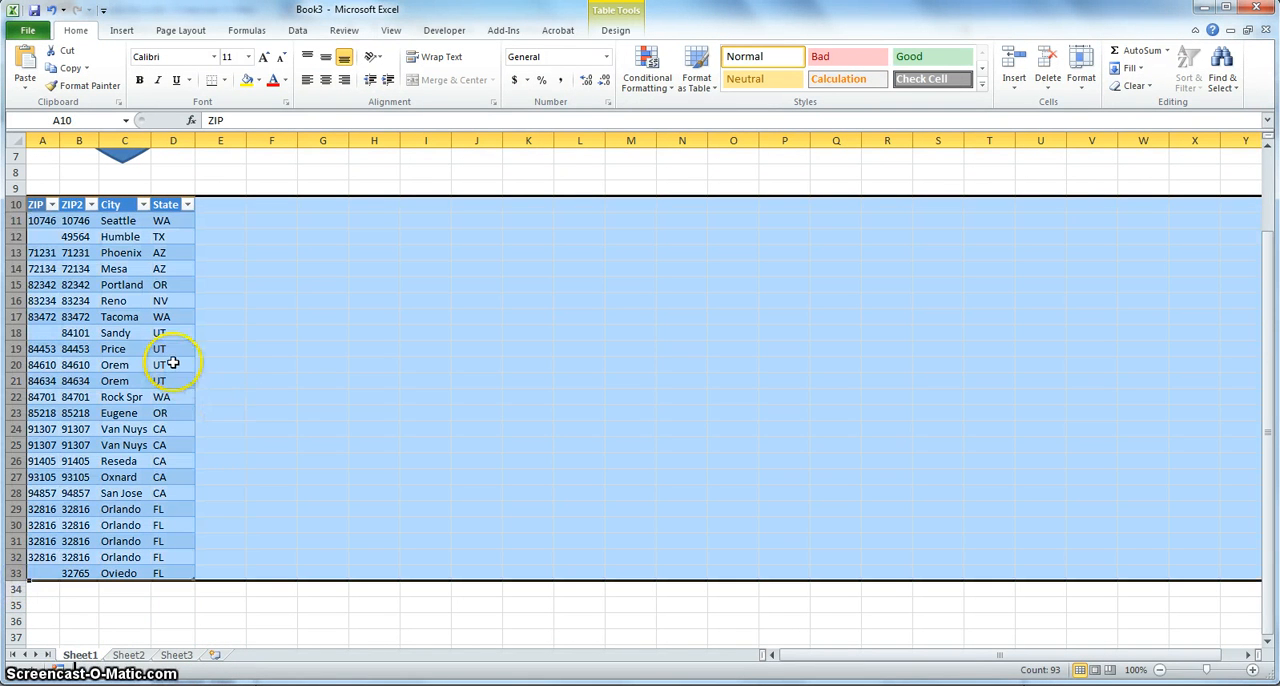
- Trigger the heart's macro to re-import the ZIP table, then deselect in an empty cell
{"action": "right_click", "coordinate": [170, 364]}
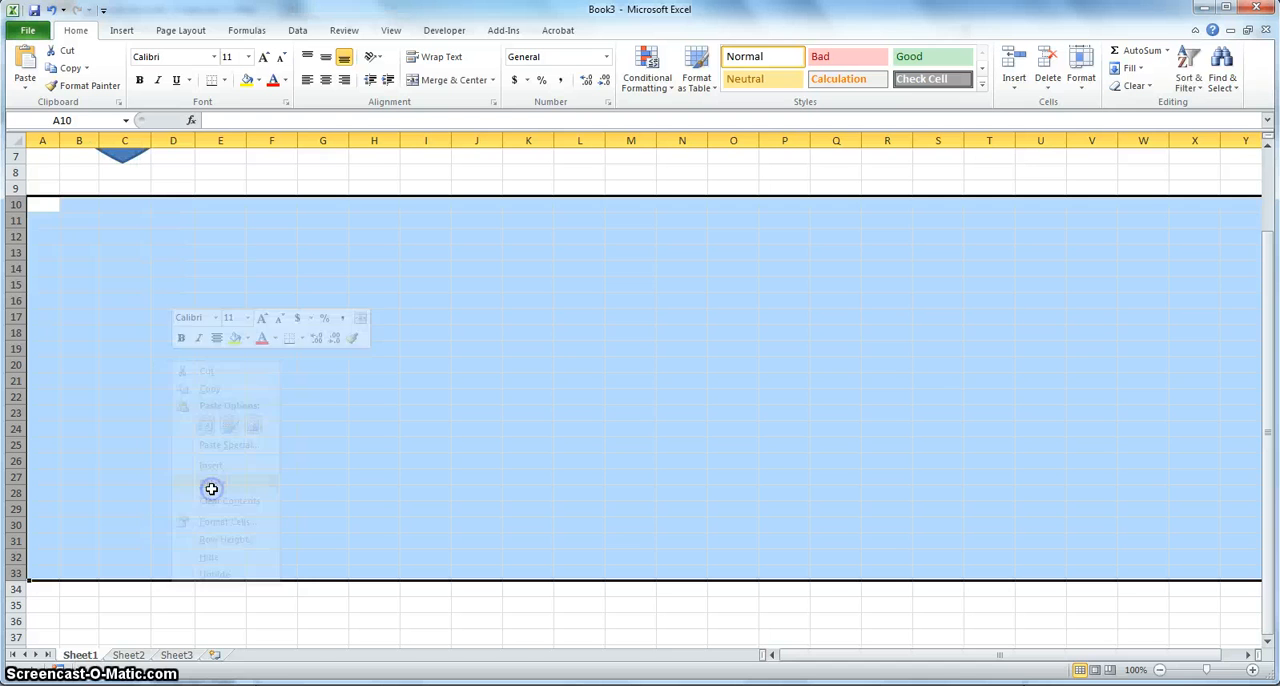
{"action": "left_click", "coordinate": [212, 488]}
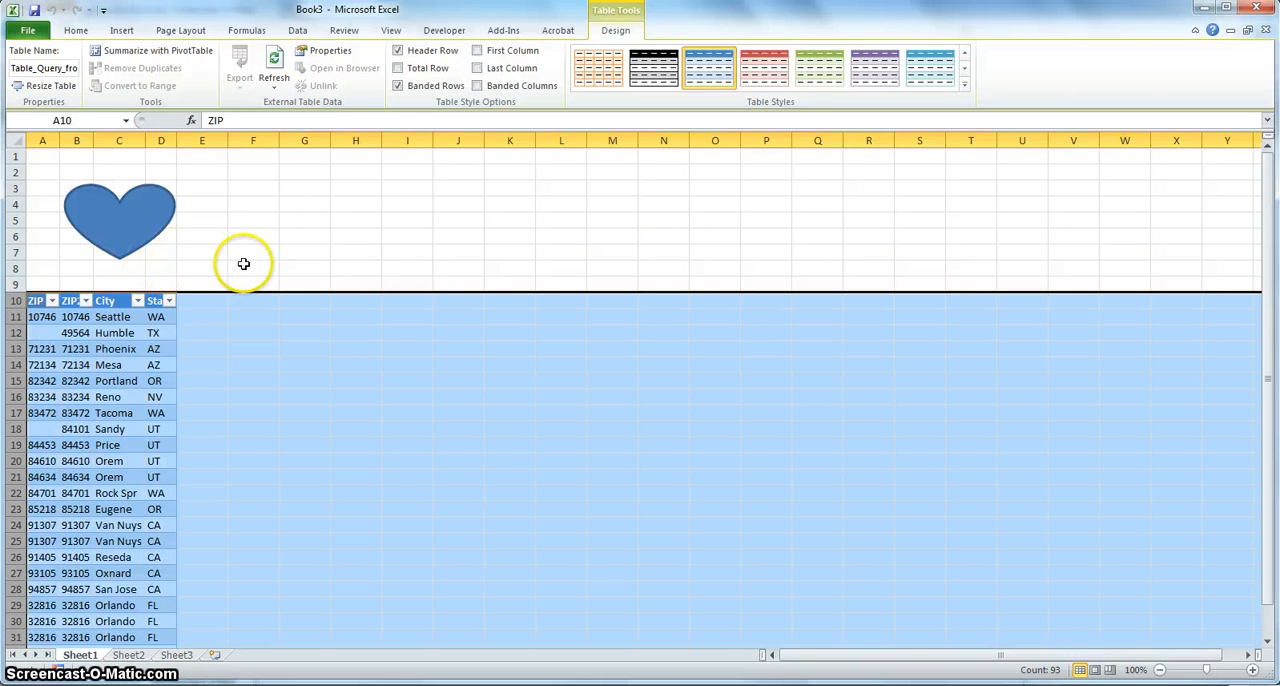
{"action": "left_click", "coordinate": [252, 268]}
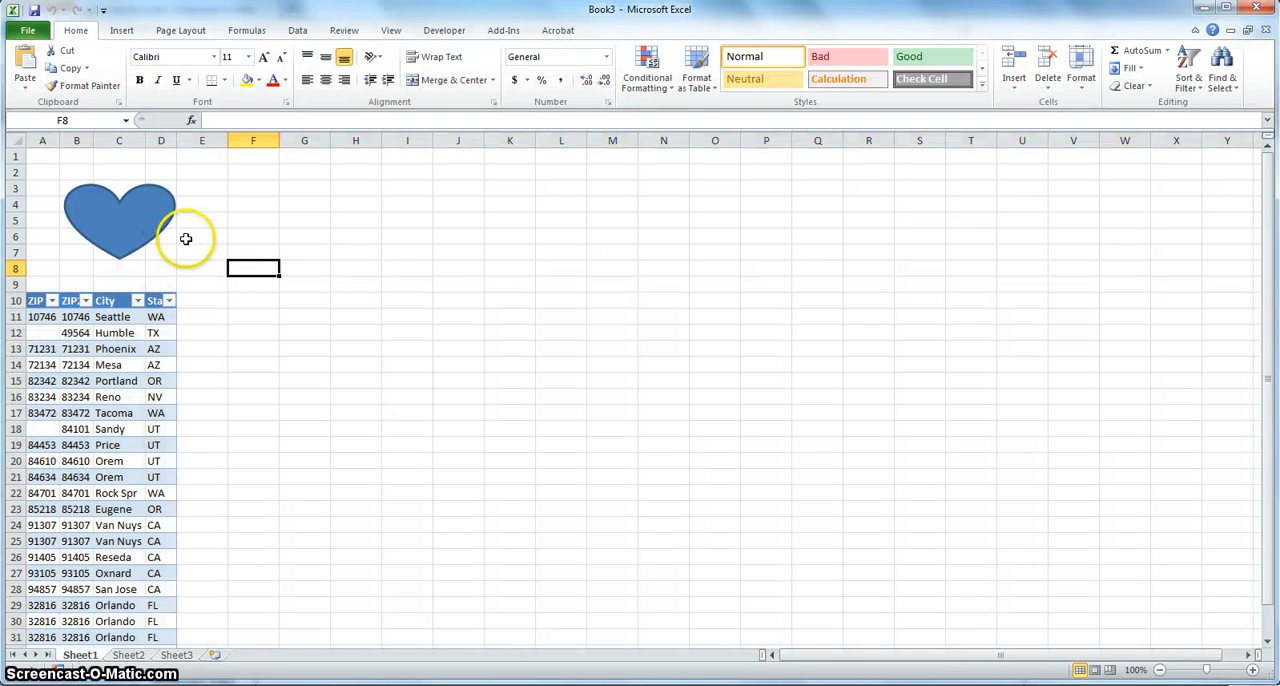
{"action": "mouse_move", "coordinate": [110, 322]}
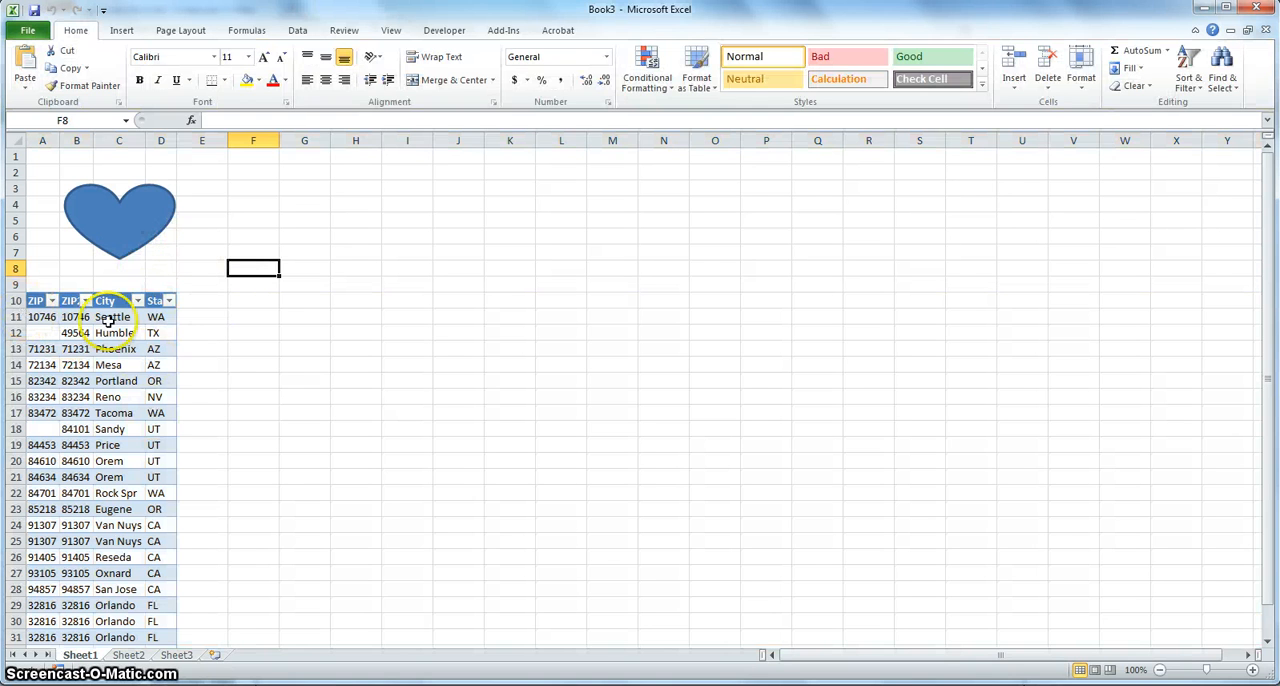
{"action": "mouse_move", "coordinate": [220, 256]}
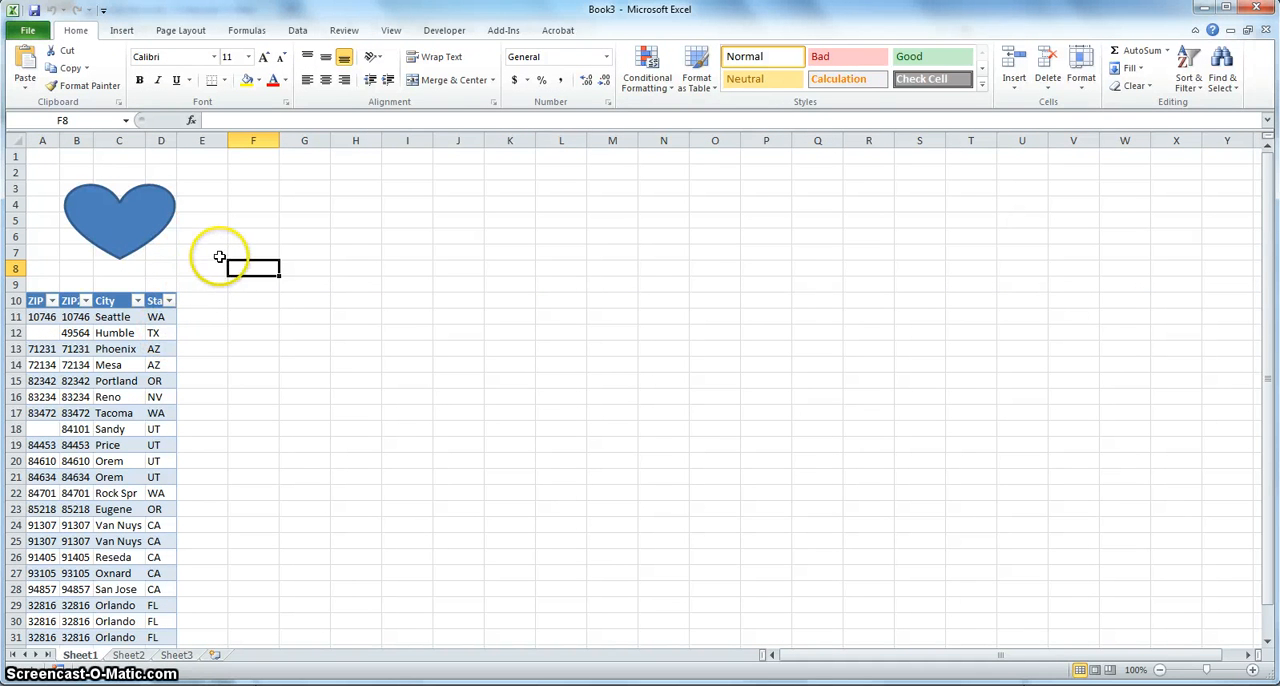
{"action": "mouse_move", "coordinate": [218, 376]}
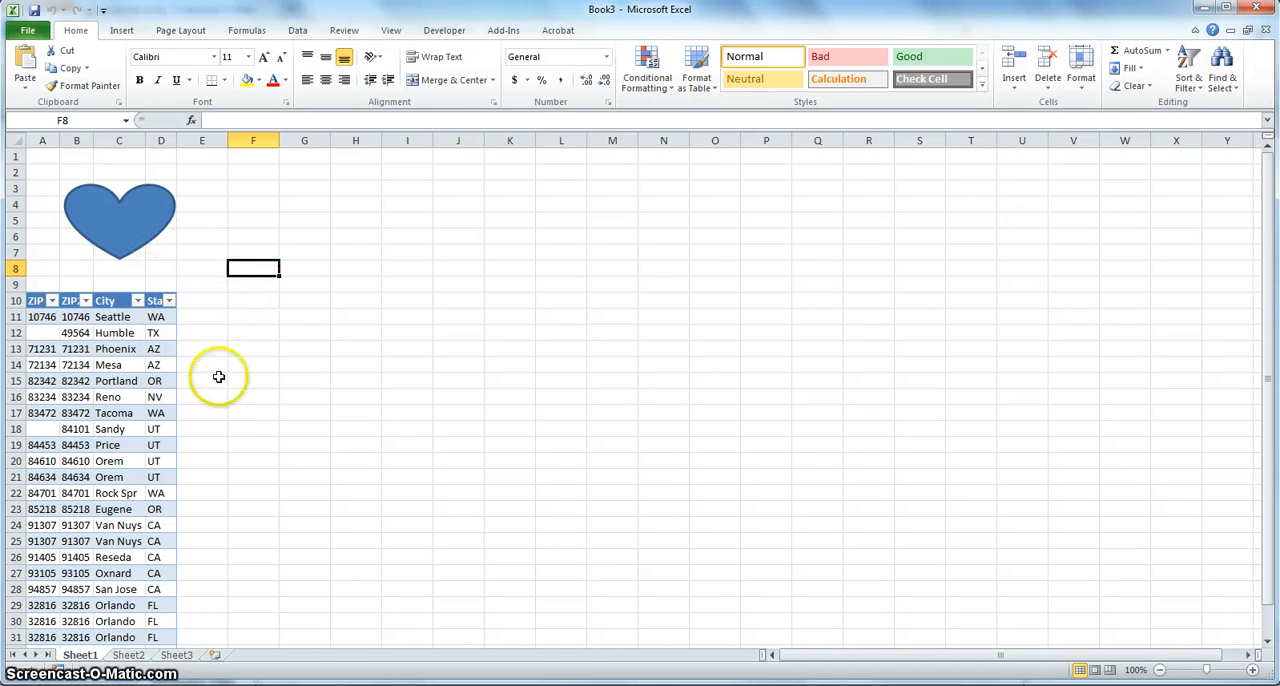
{"action": "mouse_move", "coordinate": [220, 376]}
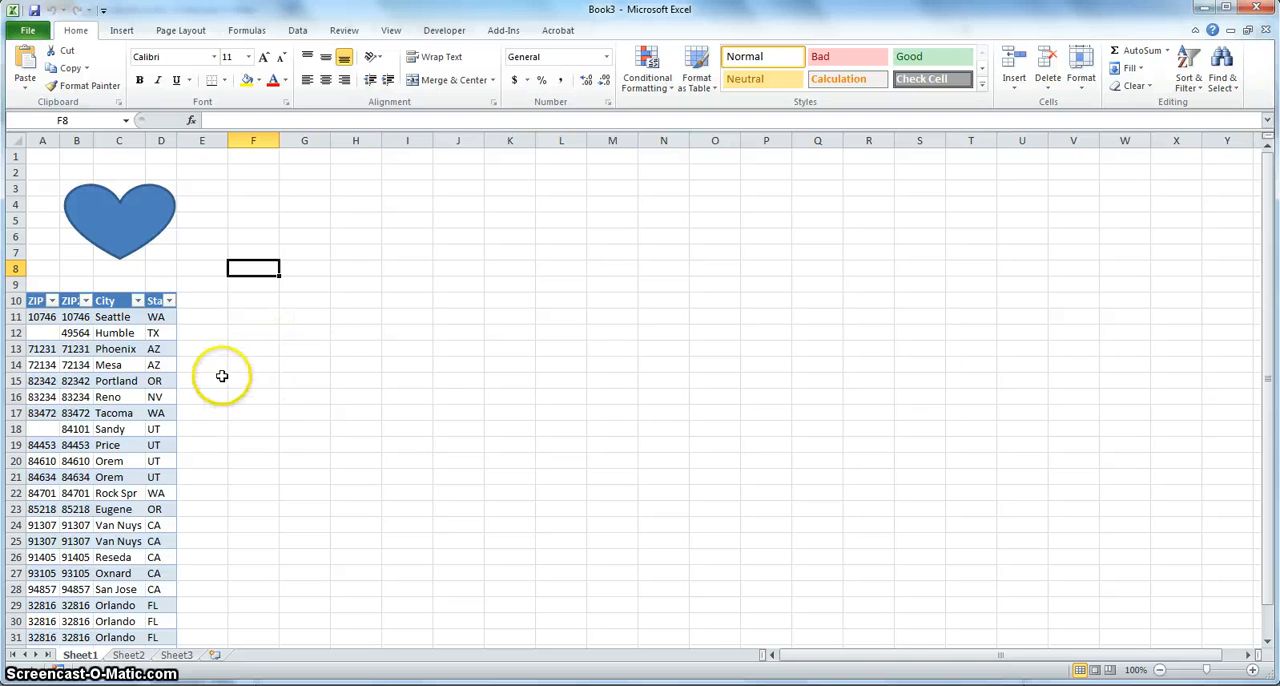
{"action": "mouse_move", "coordinate": [266, 300]}
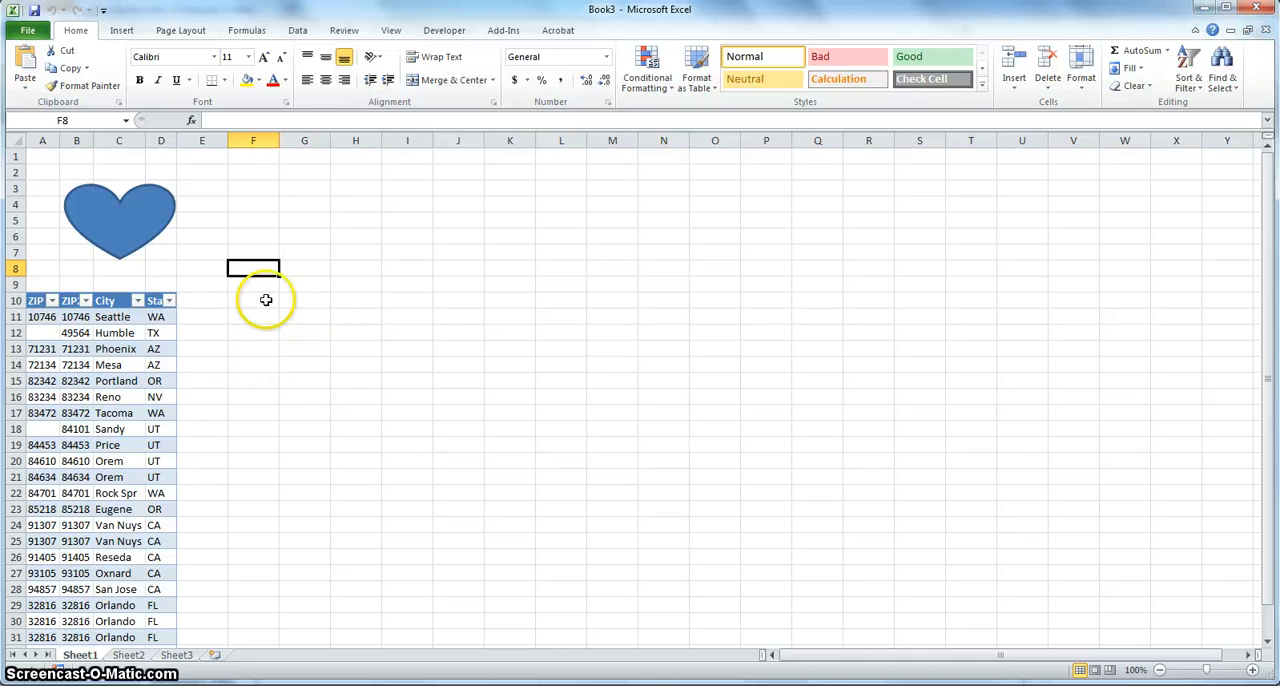
{"action": "scroll", "scroll_direction": "down", "scroll_amount": 3}
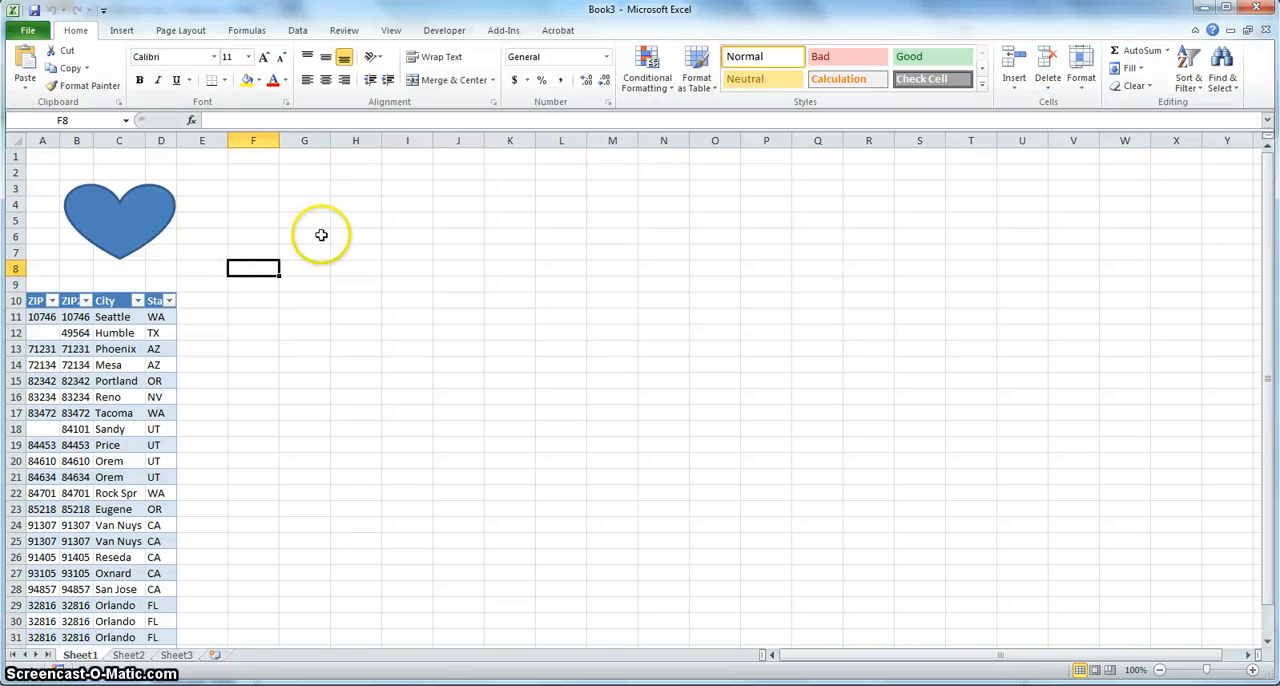
{"action": "mouse_move", "coordinate": [176, 264]}
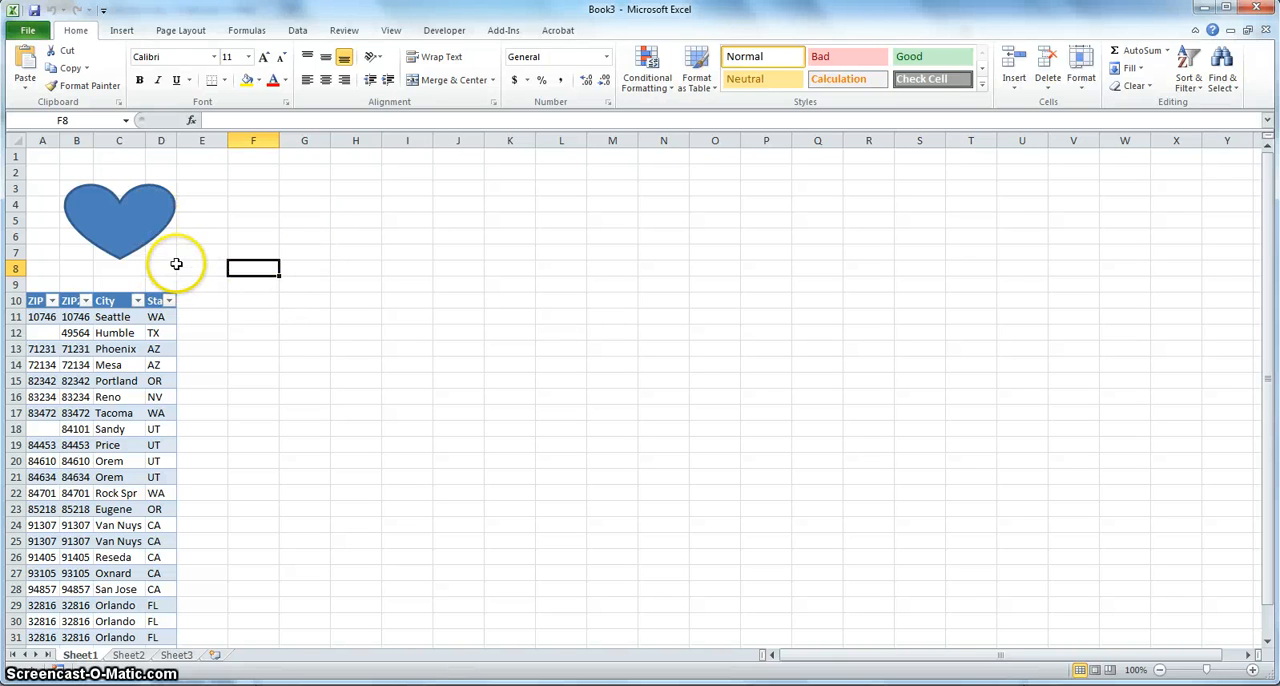
{"action": "mouse_move", "coordinate": [262, 276]}
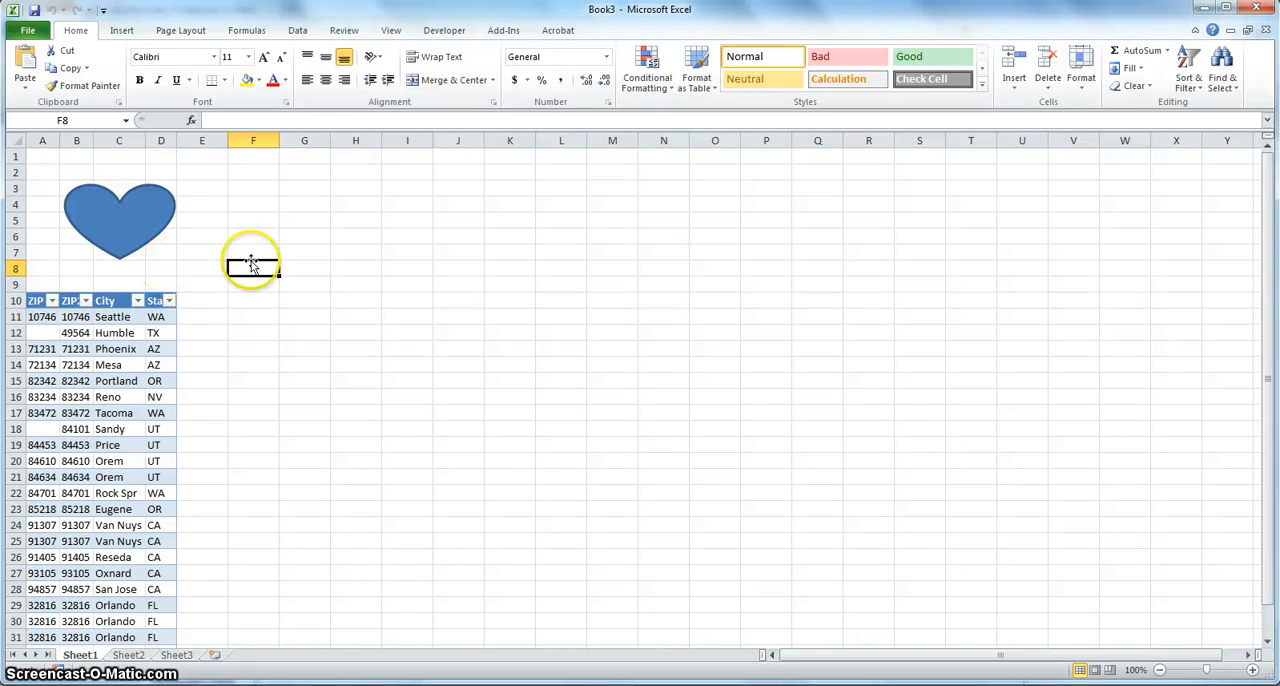
{"action": "mouse_move", "coordinate": [588, 580]}
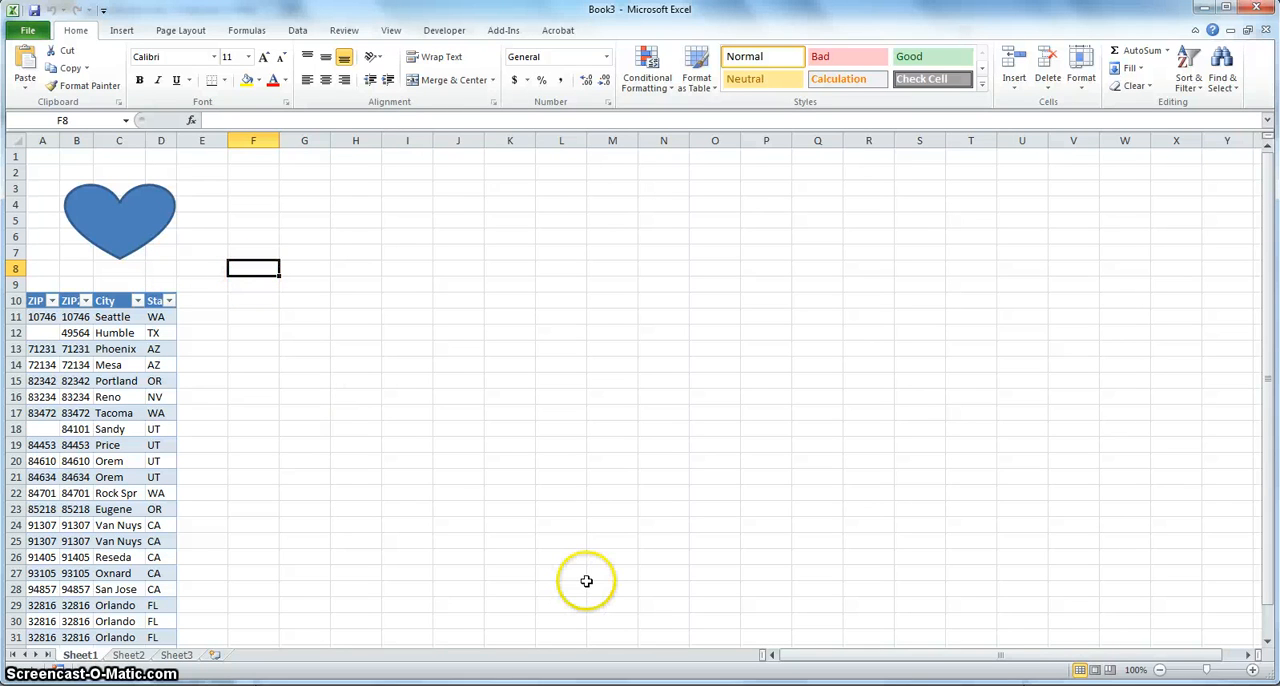